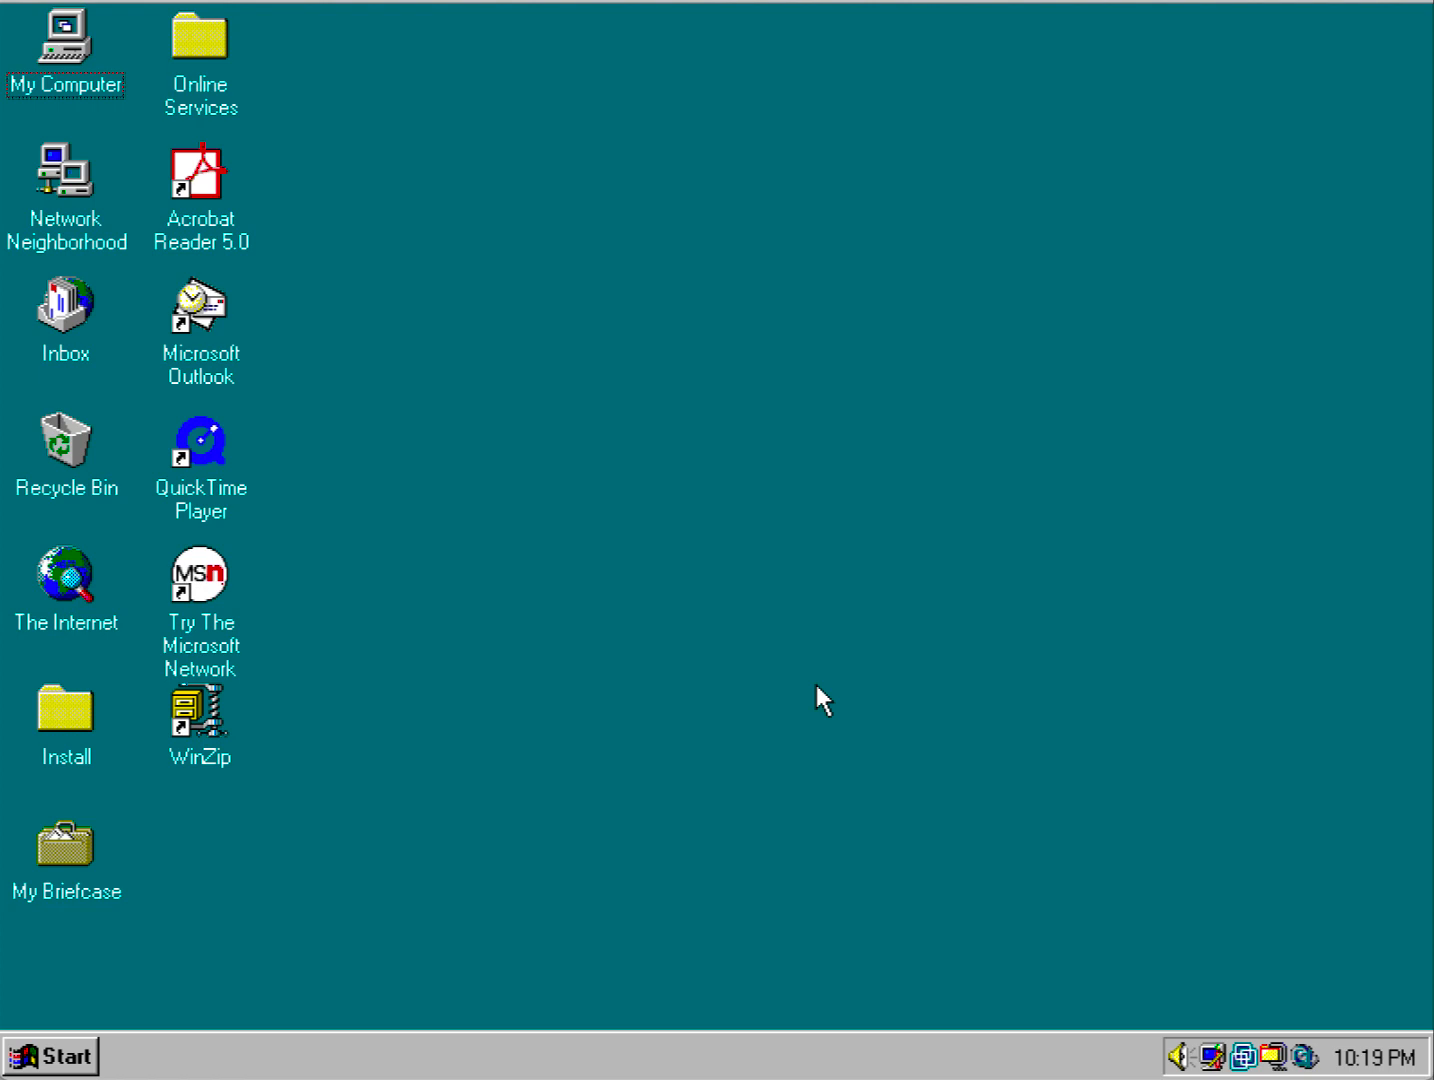
Set the display colour palette to True Color (32 bit) and keep the new setting.
right_click(820, 700)
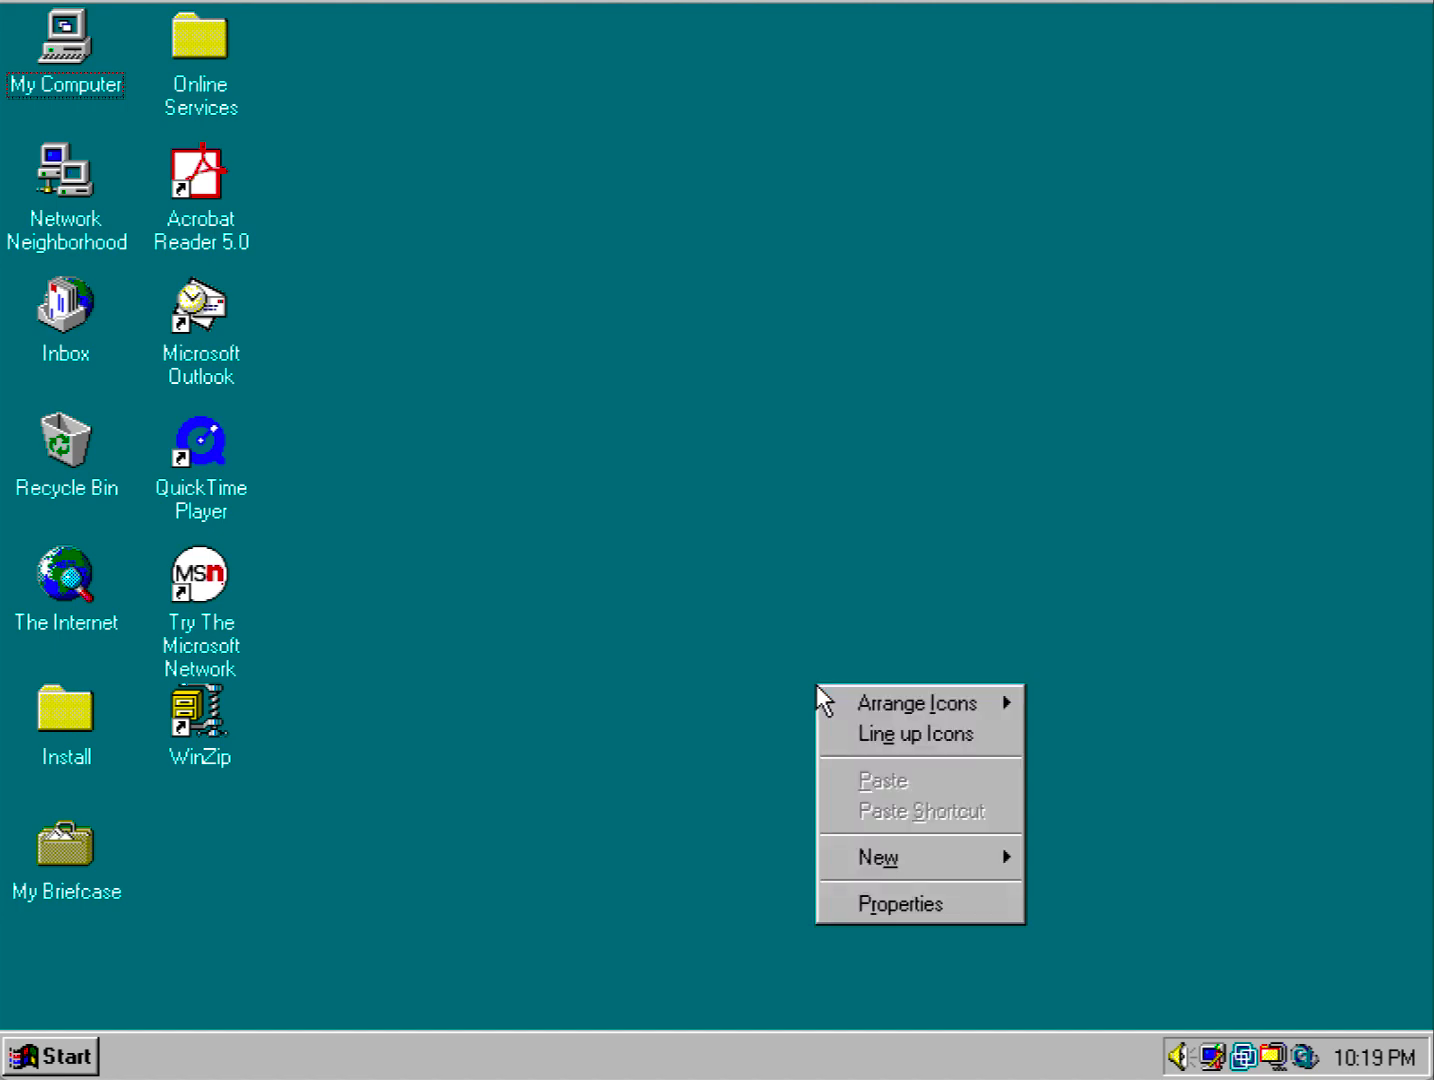
click(900, 904)
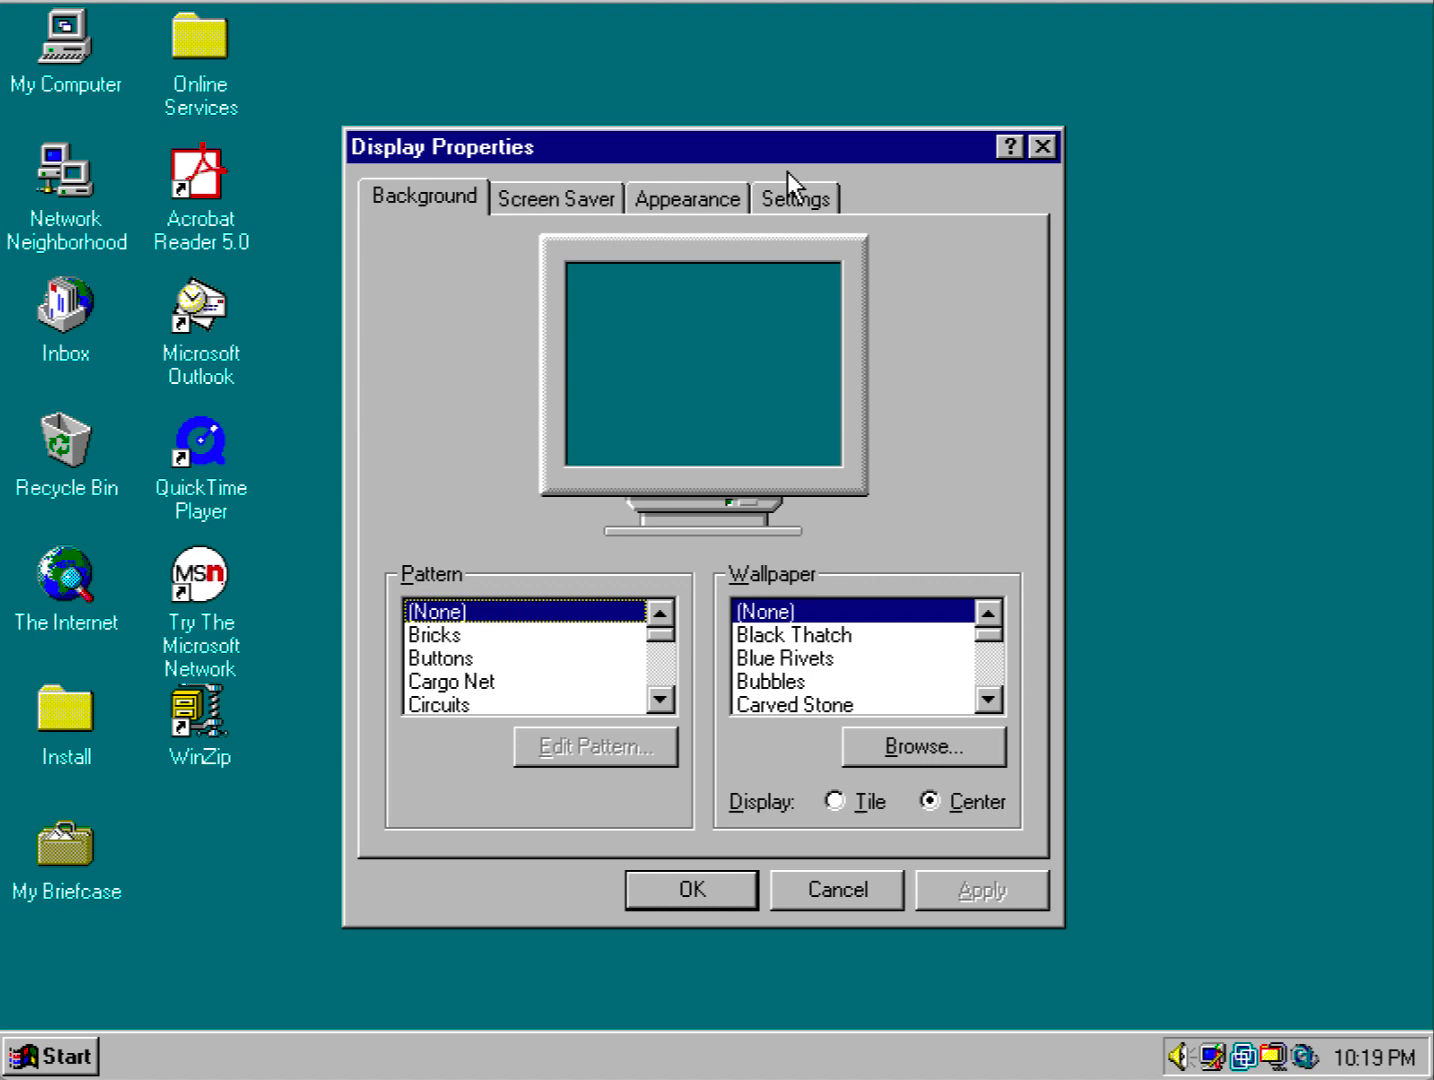
click(796, 196)
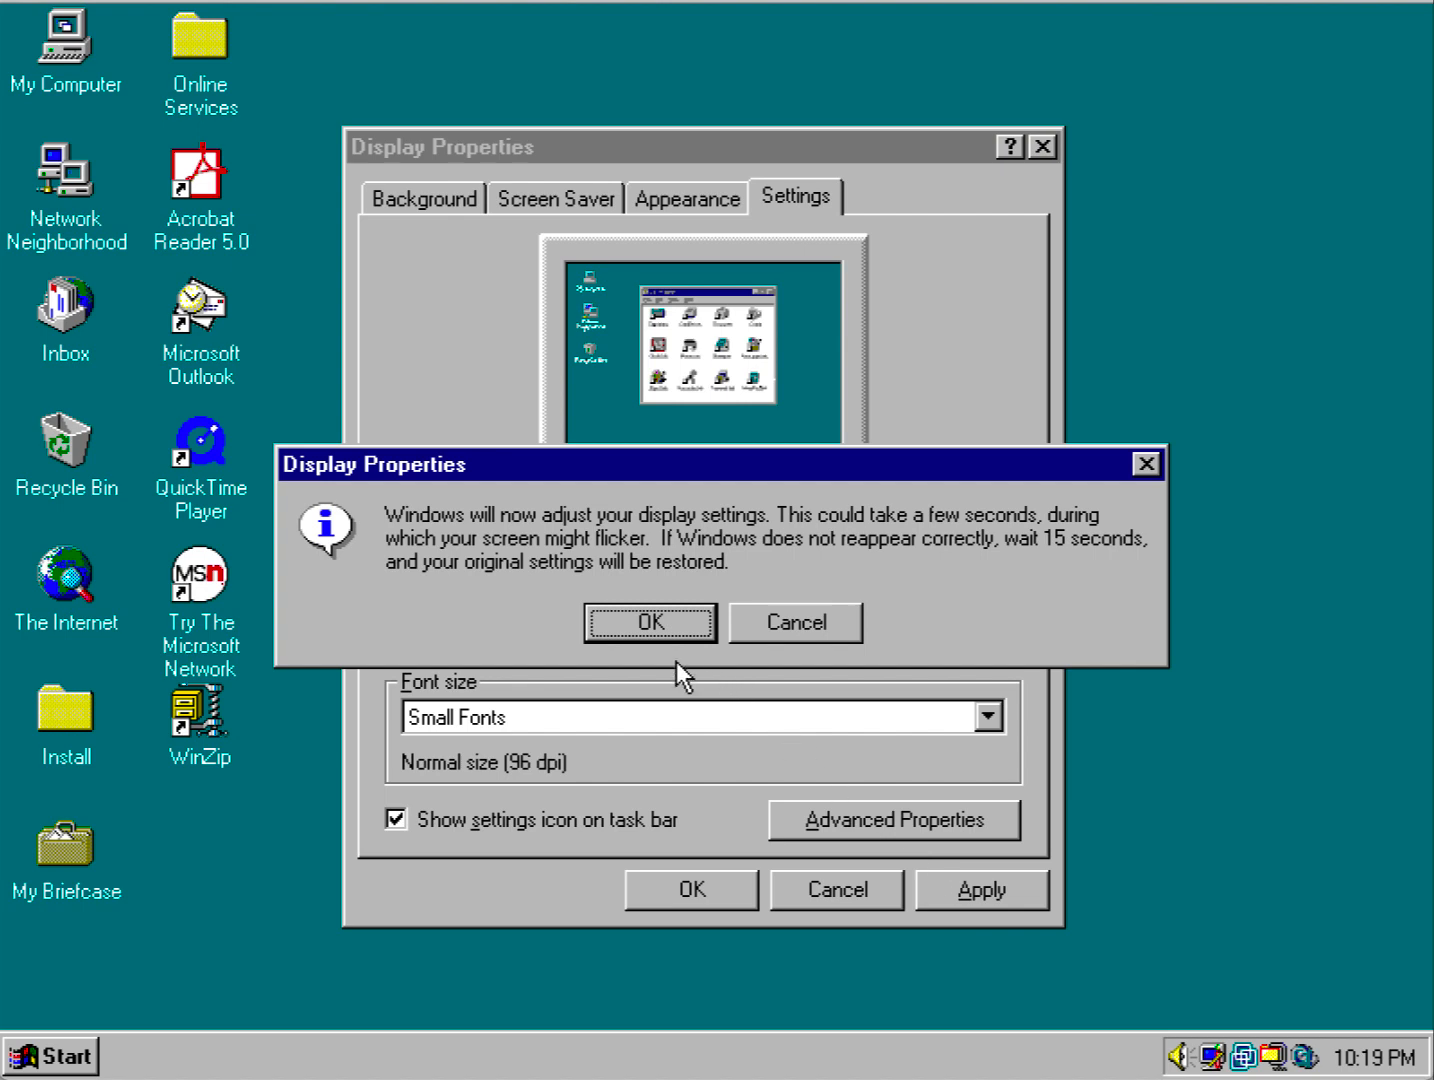
click(650, 622)
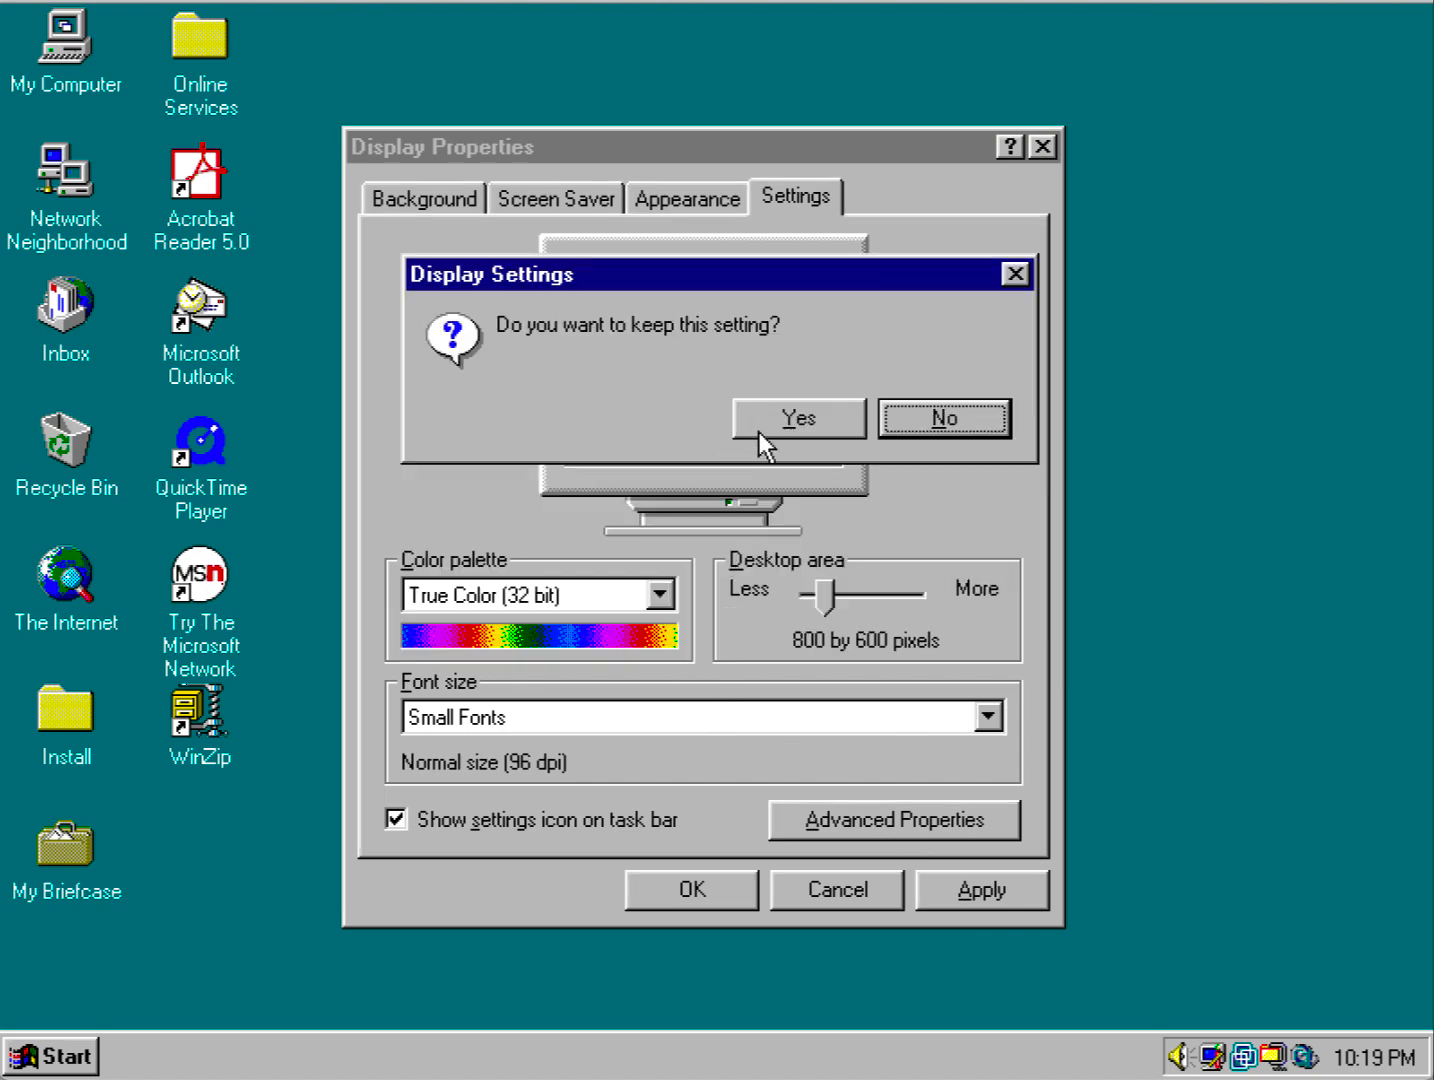
click(800, 418)
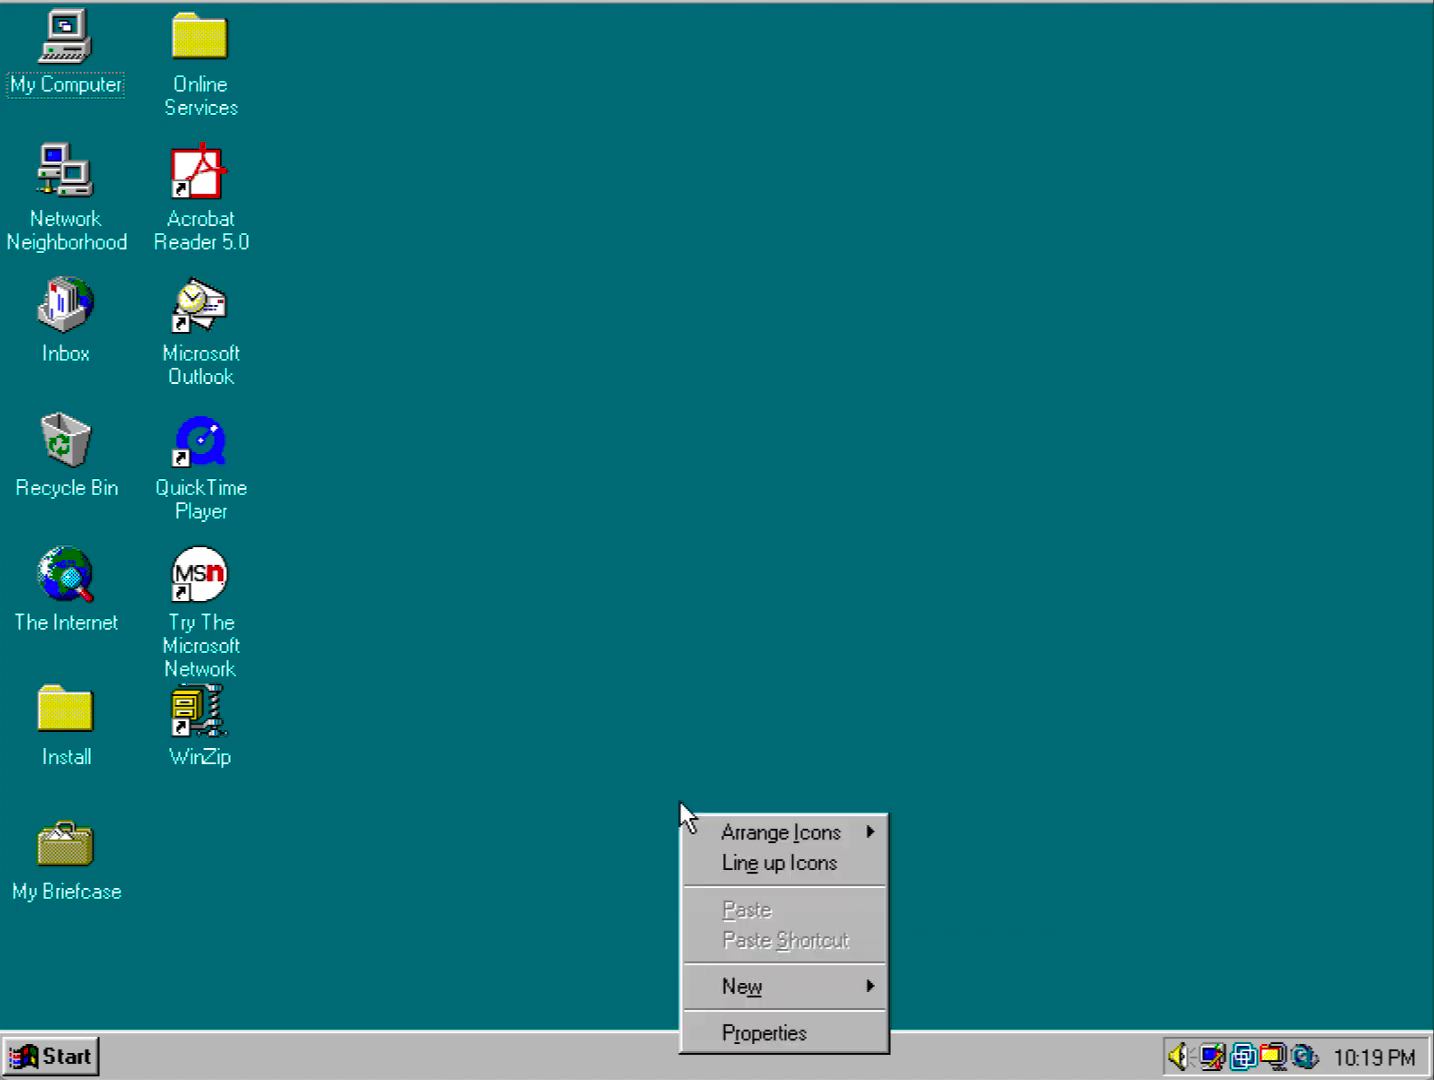
Restart the computer from Start > Shut Down after briefly opening My Computer.
click(60, 40)
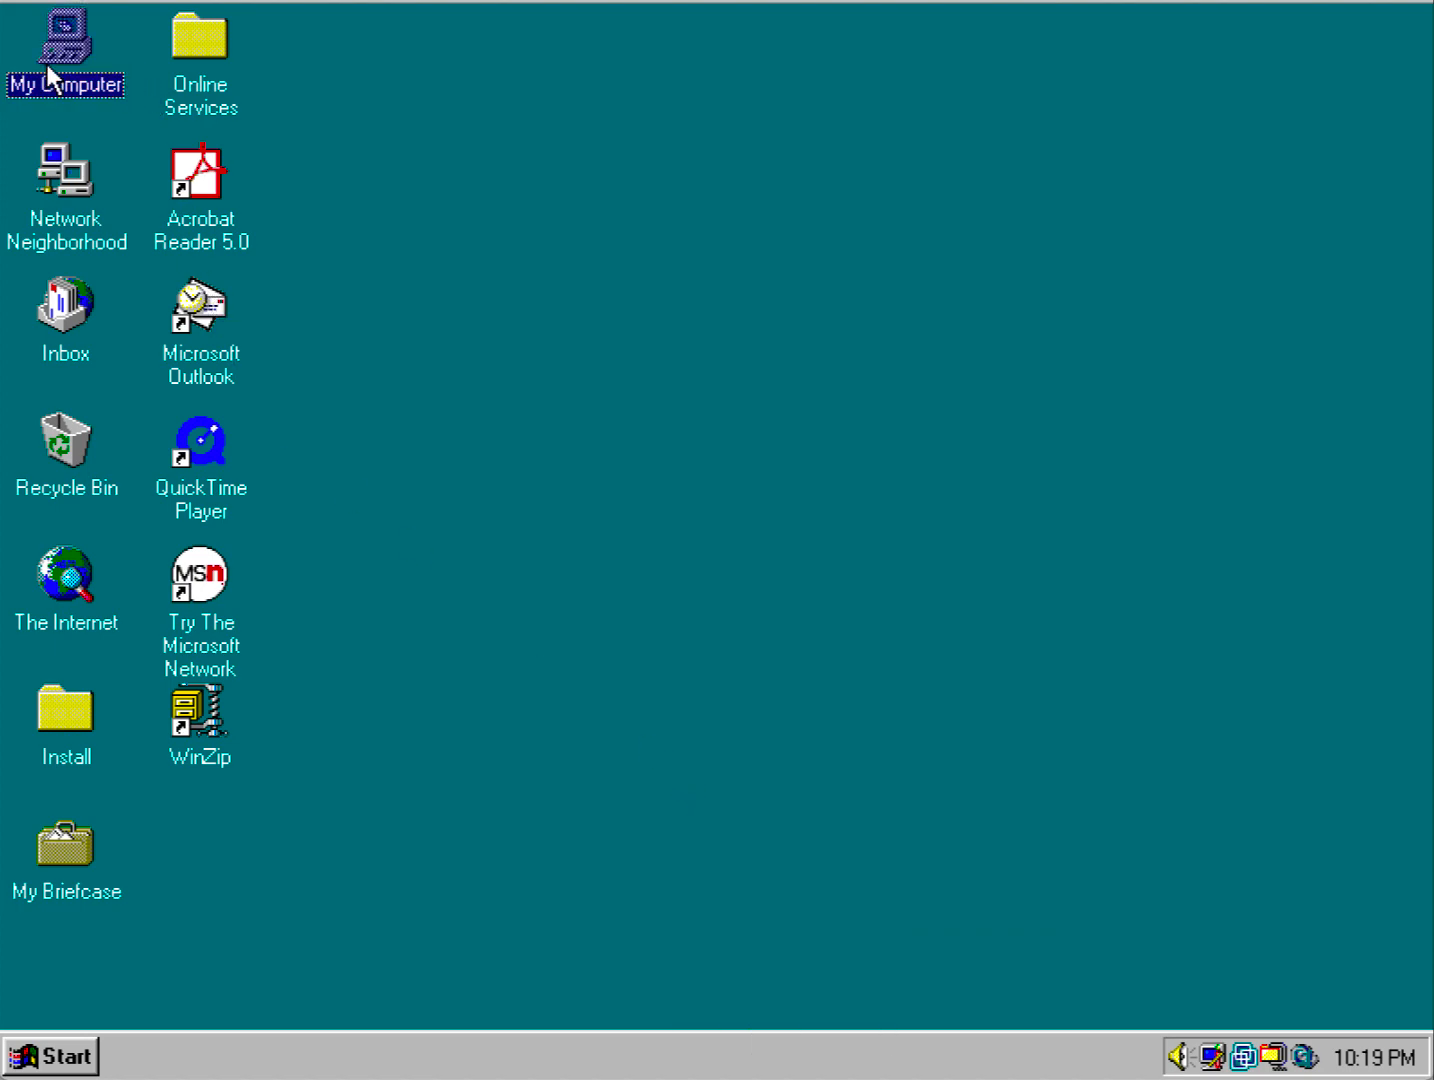
double_click(62, 40)
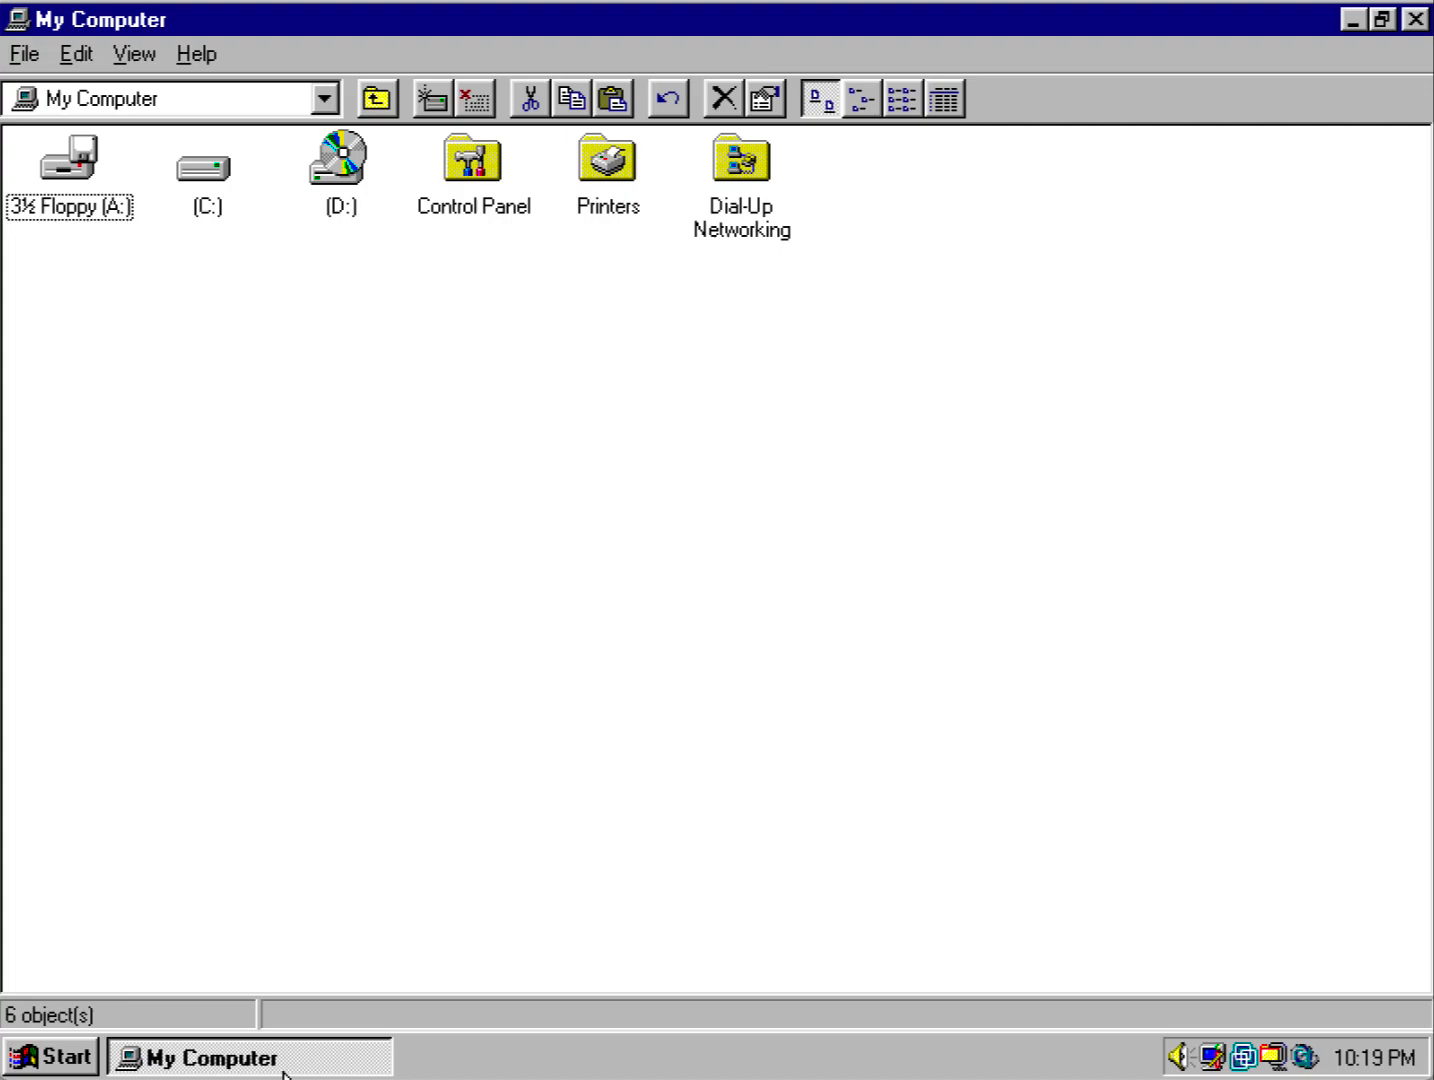
click(50, 1052)
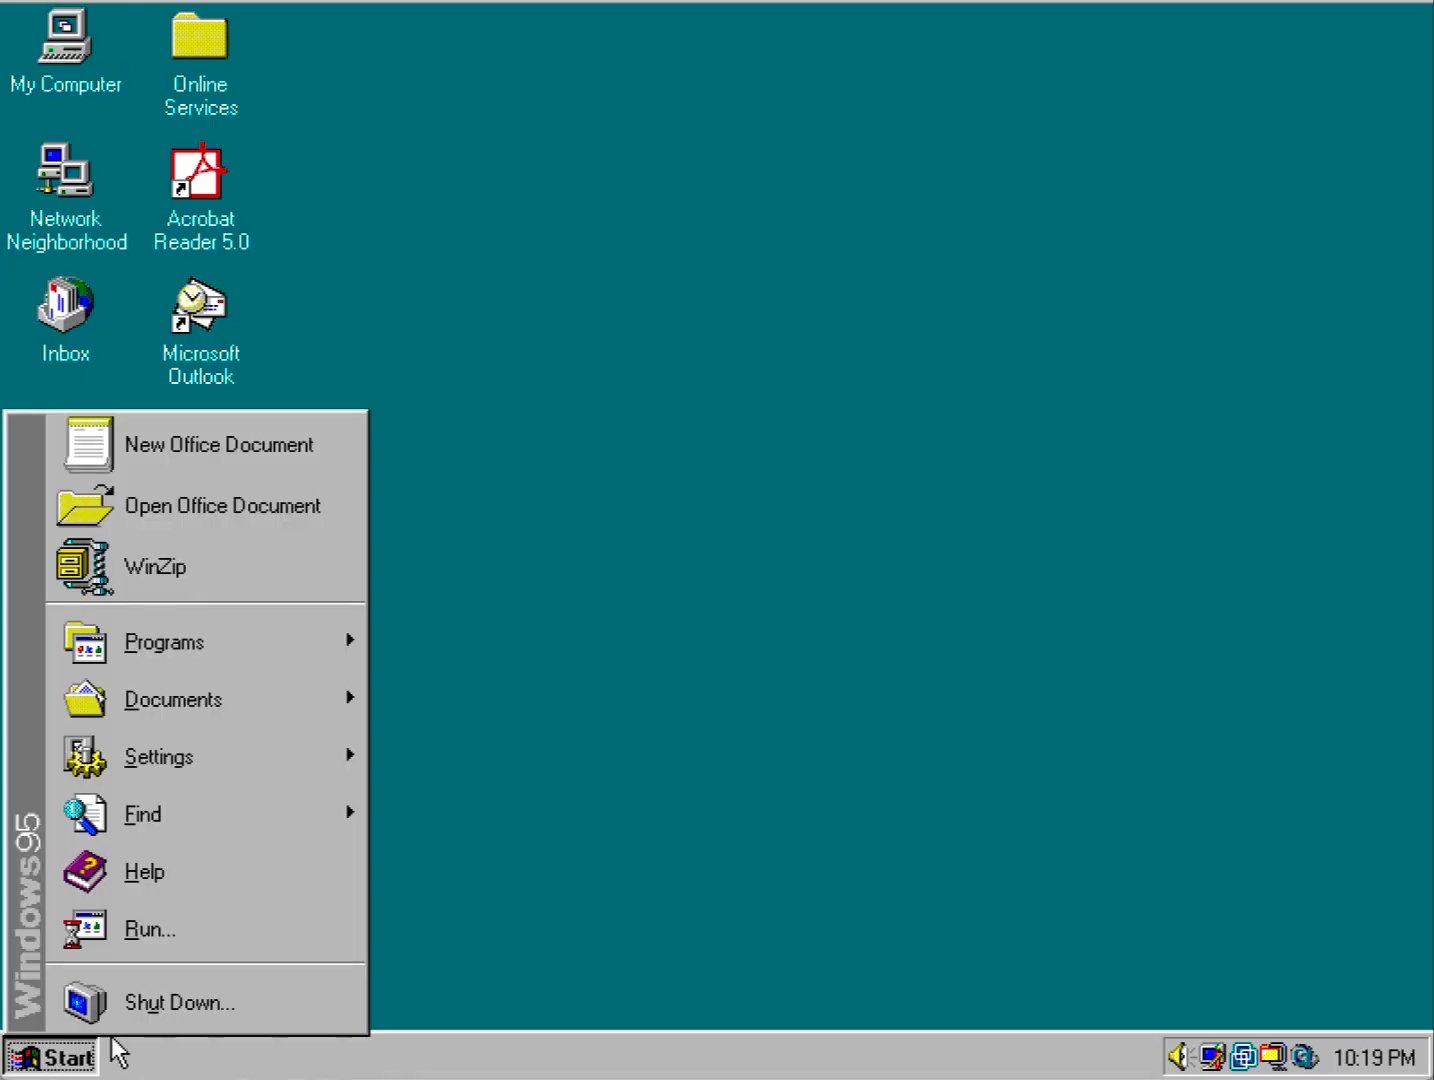
mouse_move(180, 1002)
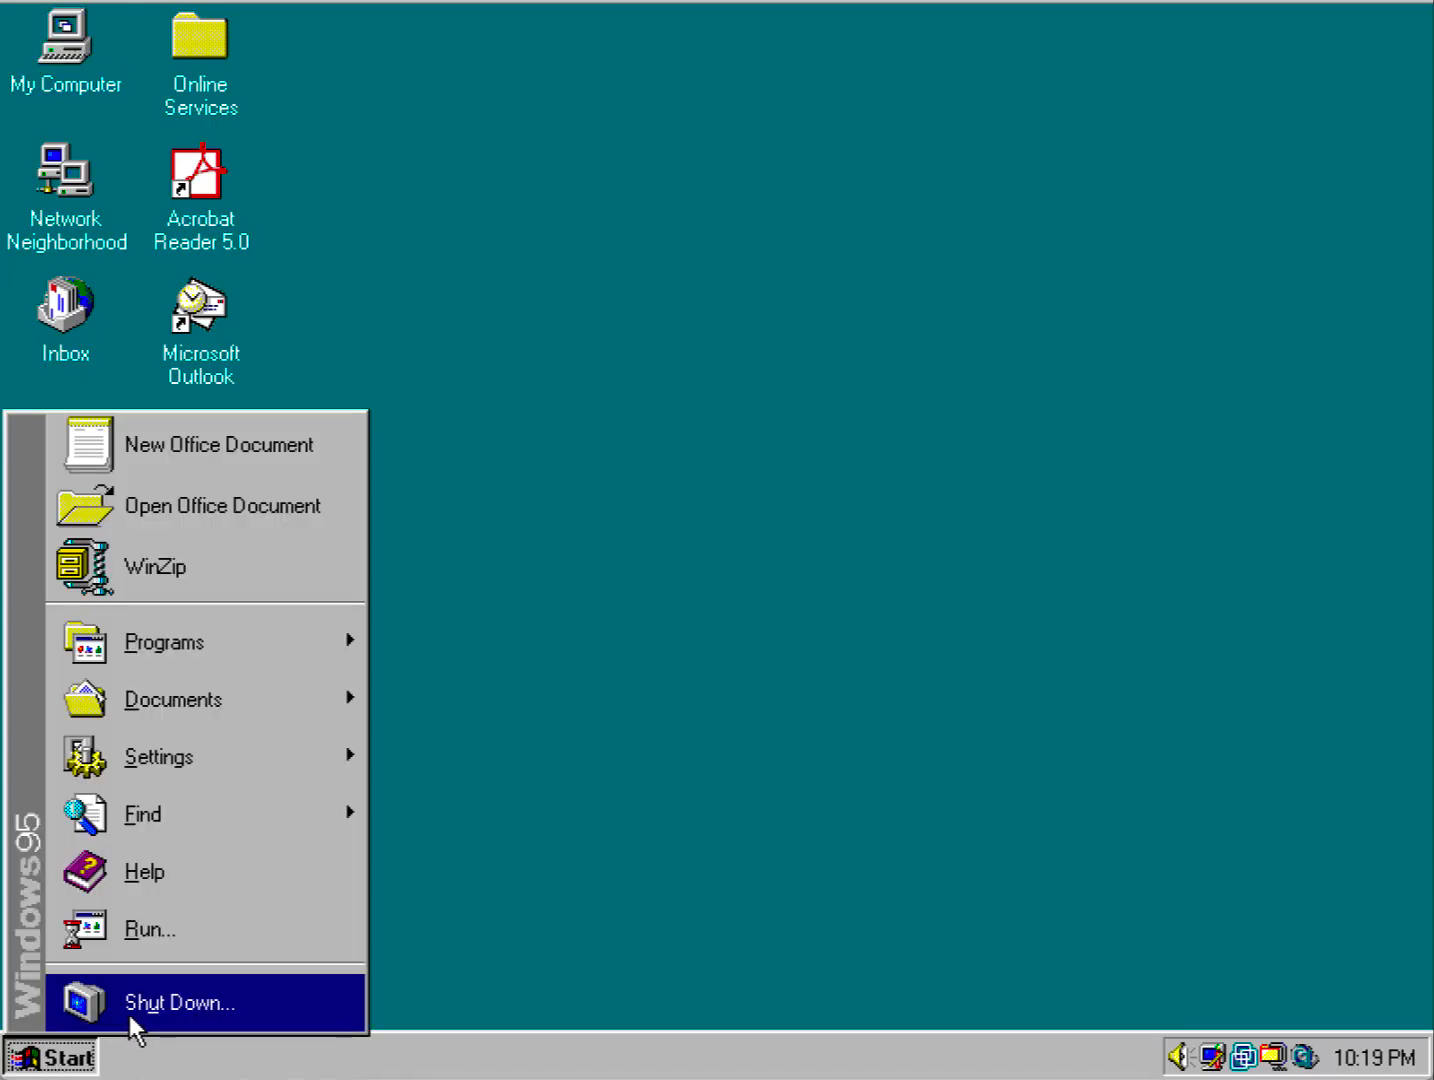
click(184, 1002)
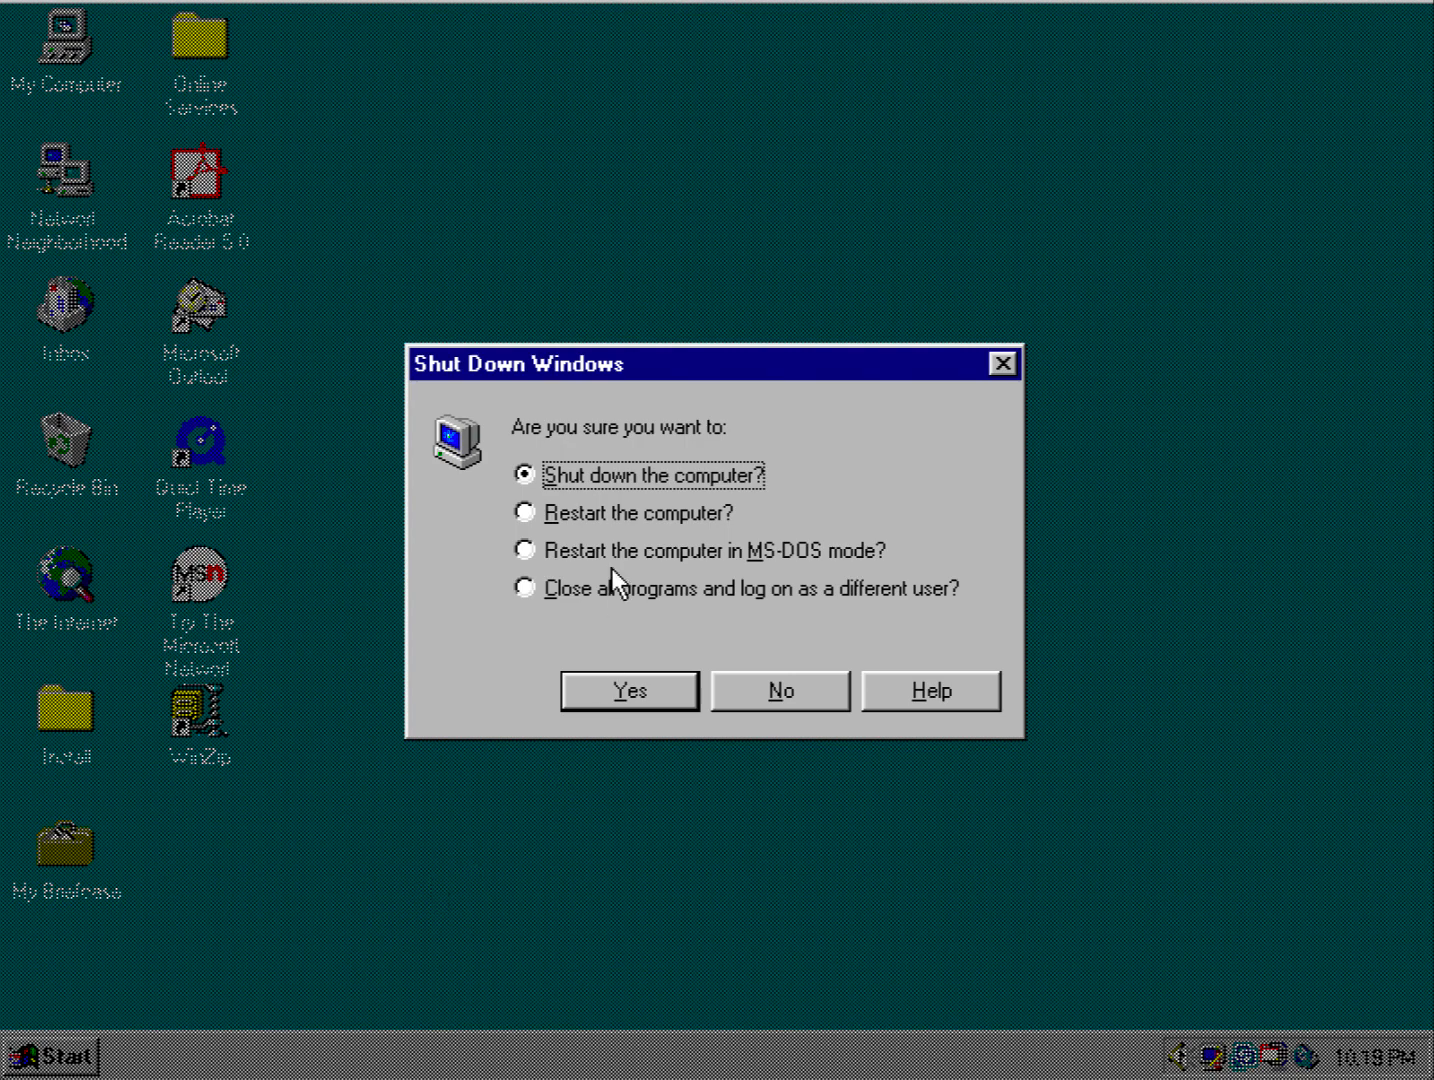
click(522, 512)
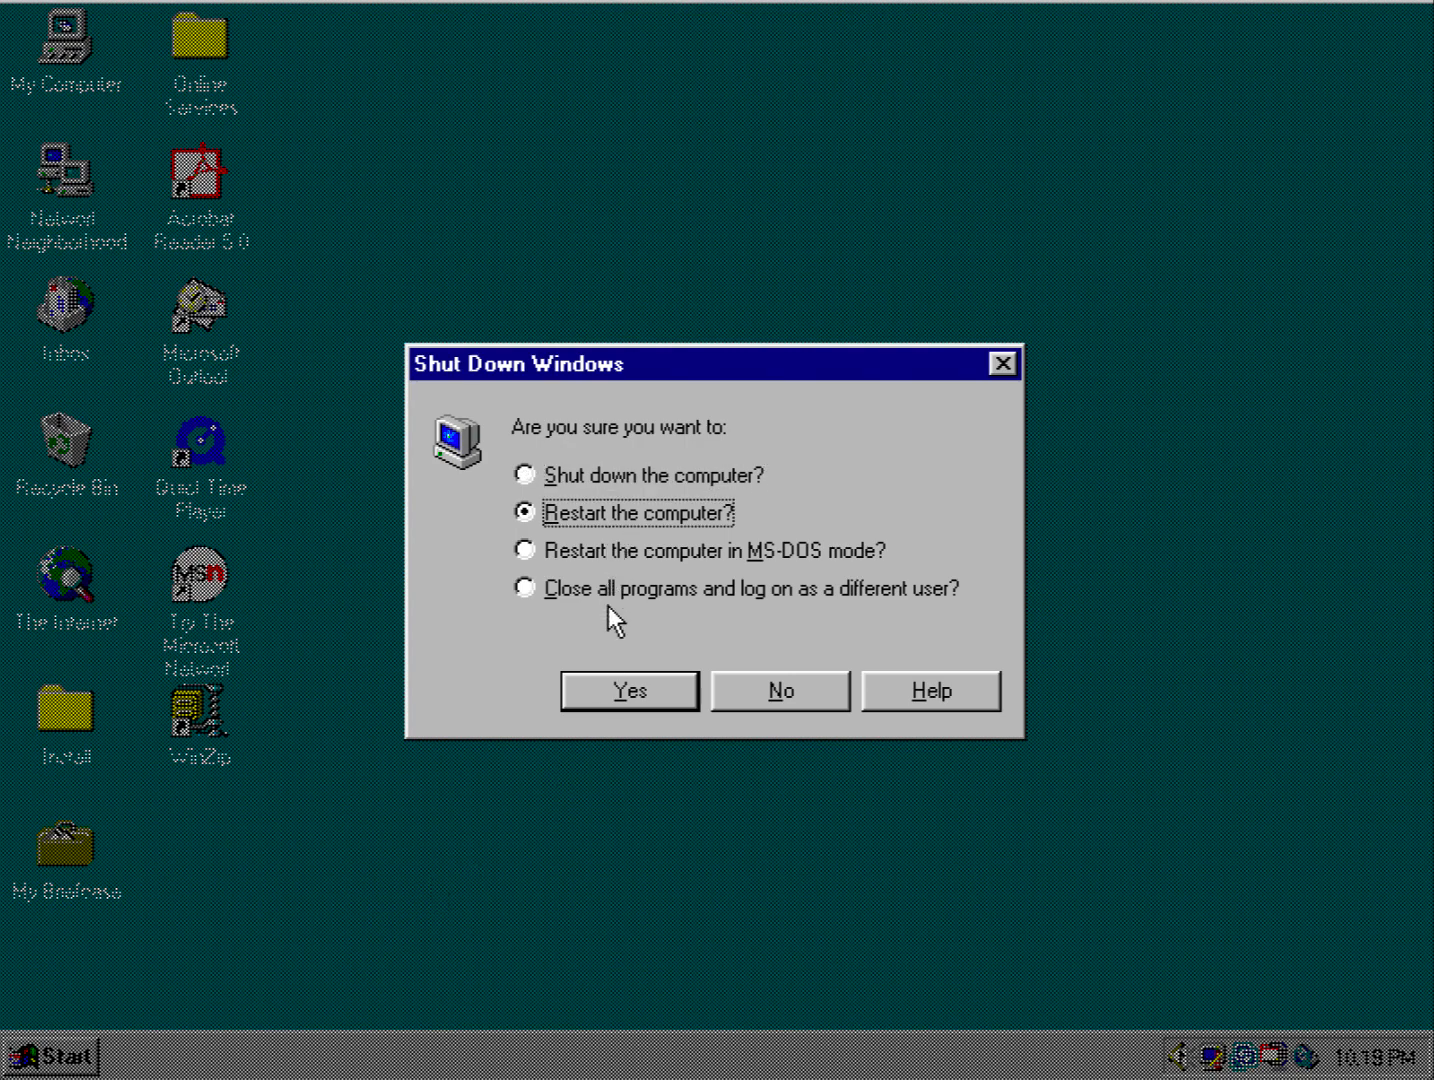
click(628, 692)
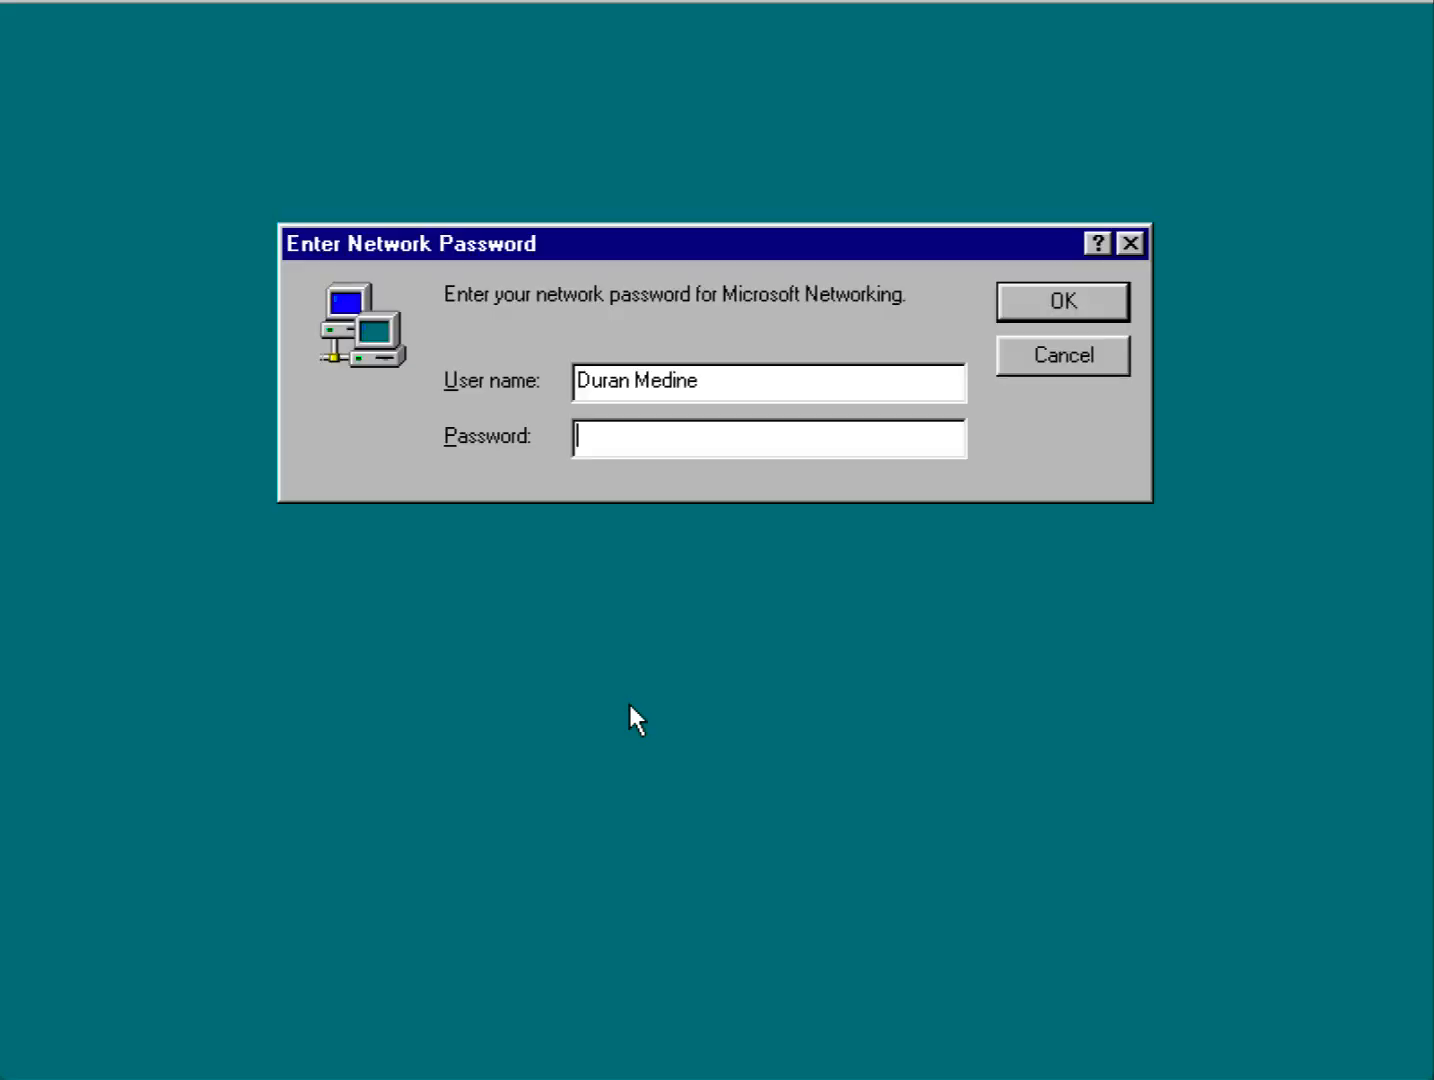
Enter the network password at the logon prompt to return to the desktop.
text(*****)
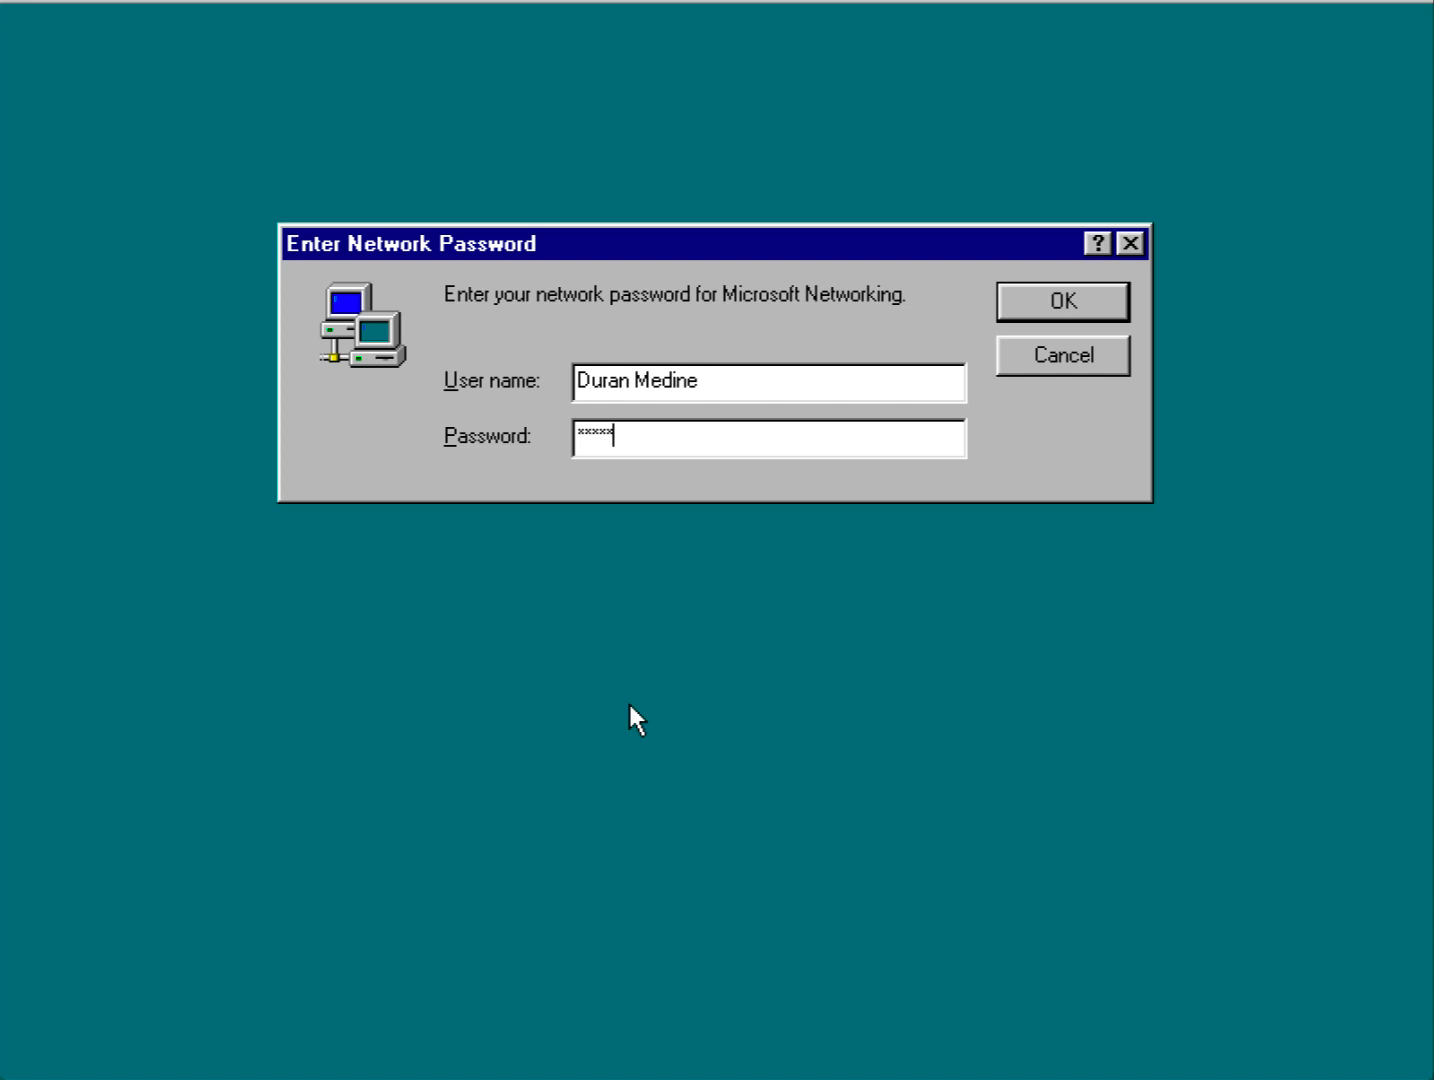
click(1060, 300)
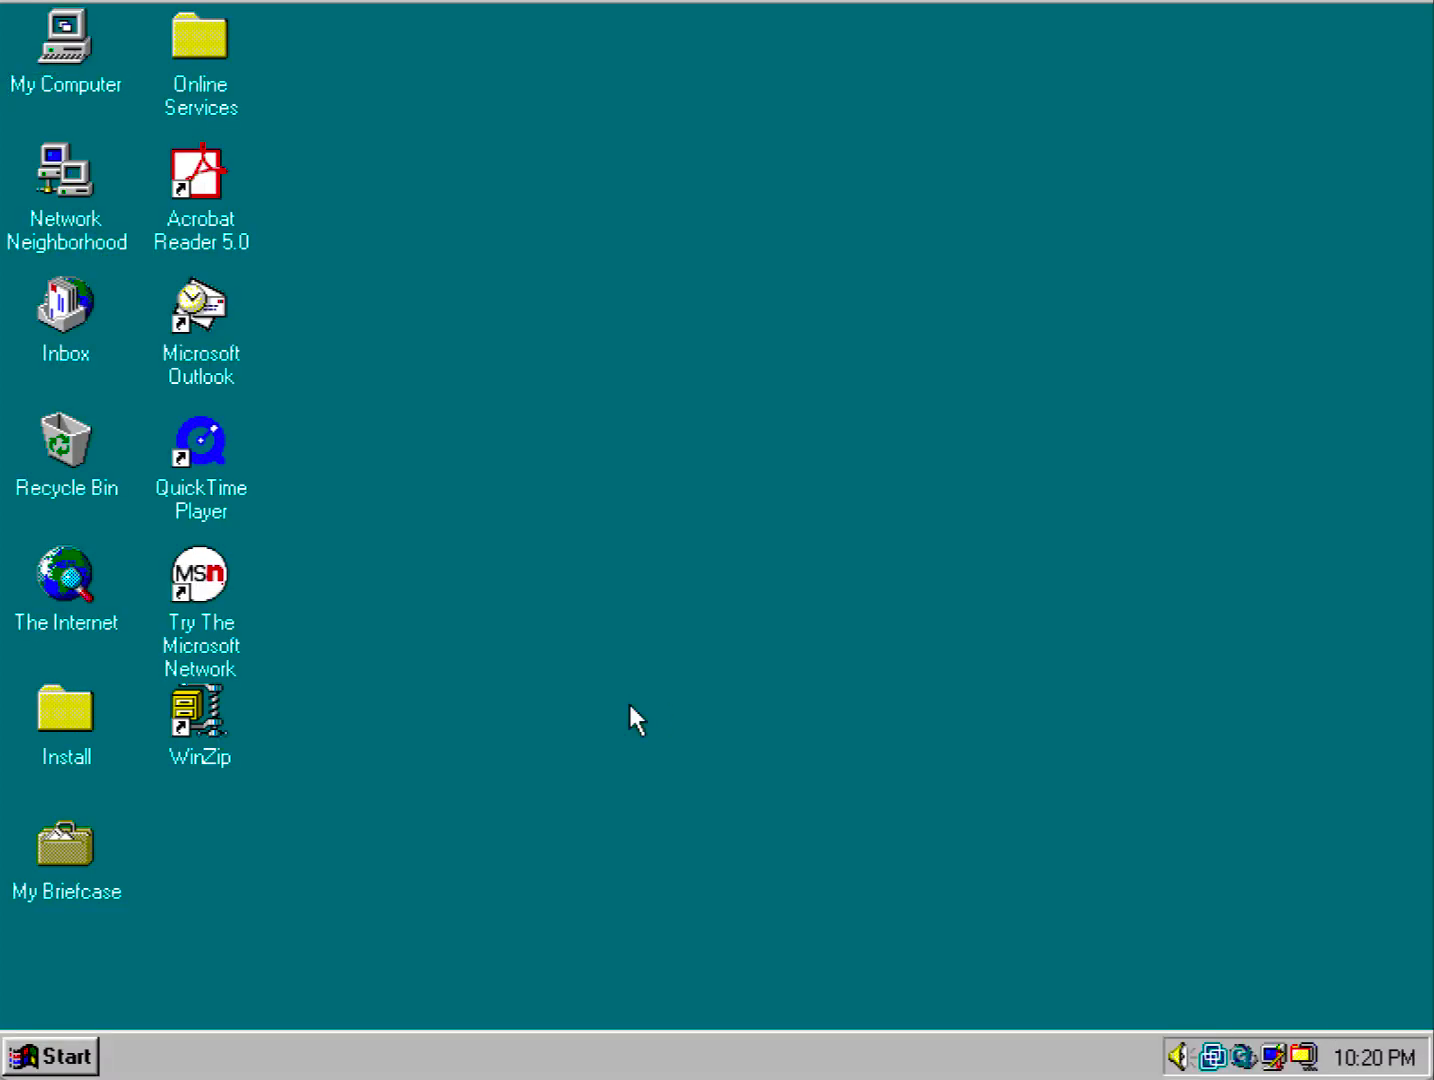
mouse_move(472, 664)
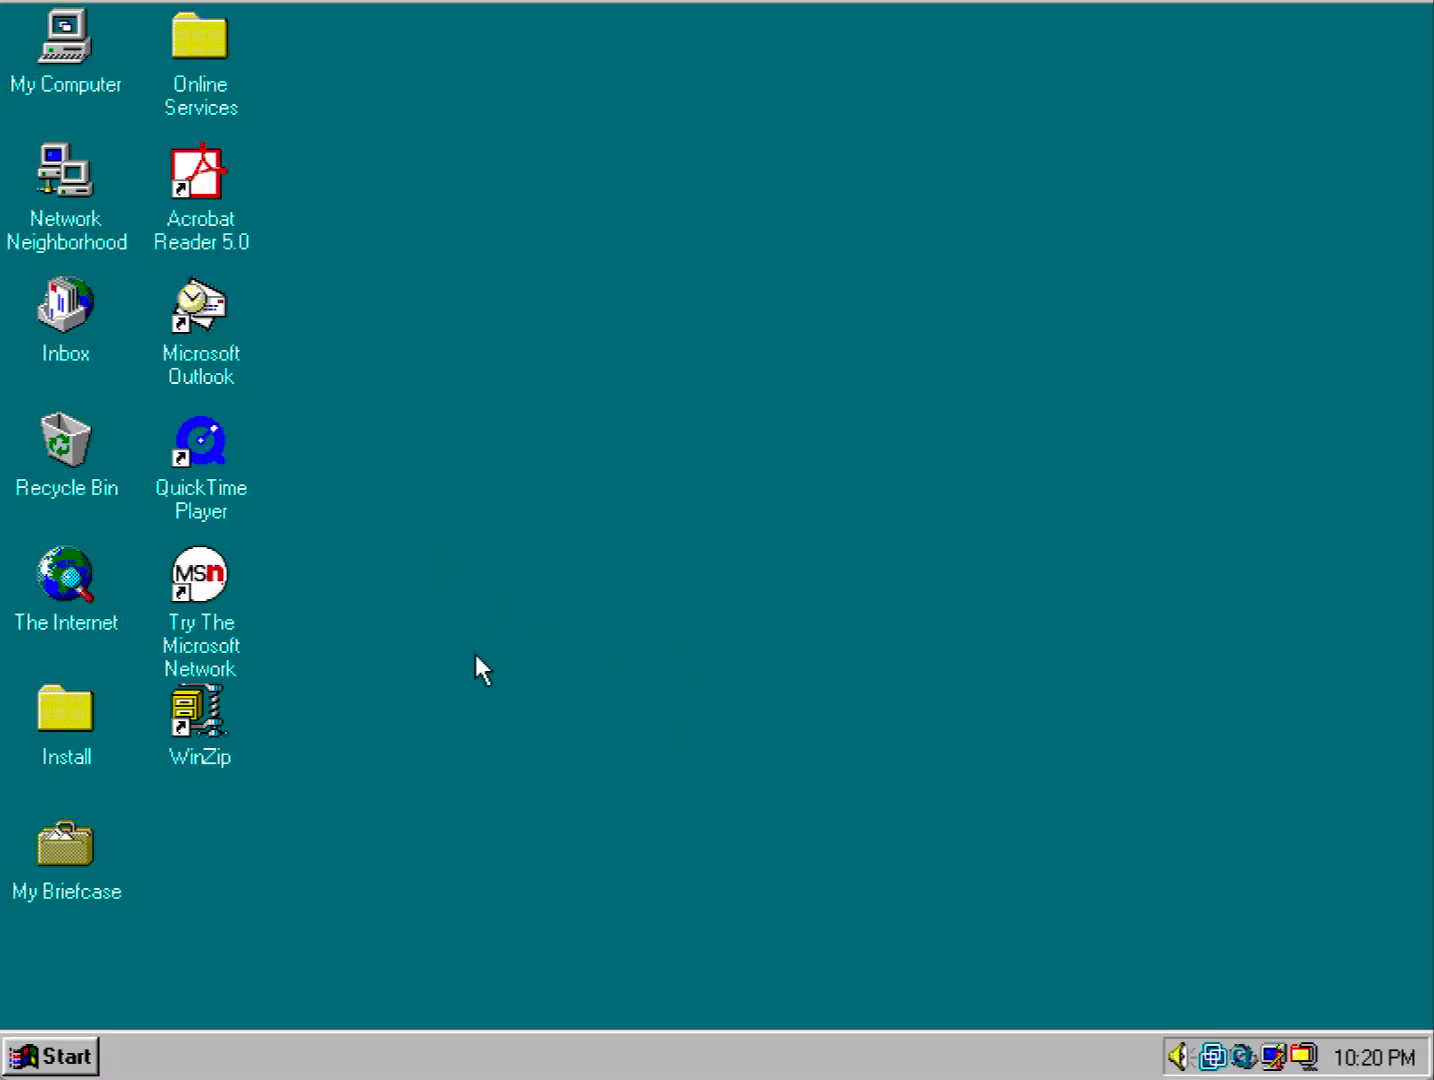
mouse_move(448, 632)
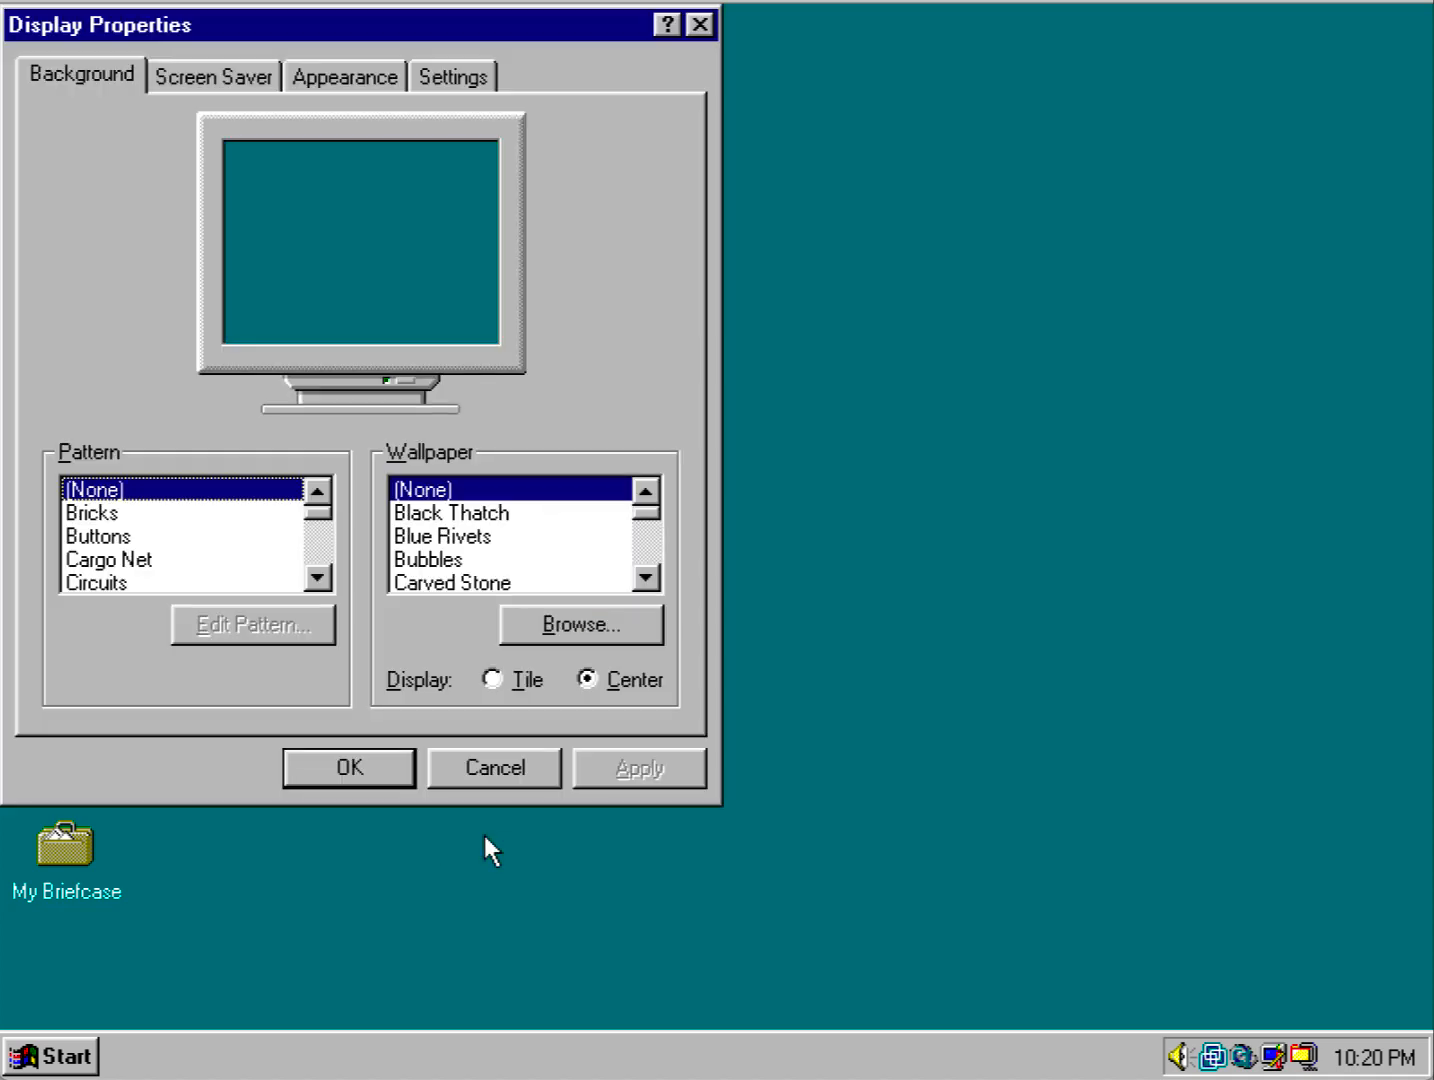
Verify Display Properties still shows True Color (32 bit), then bring up the Start menu.
click(464, 78)
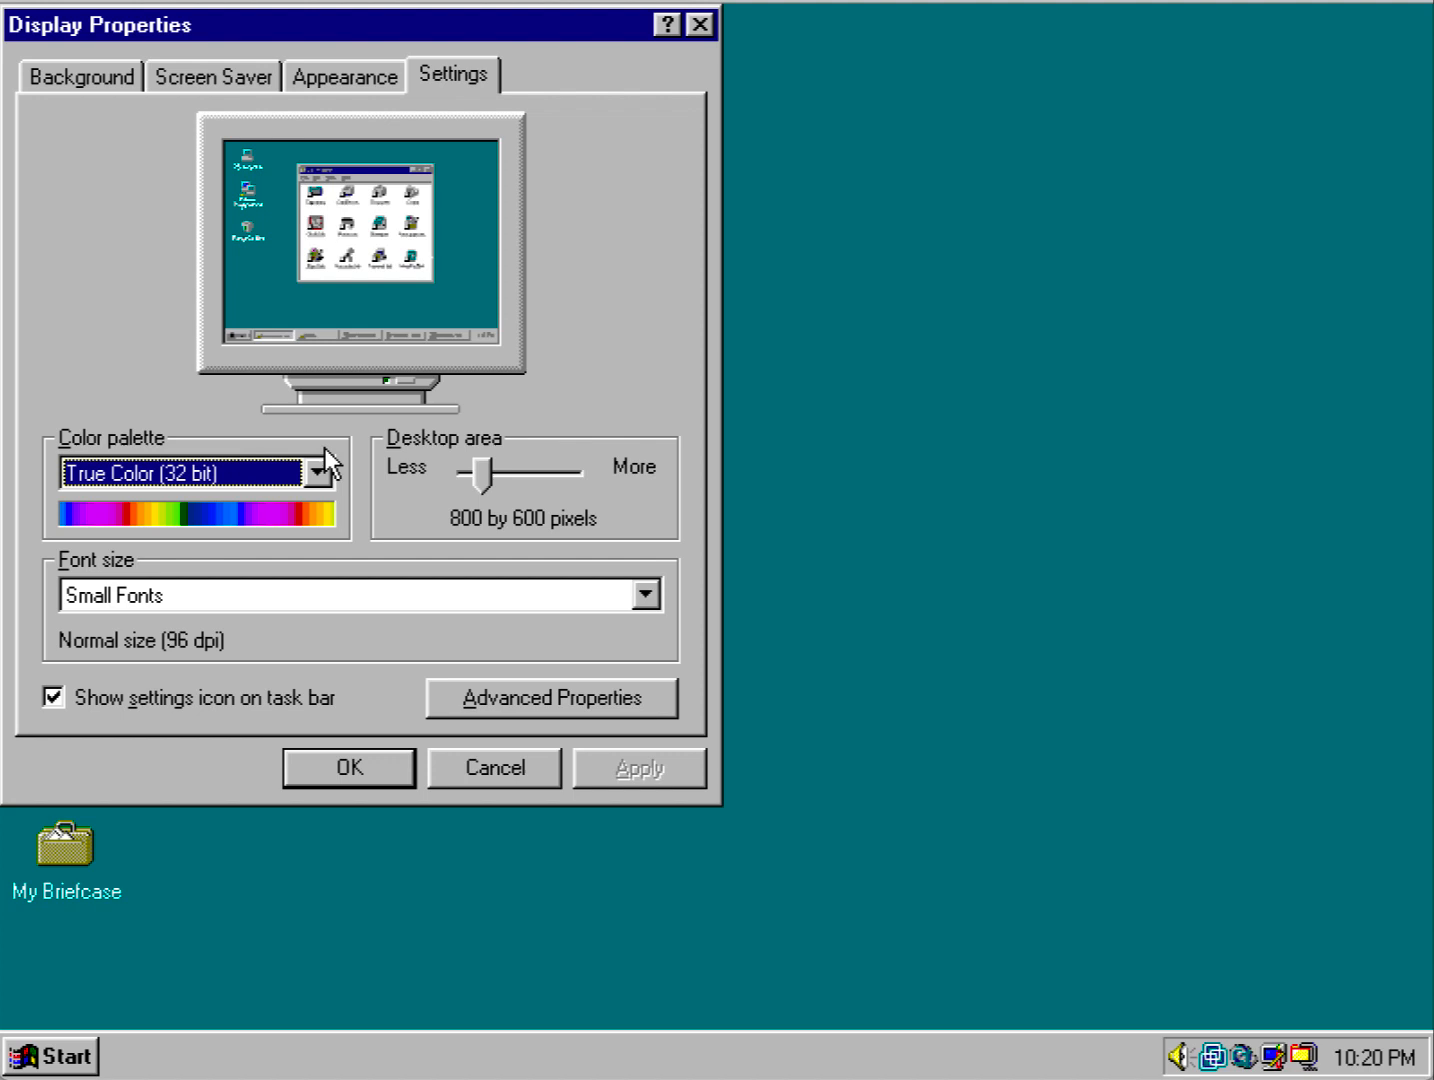
click(346, 768)
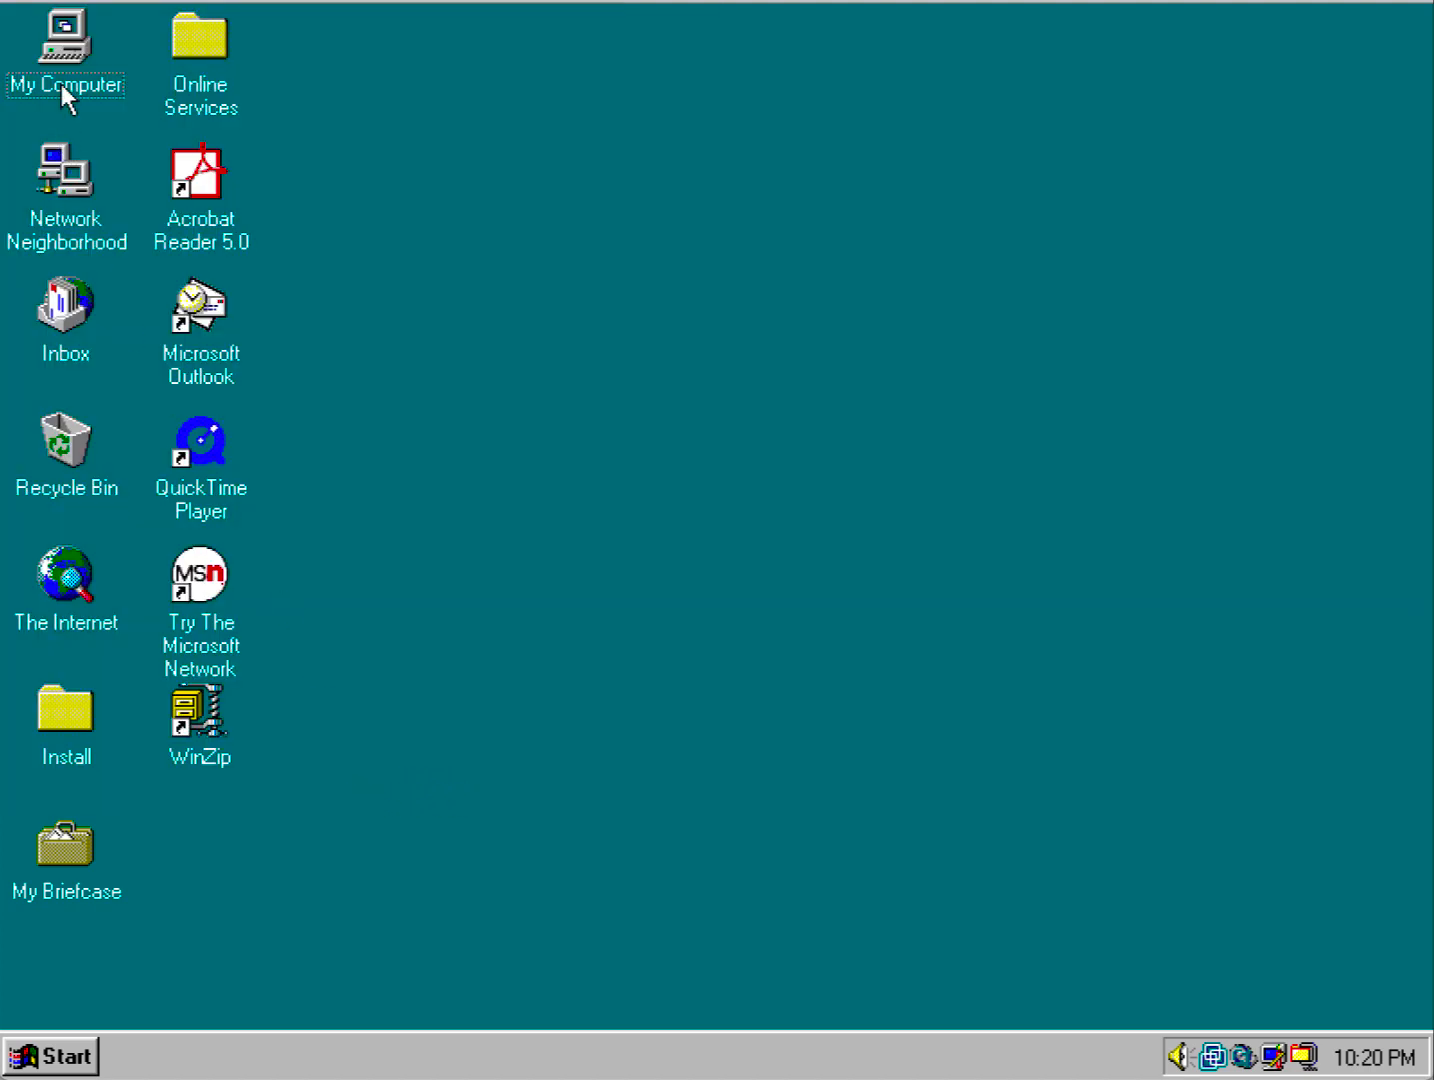
mouse_move(70, 856)
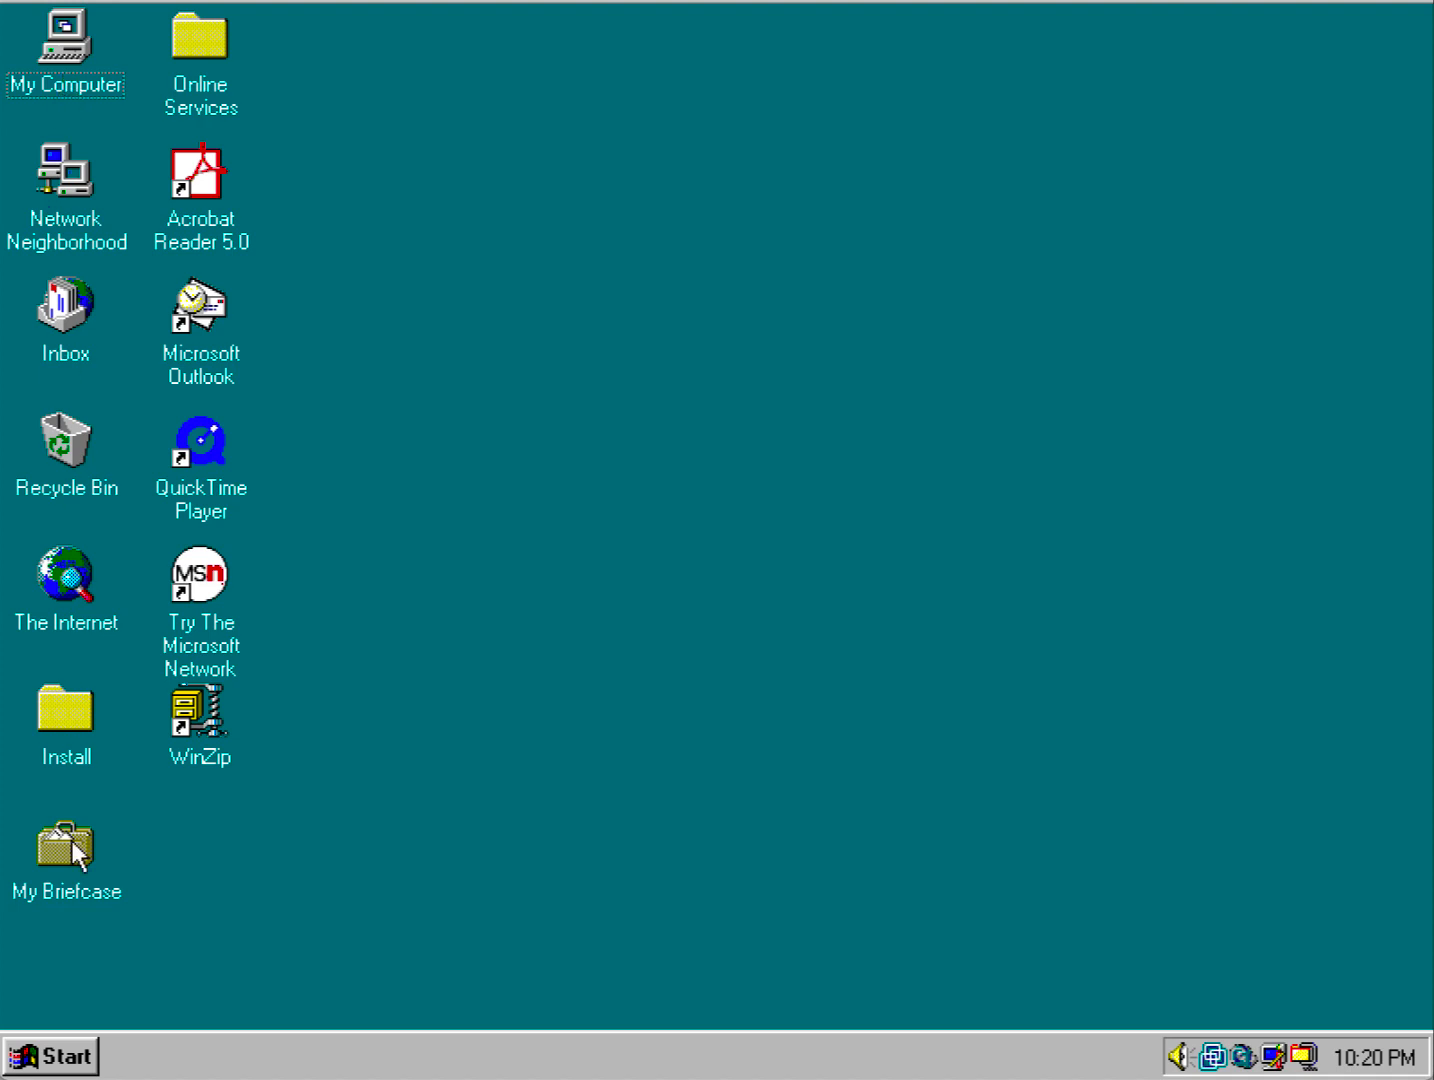
click(48, 1052)
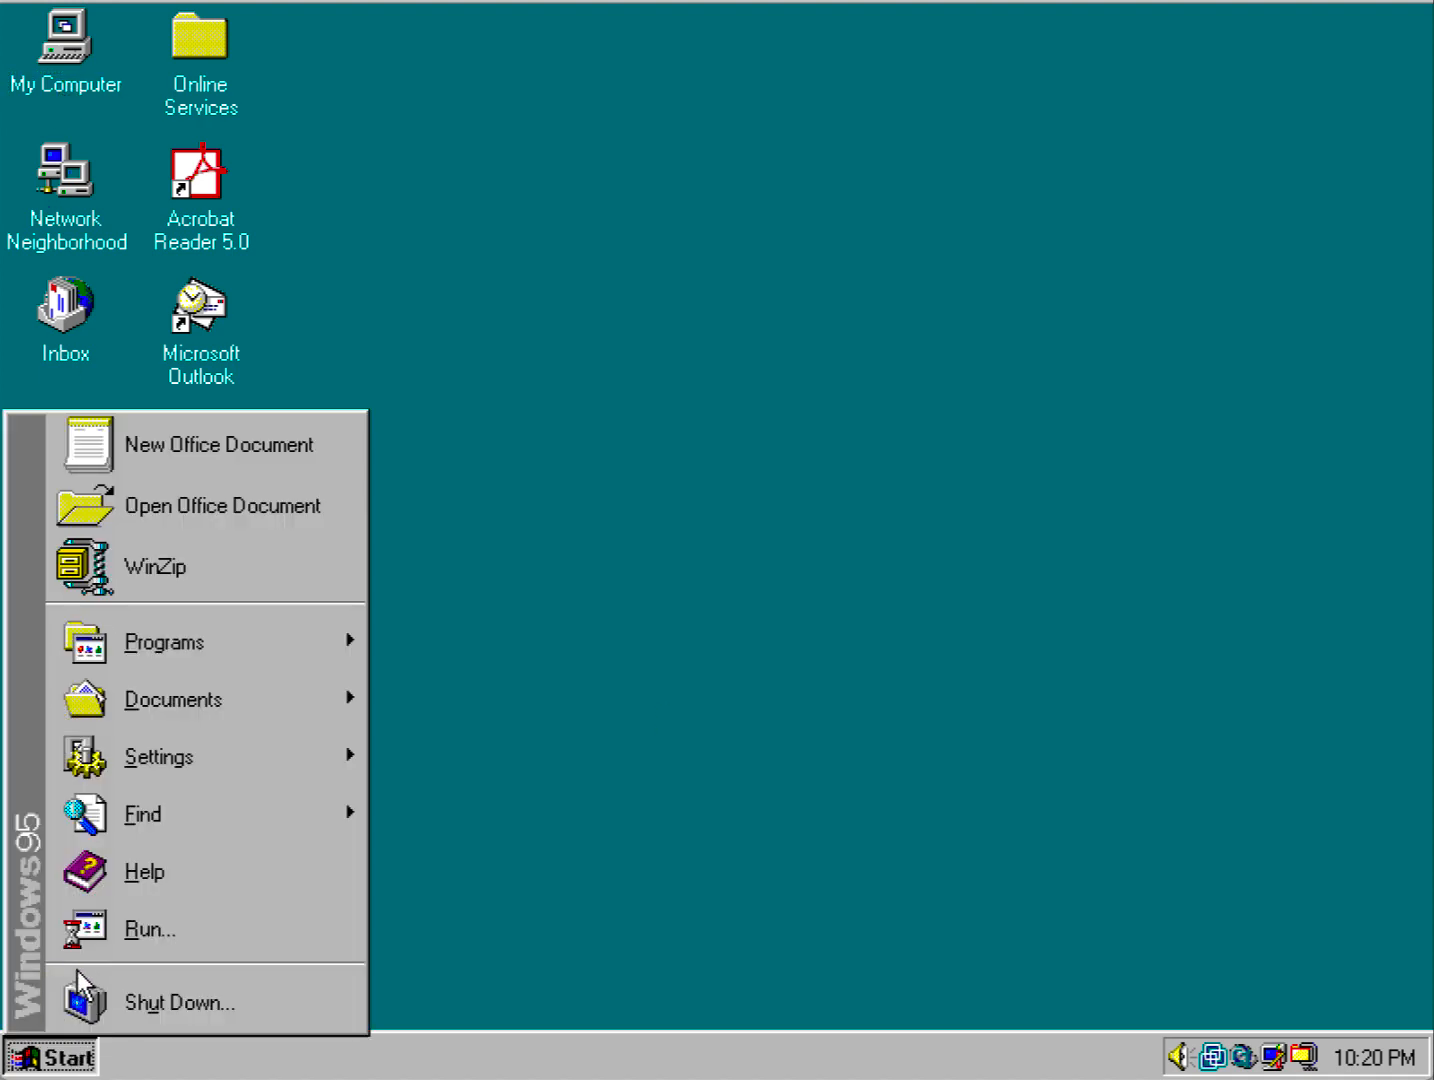
Launch Registry Editor from Run and briefly expand HKEY_LOCAL_MACHINE.
click(148, 930)
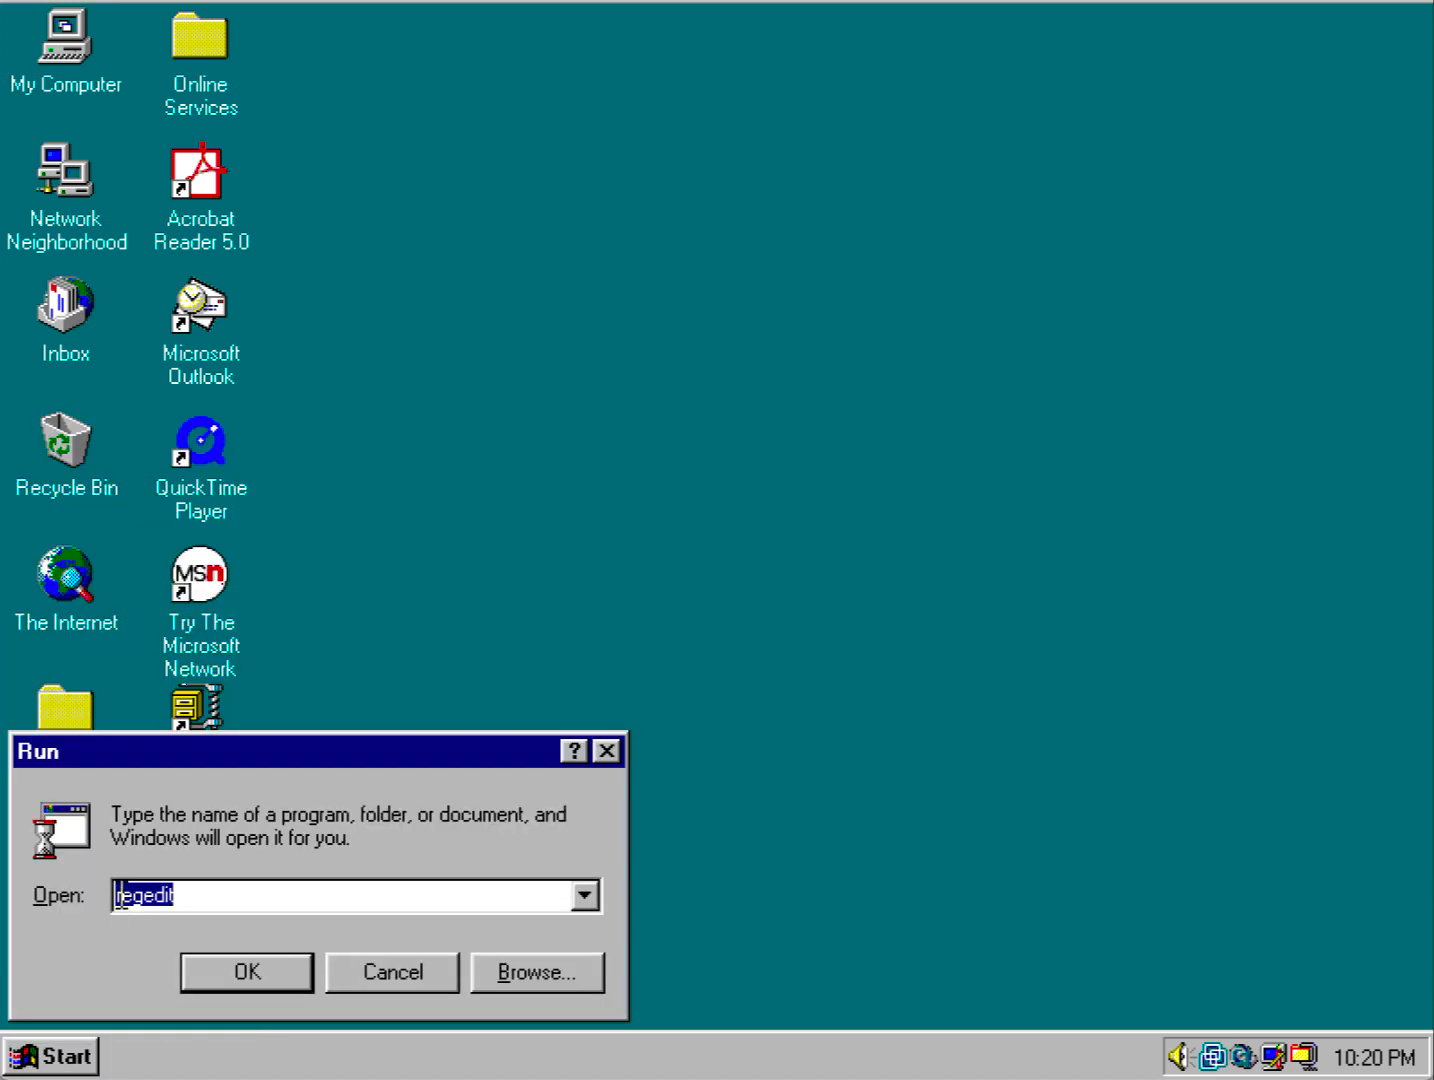
click(244, 972)
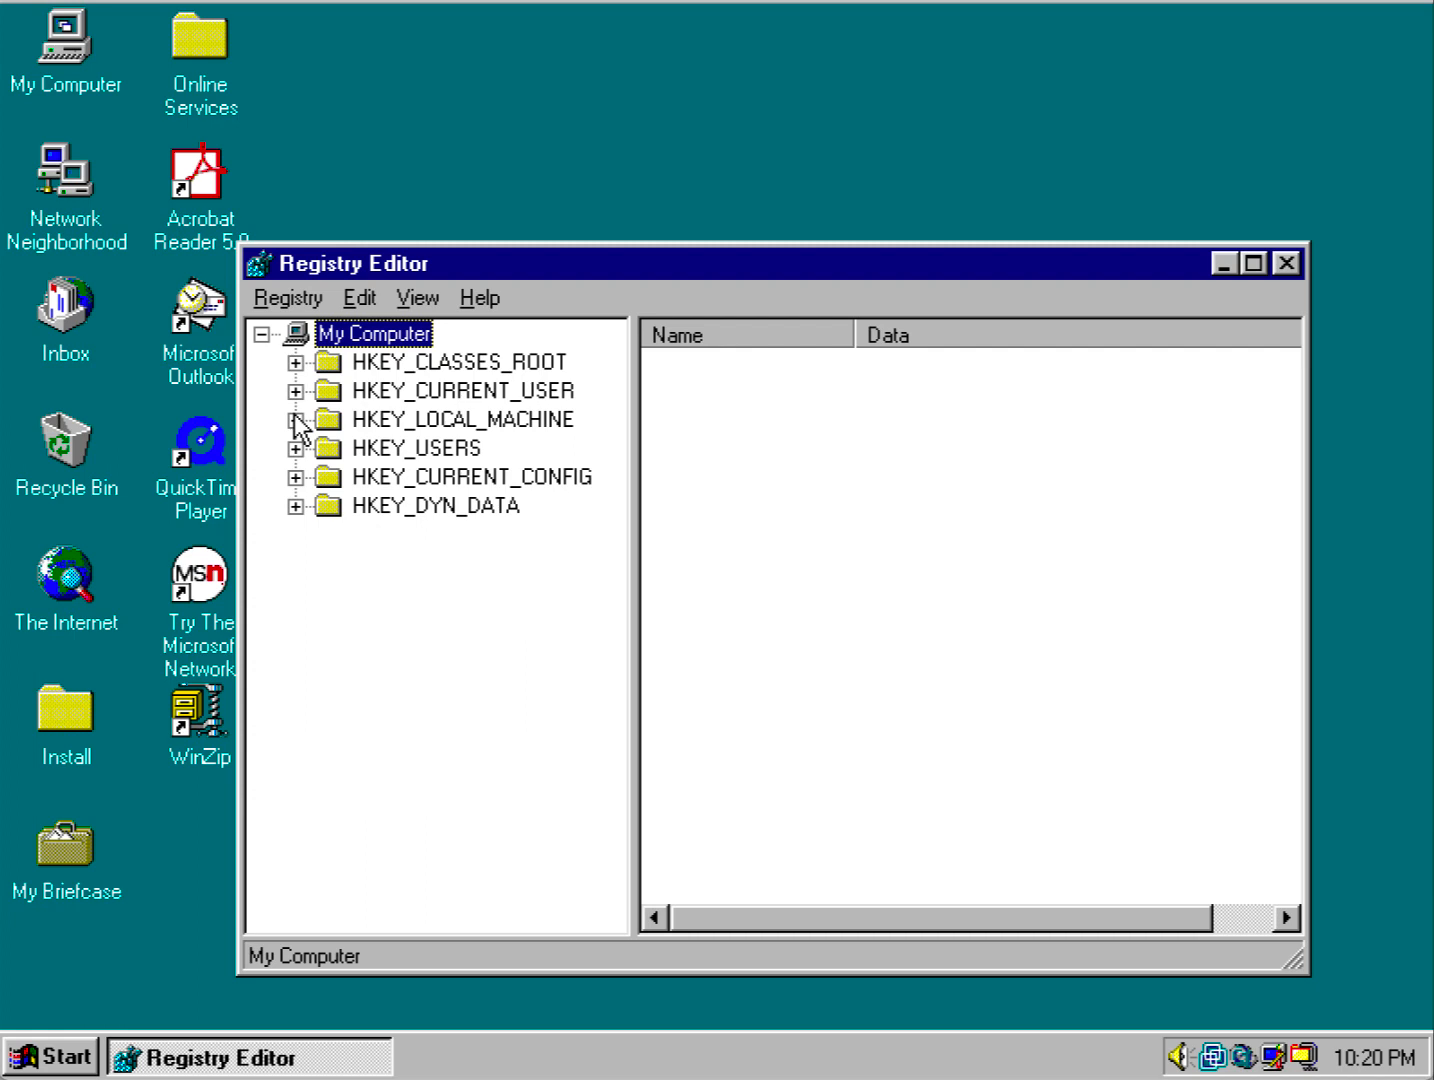
click(304, 420)
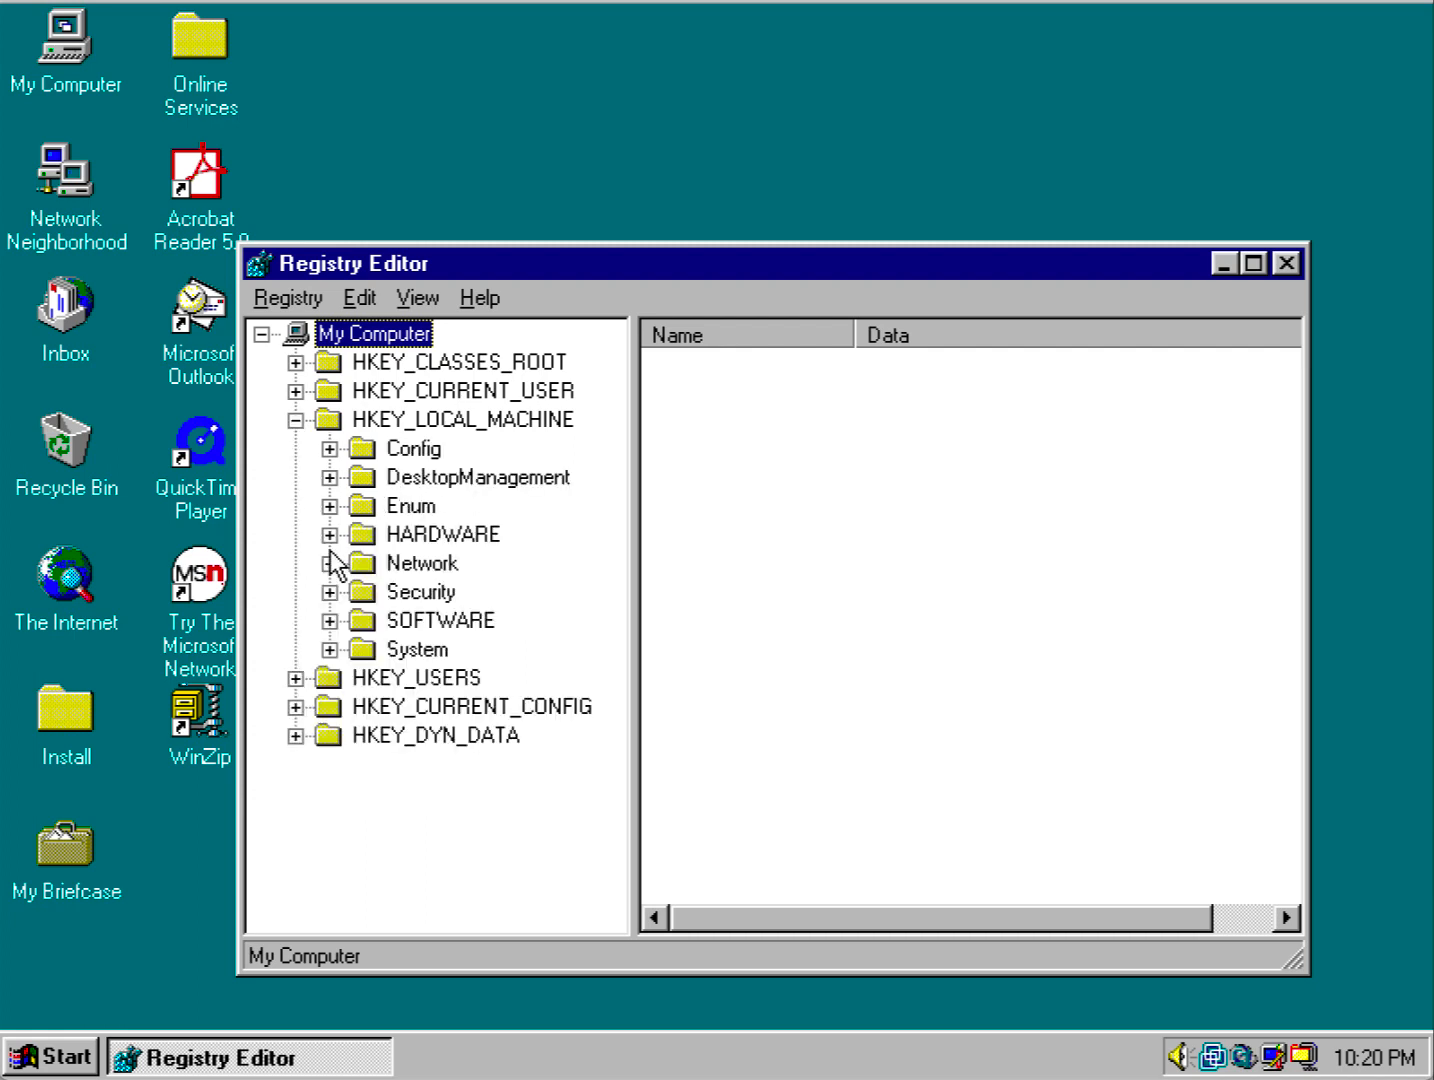
mouse_move(308, 466)
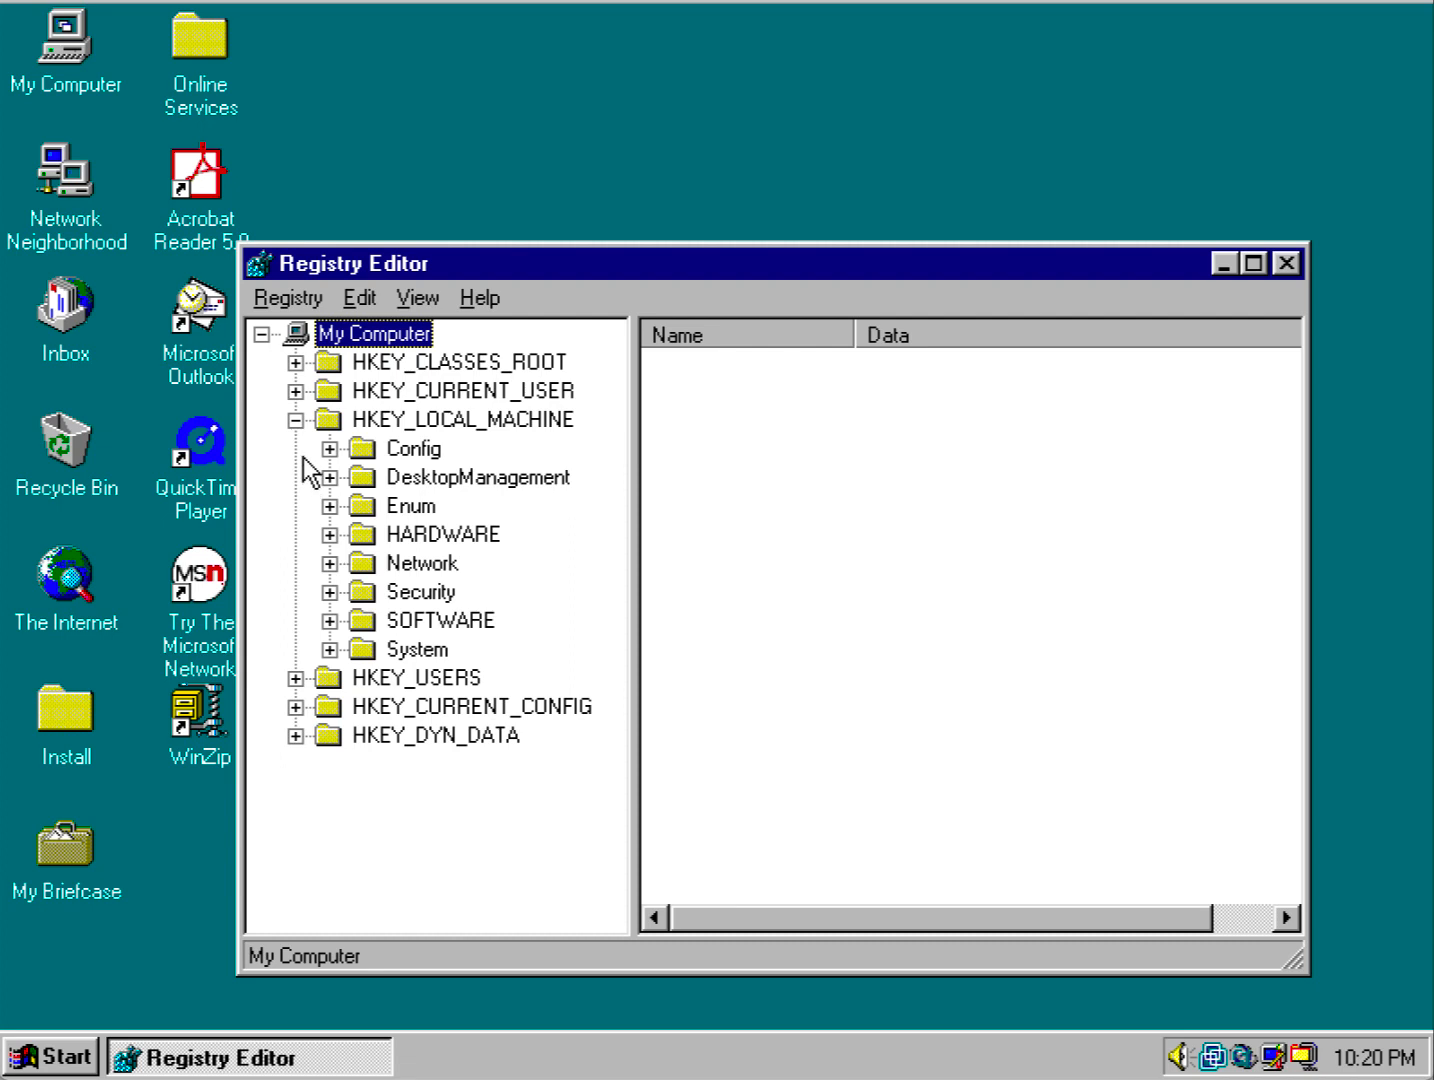
click(304, 420)
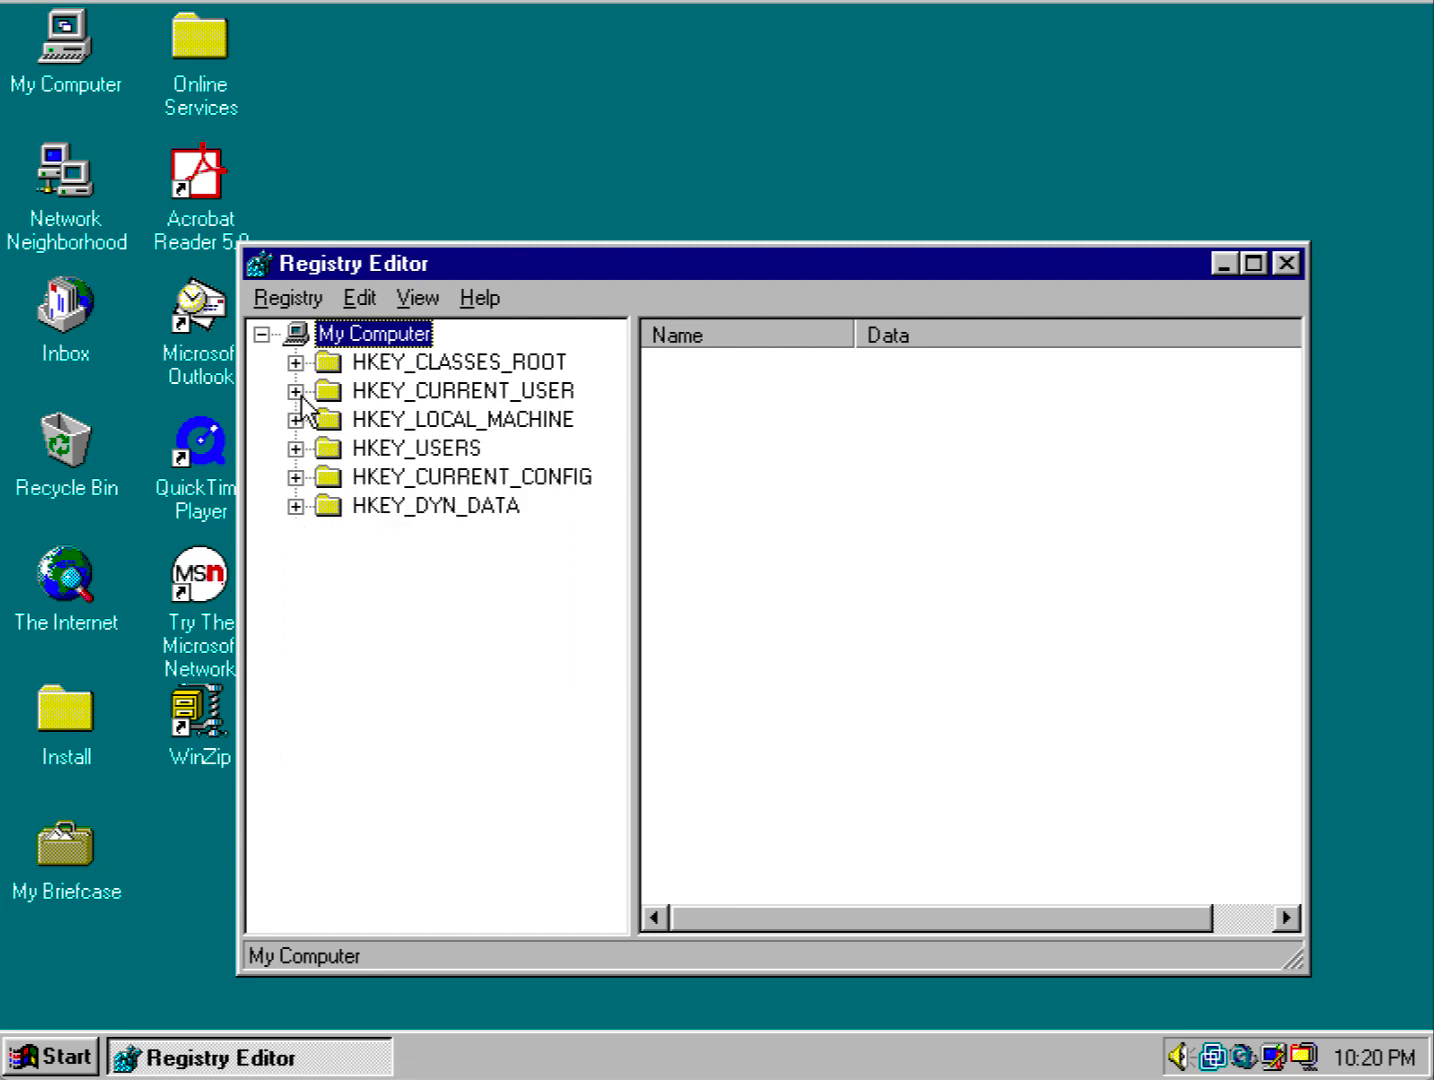
Navigate to HKEY_CURRENT_USER\Control Panel\desktop\WindowMetrics and bring up the Edit menu.
click(304, 392)
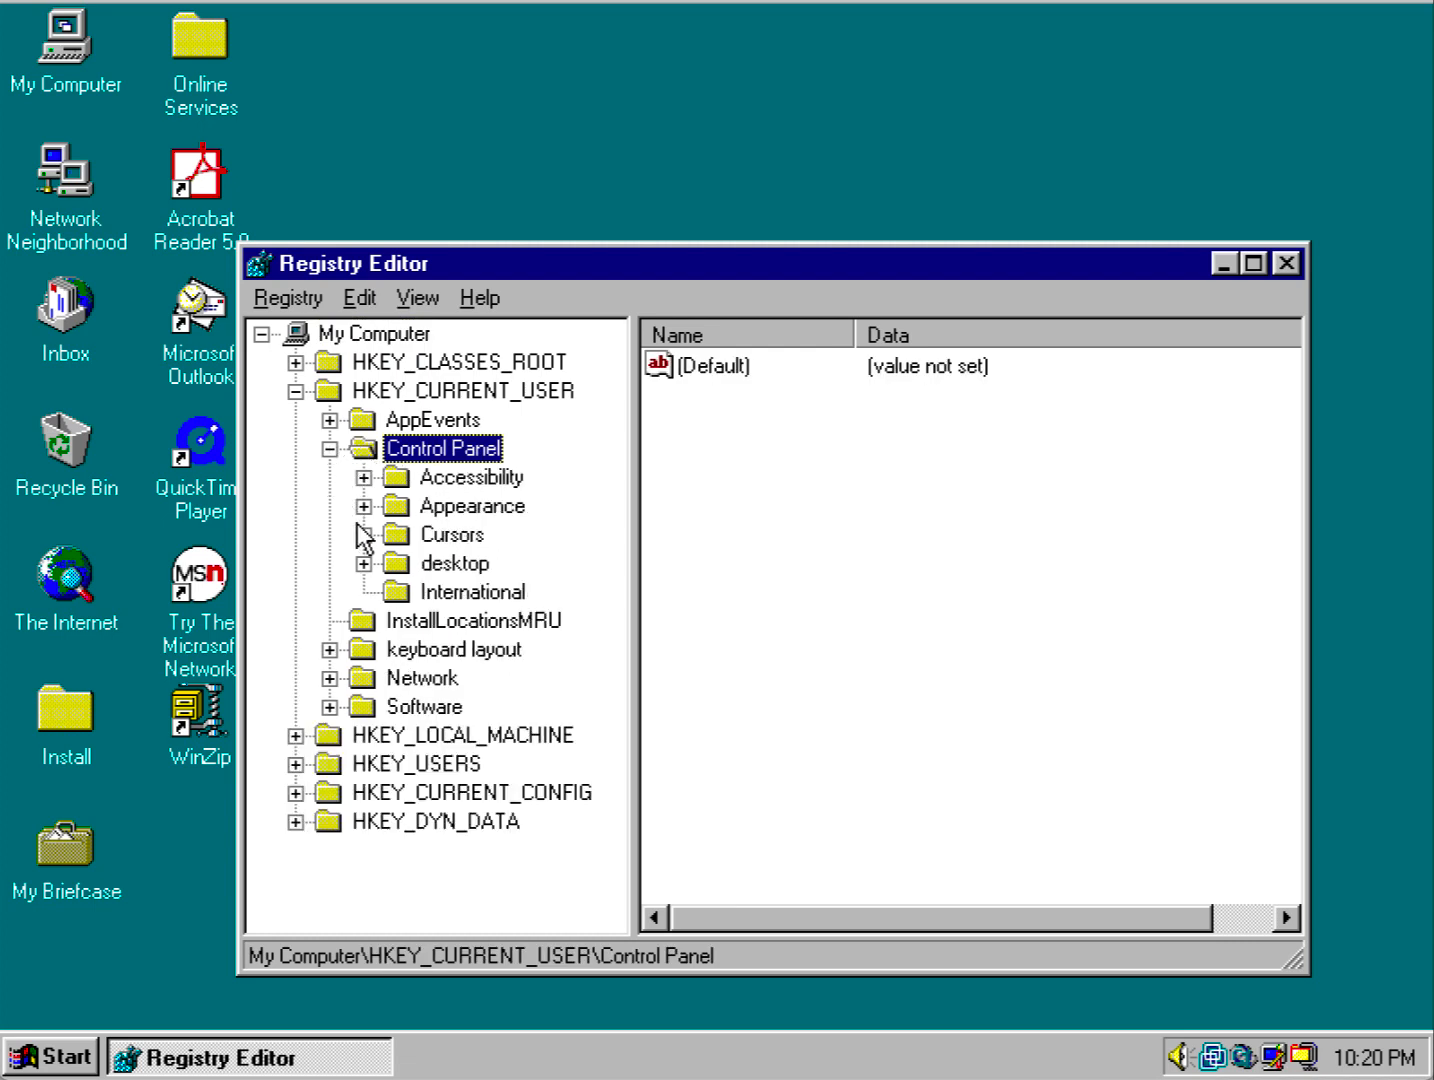
click(452, 564)
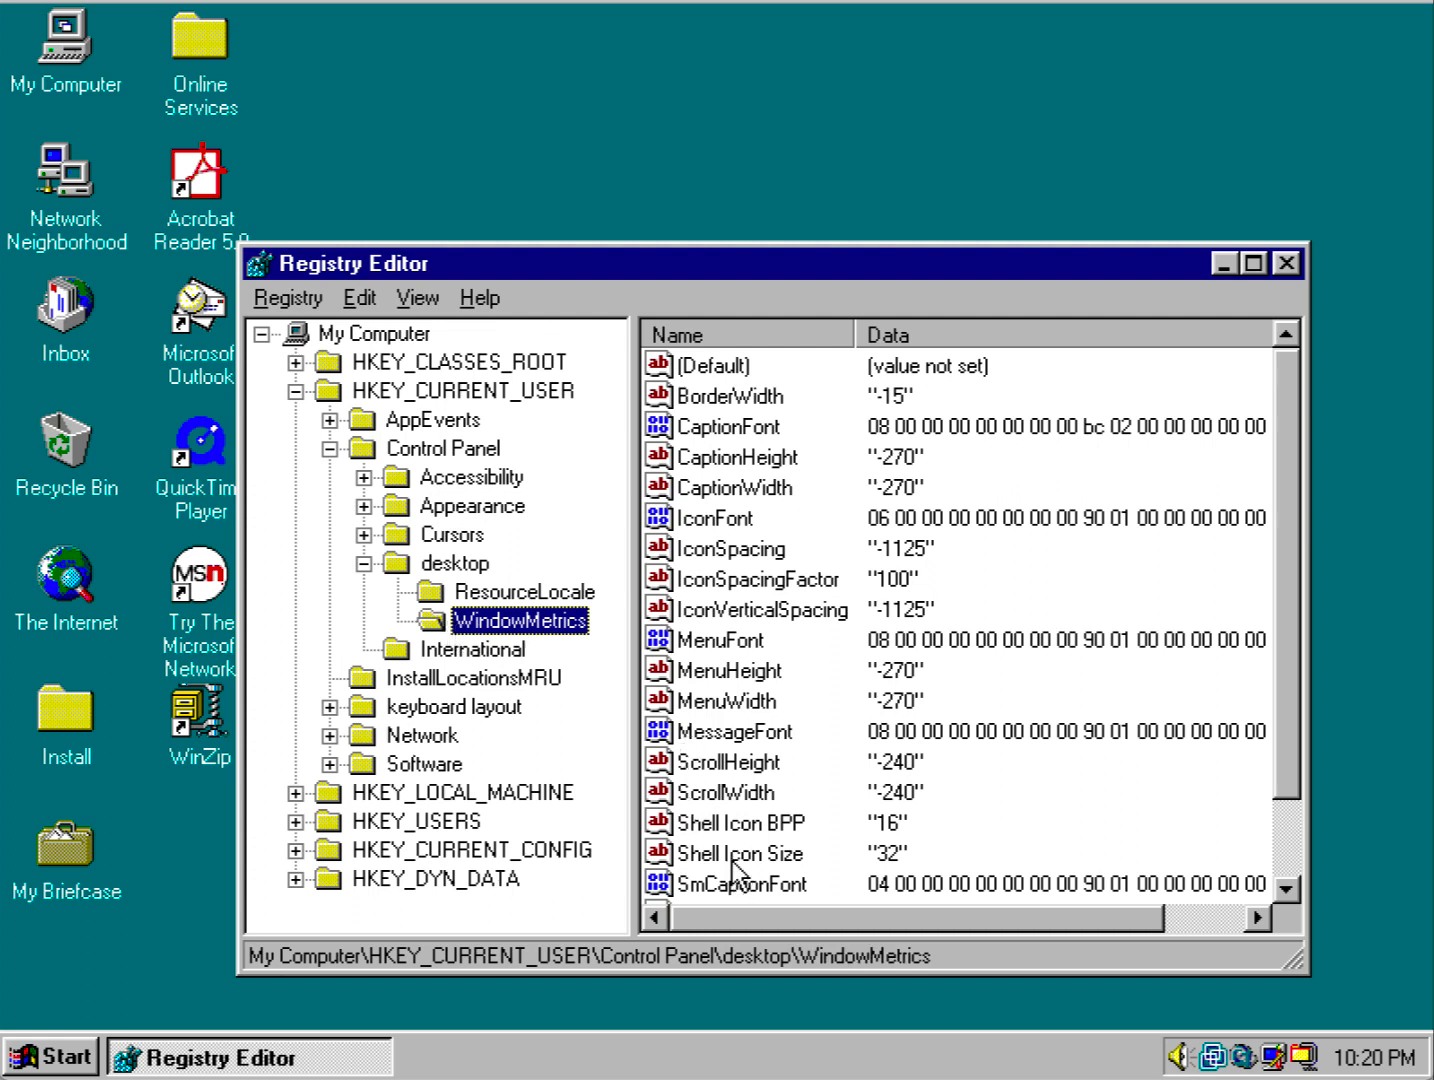
mouse_move(754, 870)
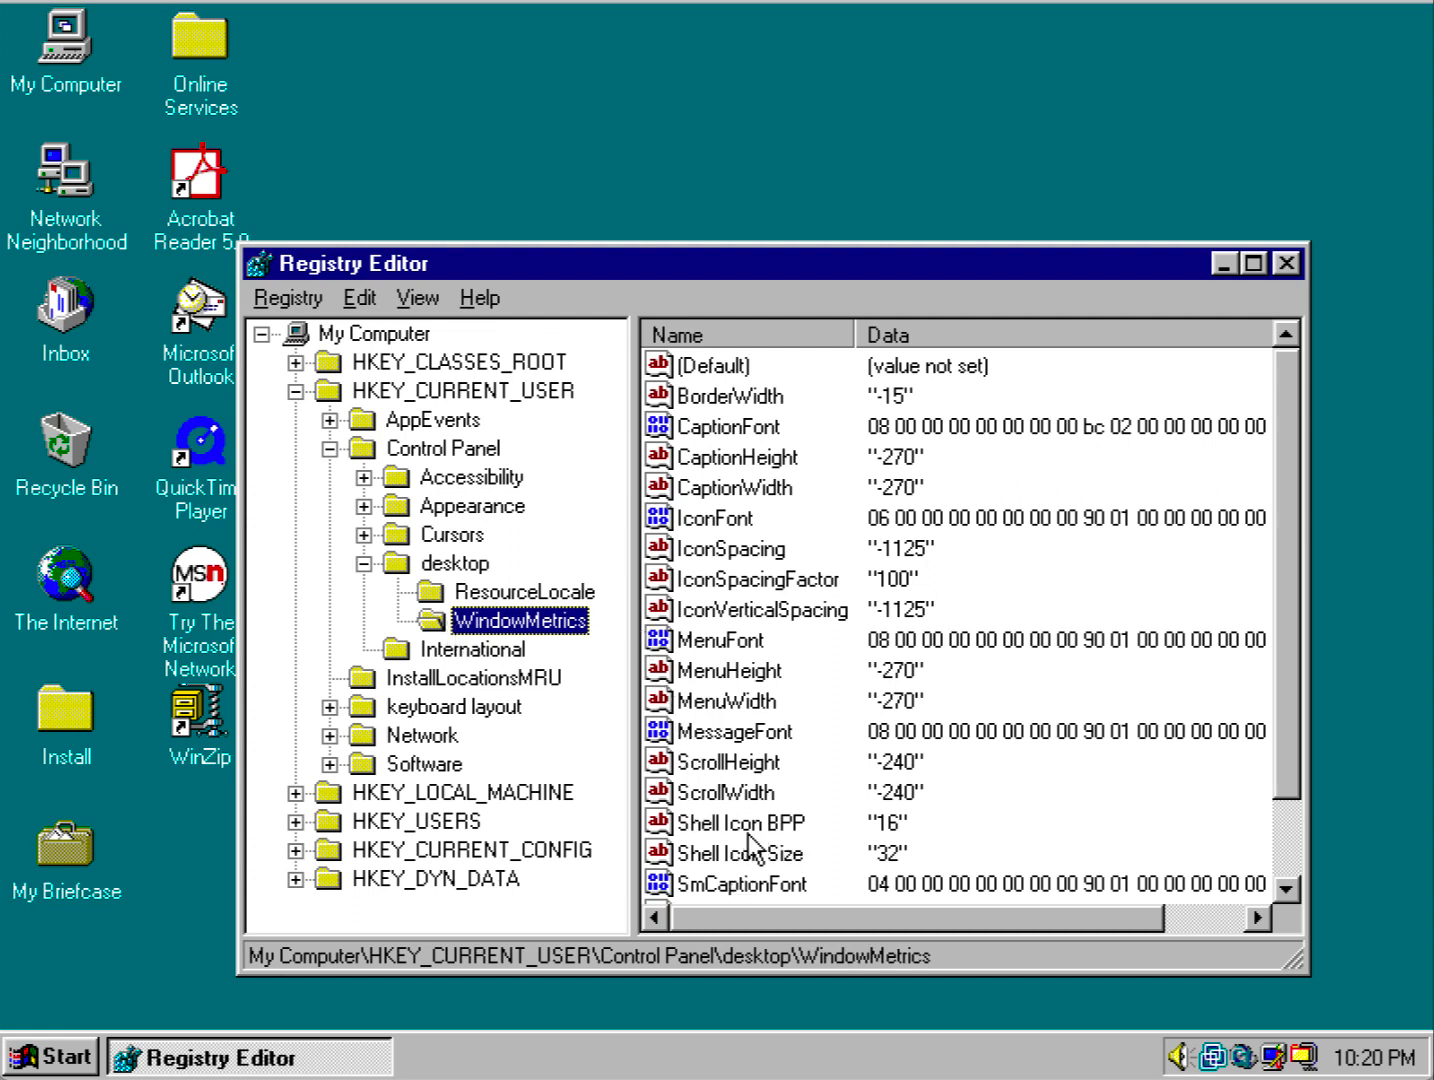
mouse_move(776, 856)
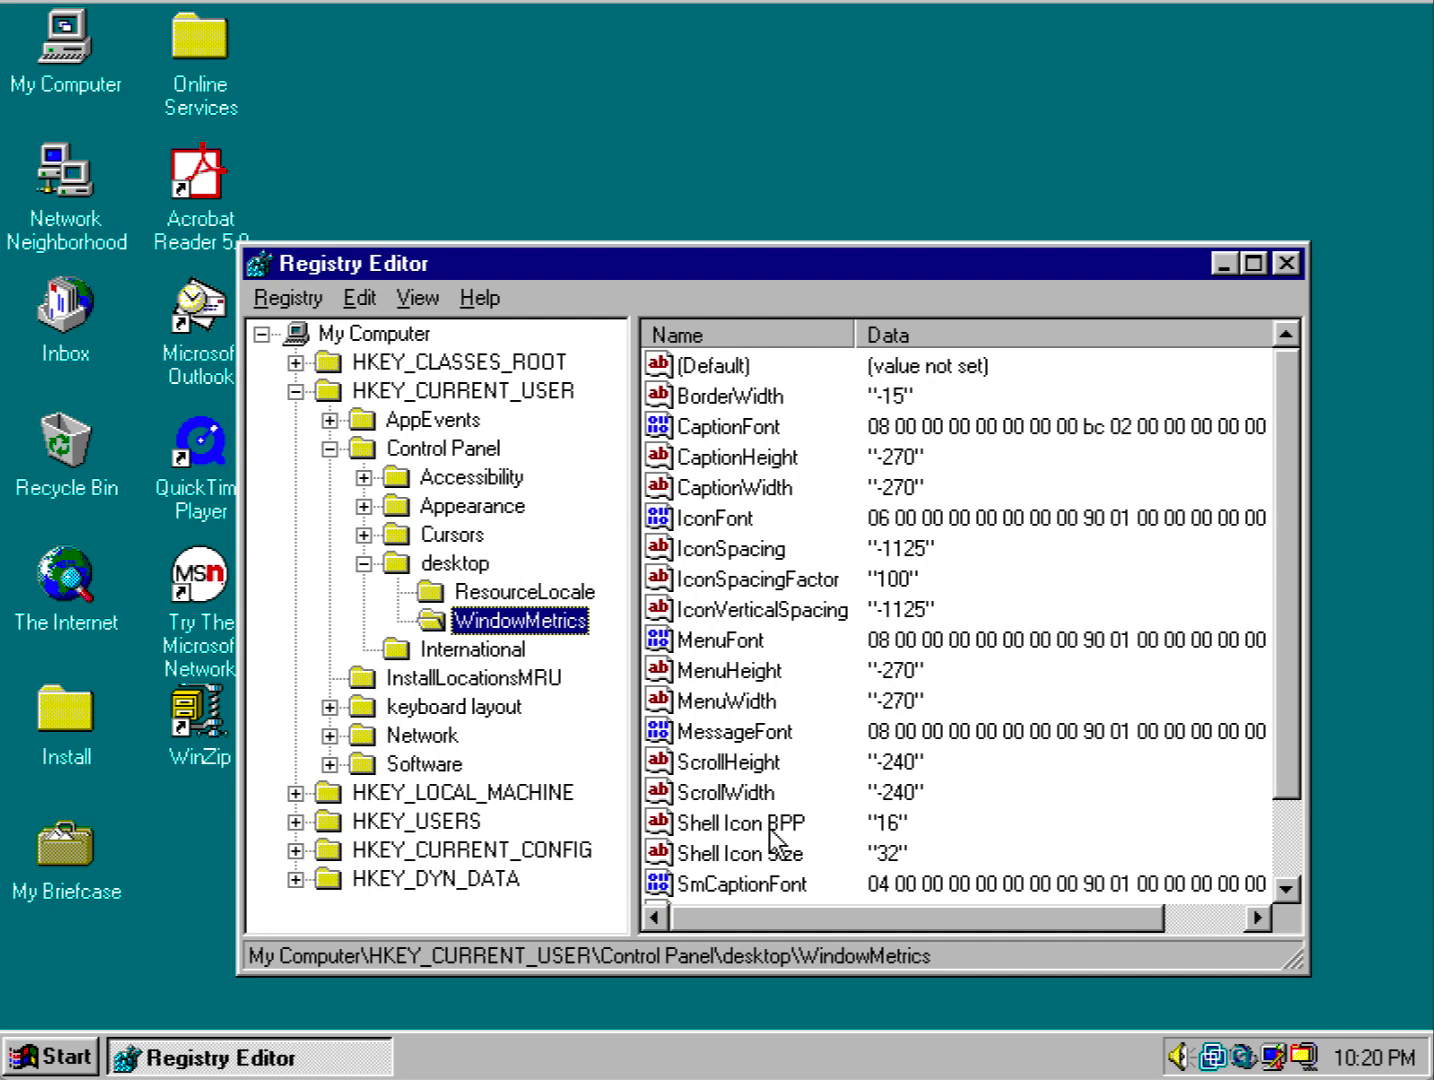
mouse_move(746, 804)
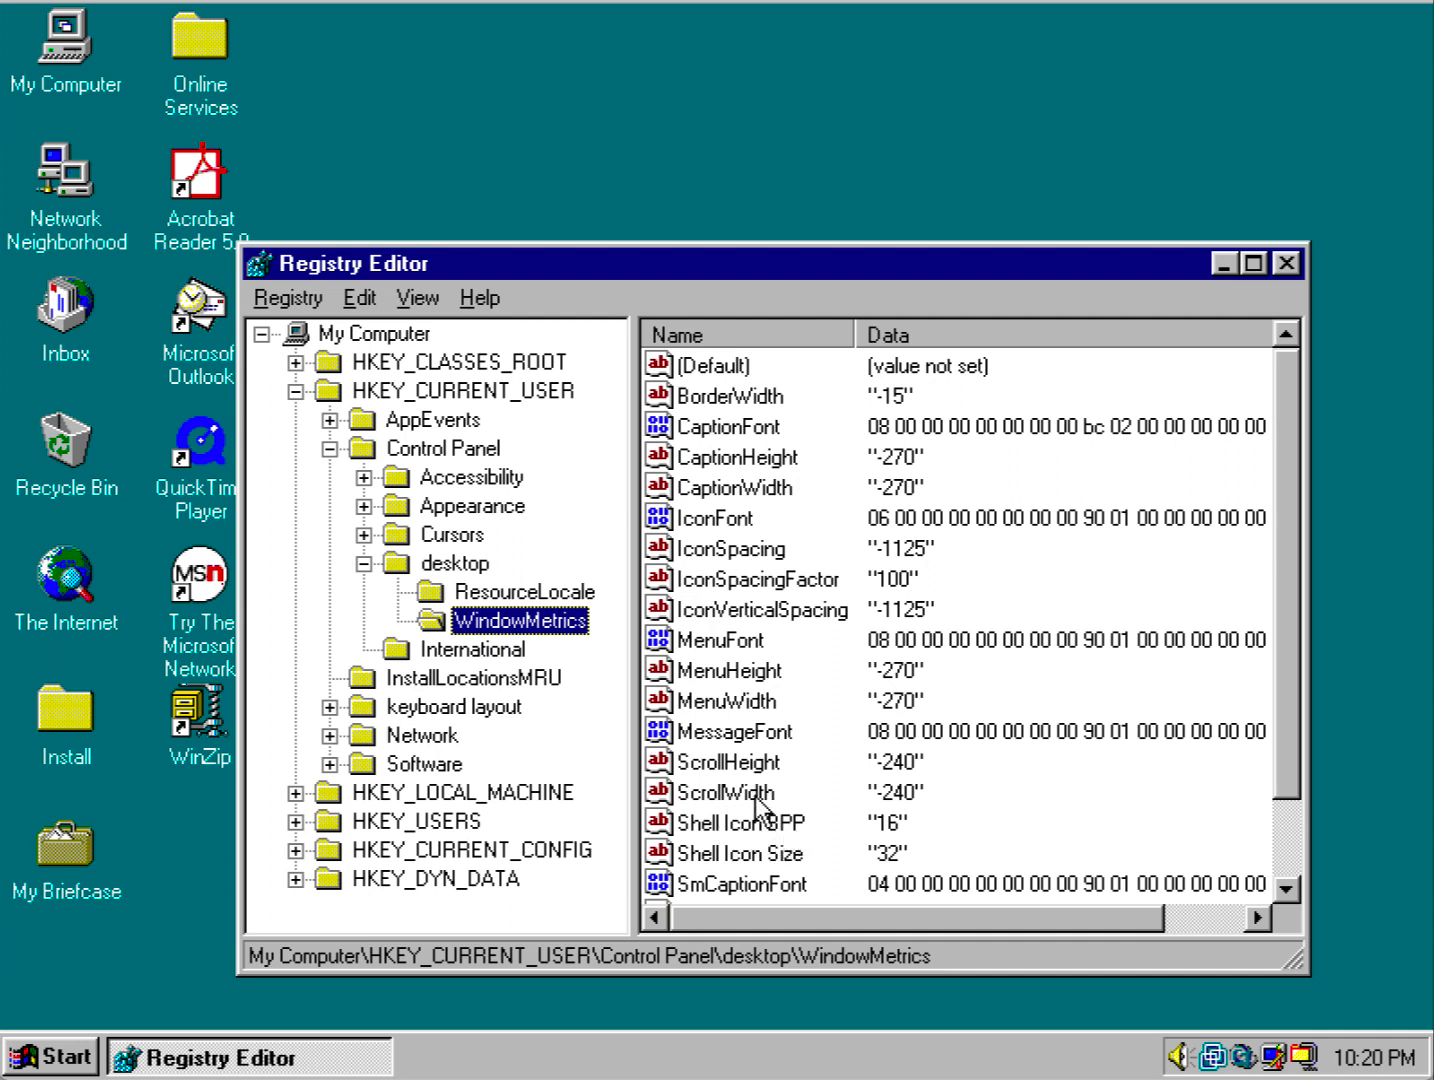
click(356, 298)
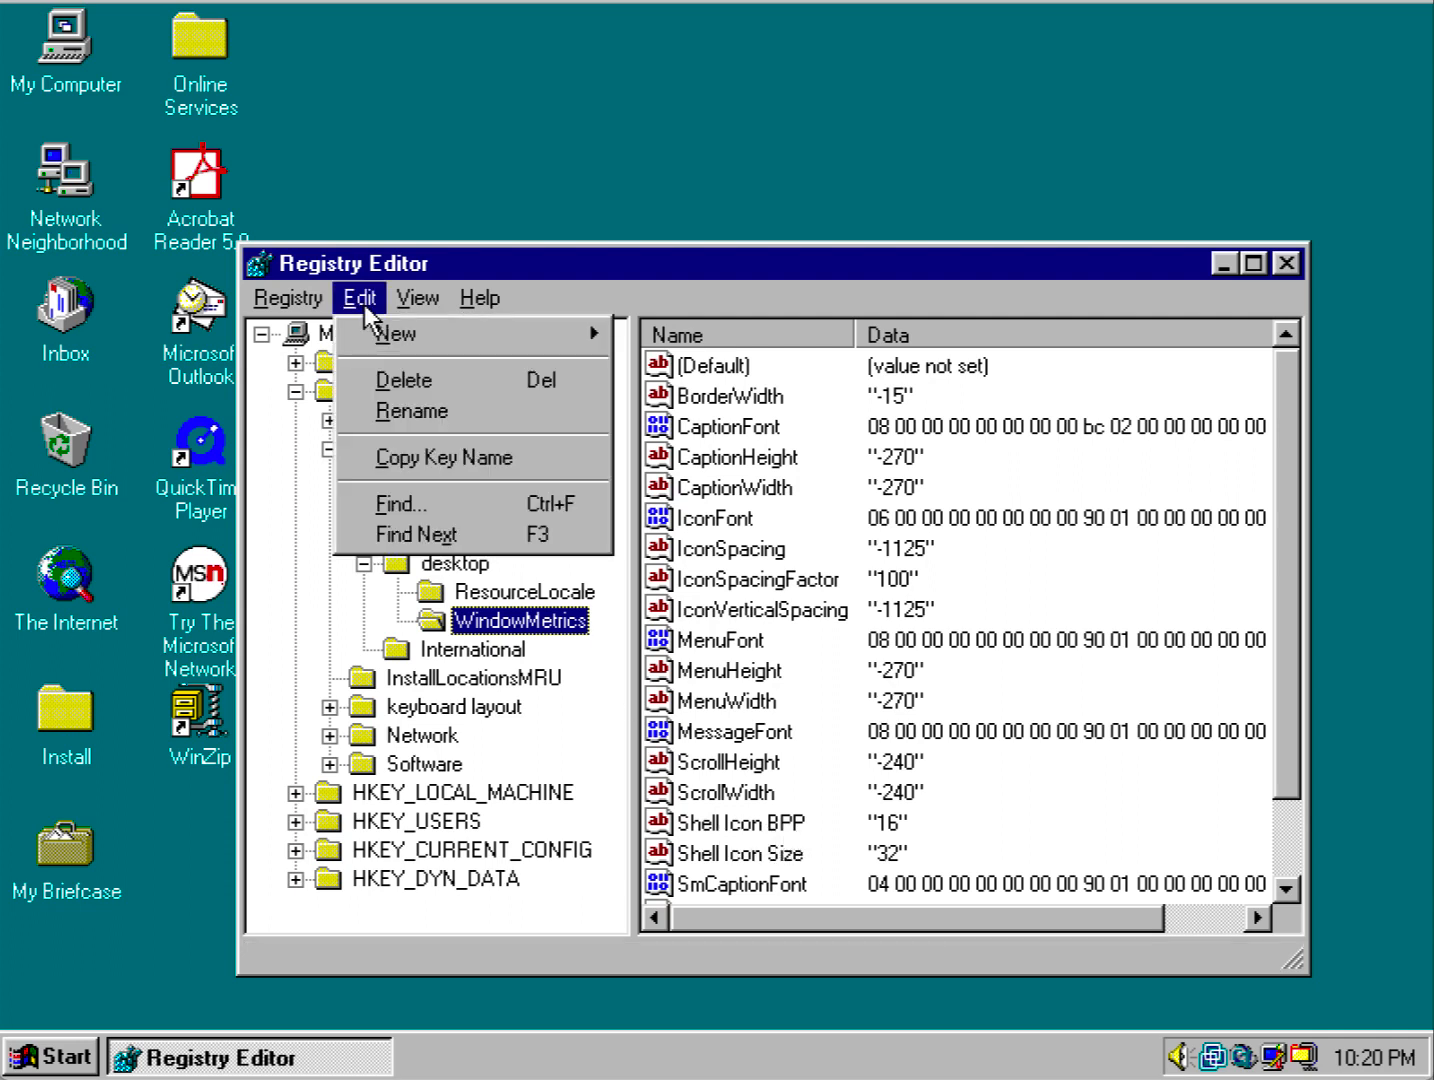
mouse_move(404, 334)
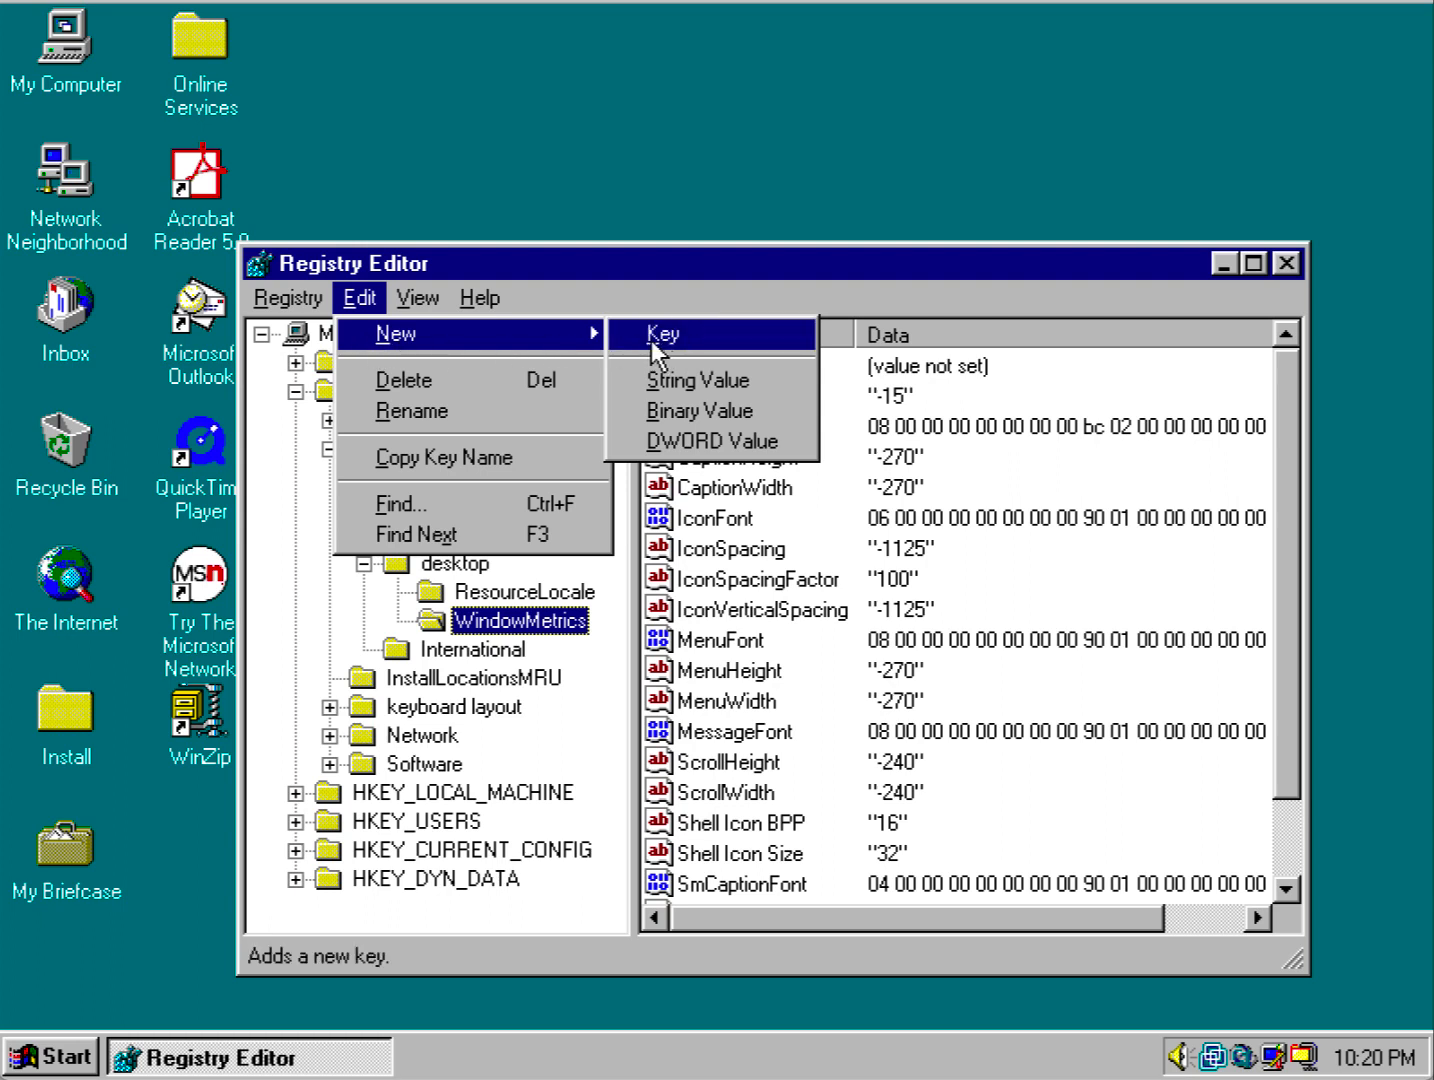
mouse_move(652, 348)
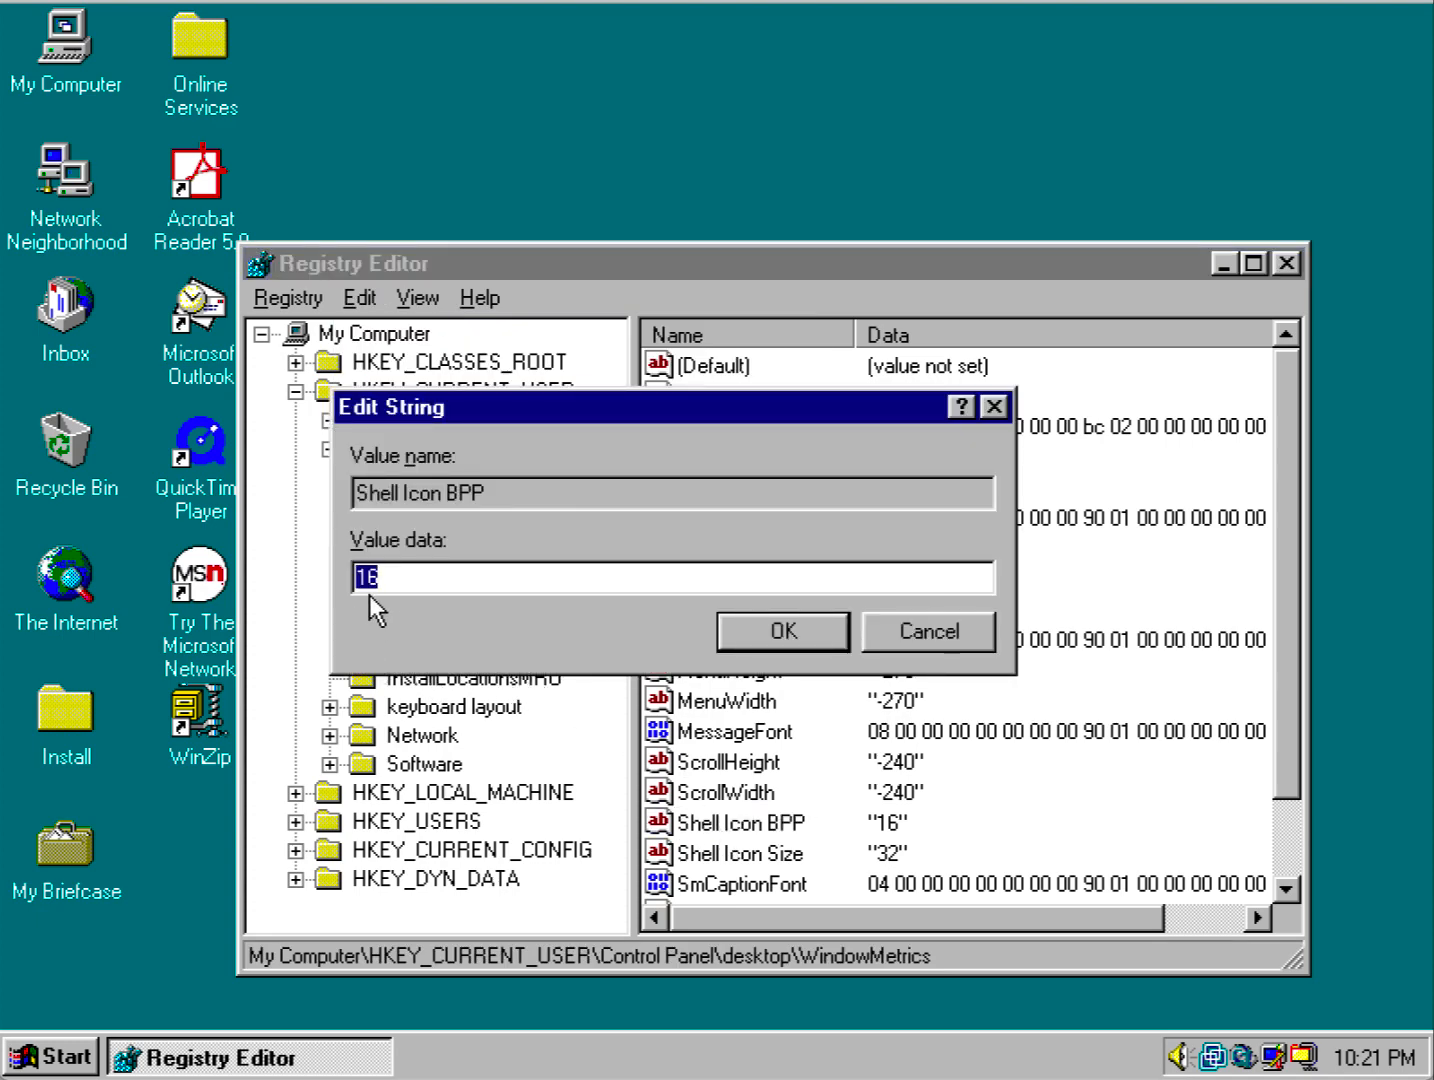
Set Shell Icon BPP to 16, collapse HKEY_CURRENT_USER and close Registry Editor.
click(782, 632)
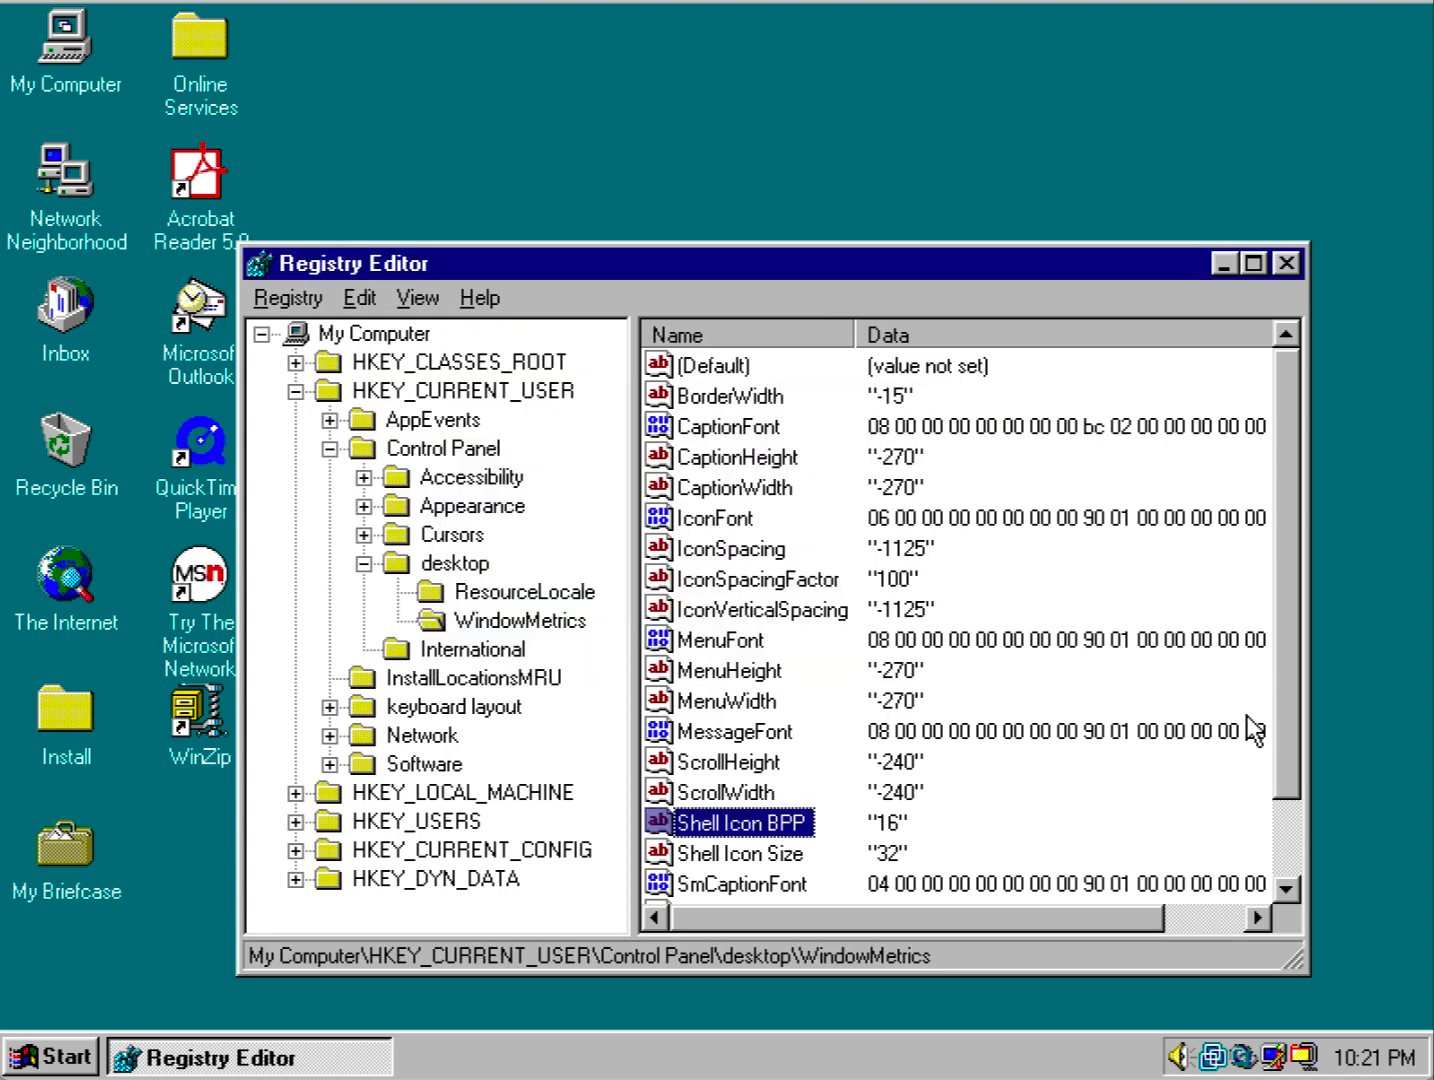
mouse_move(1304, 702)
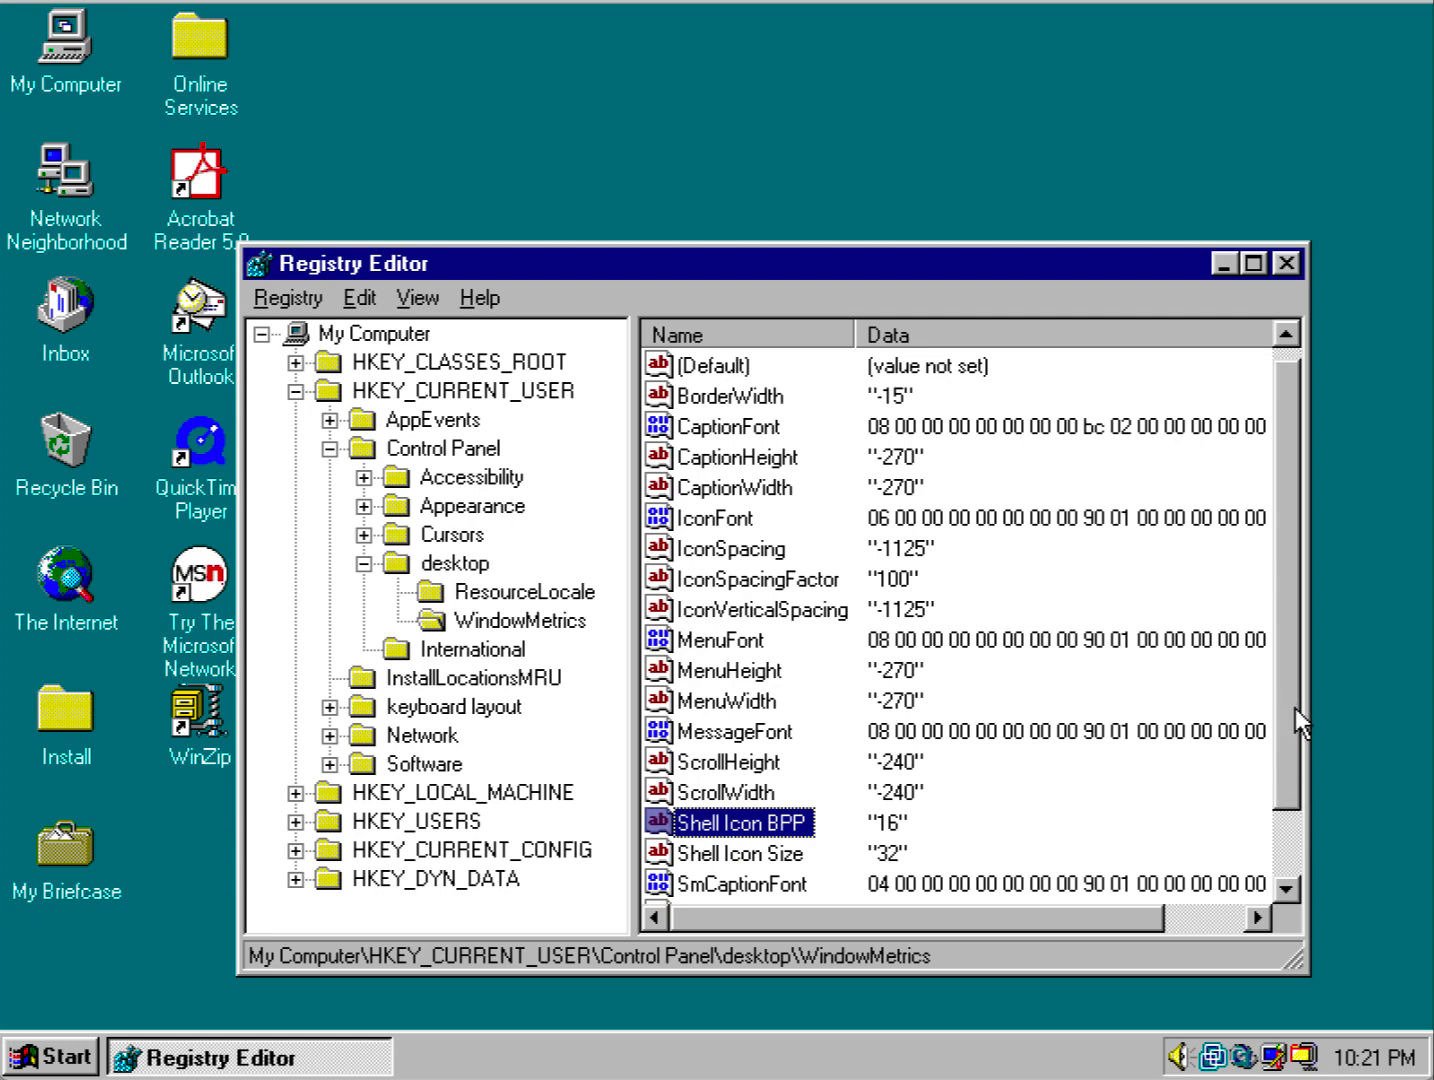
scroll(down, 3)
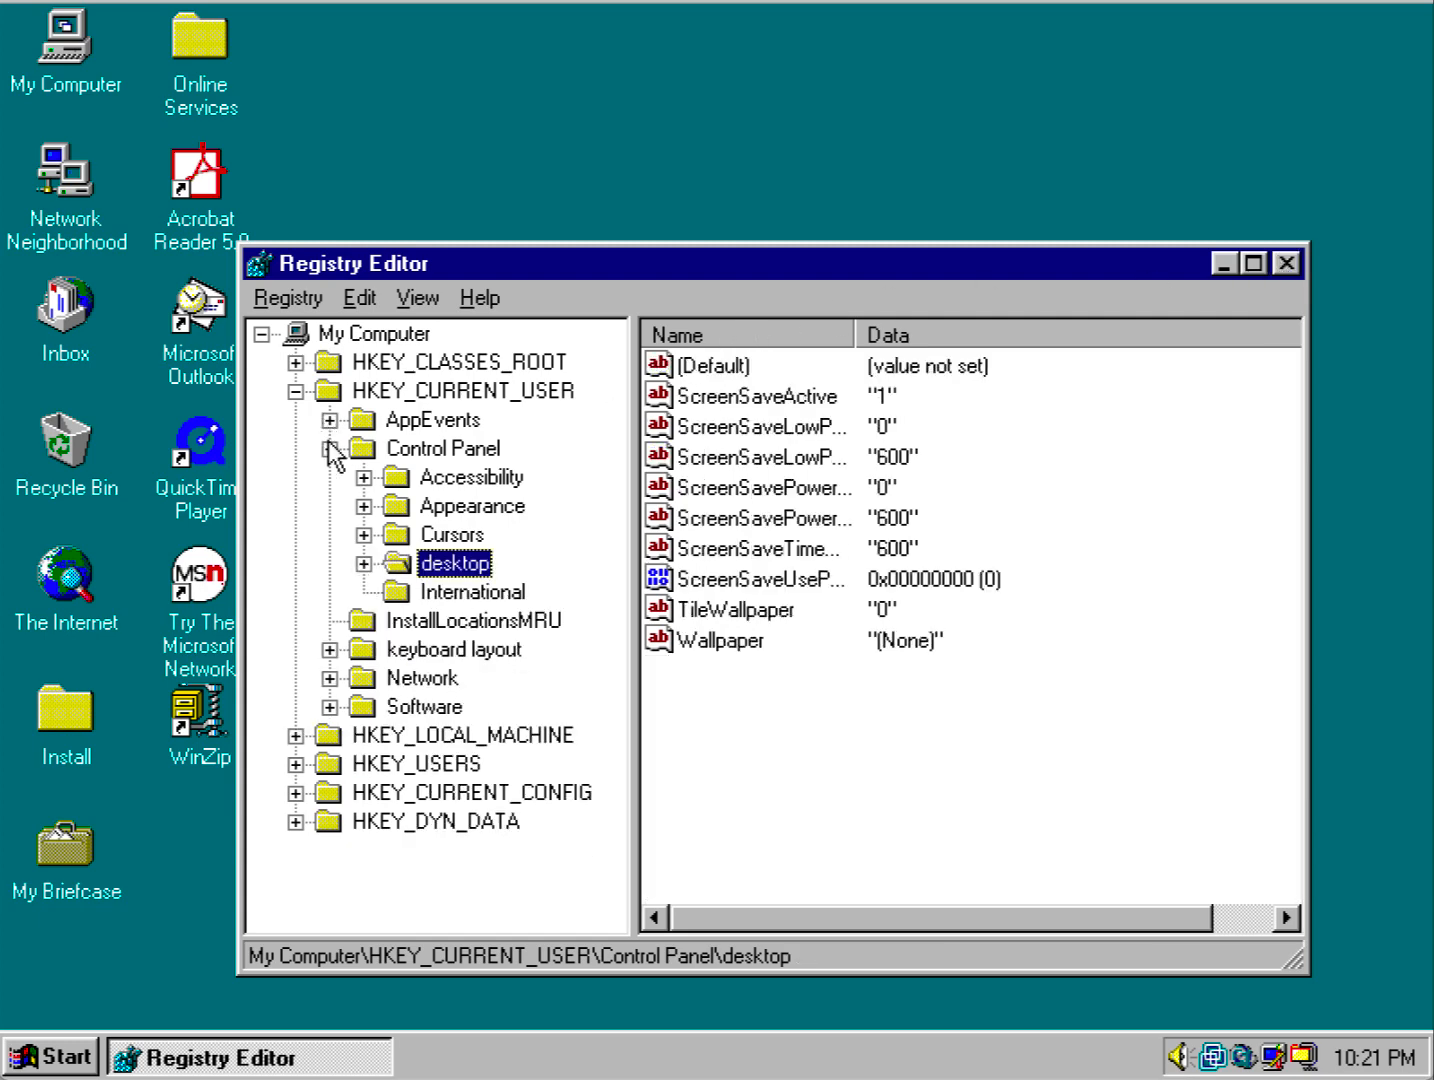
click(300, 390)
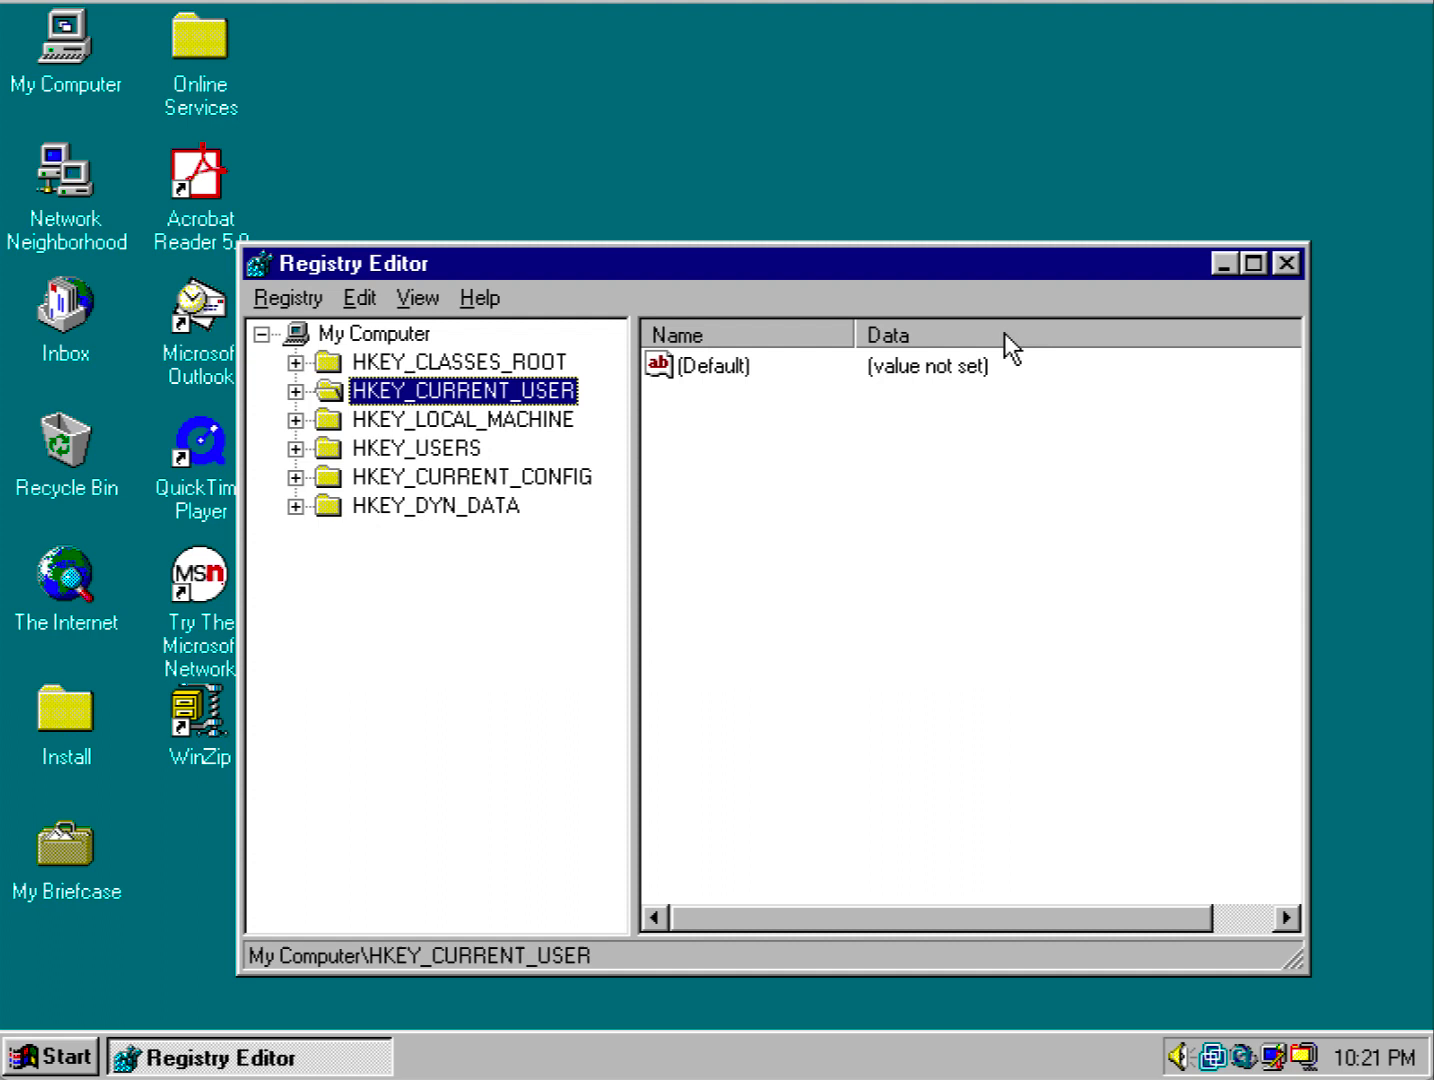
mouse_move(1288, 266)
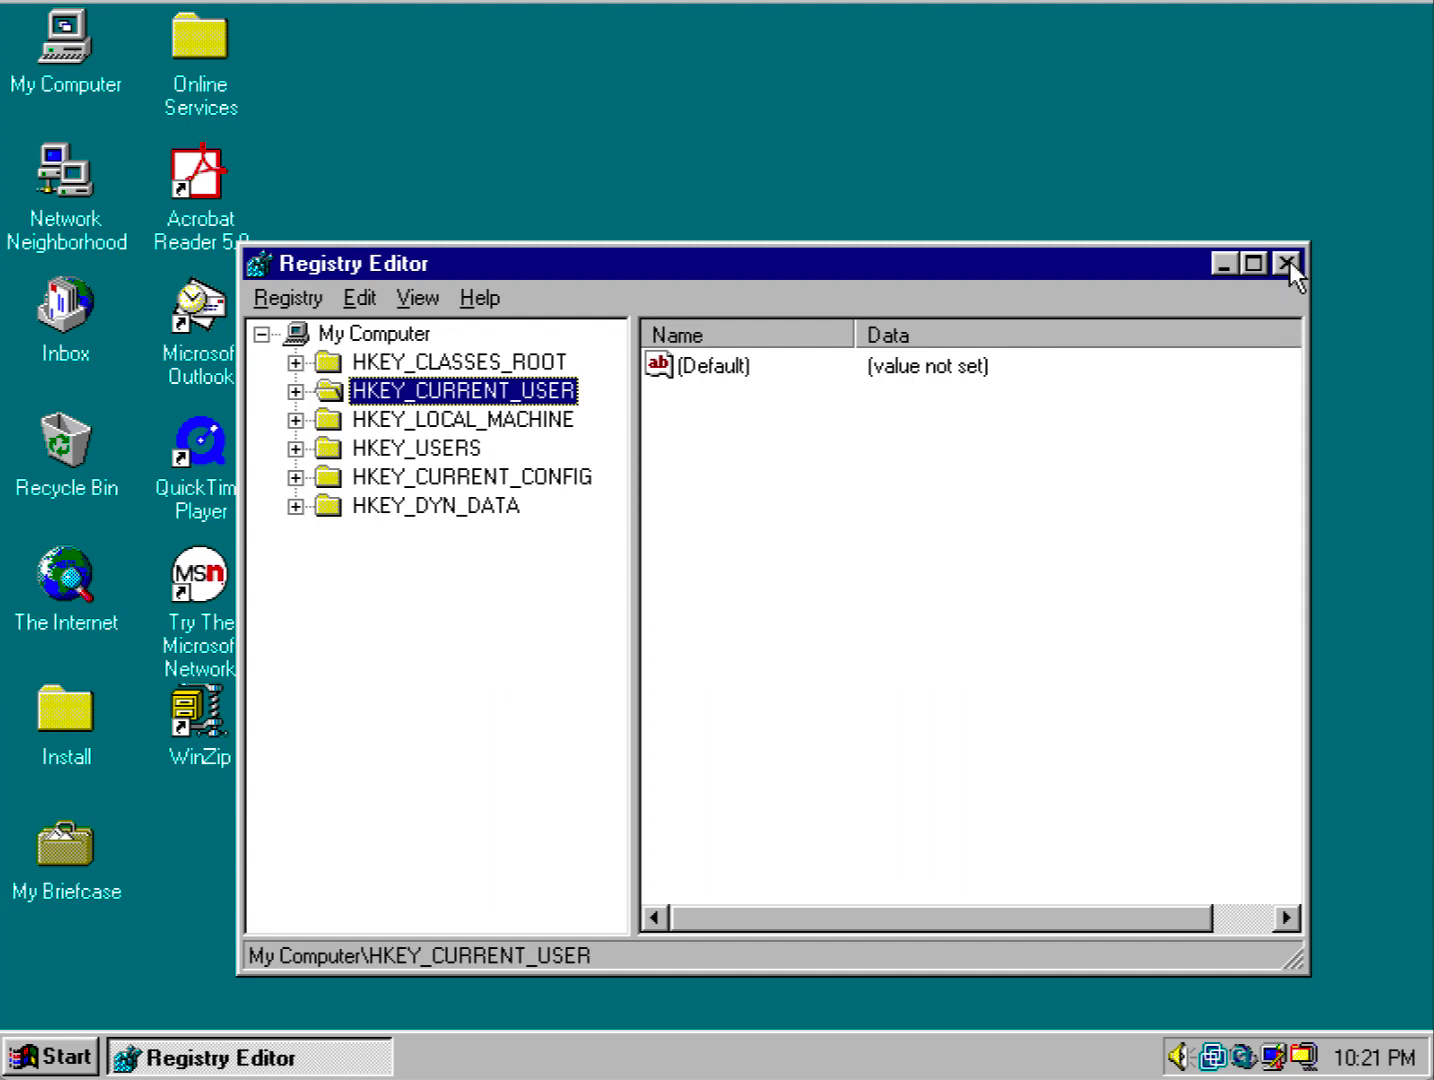
click(1288, 264)
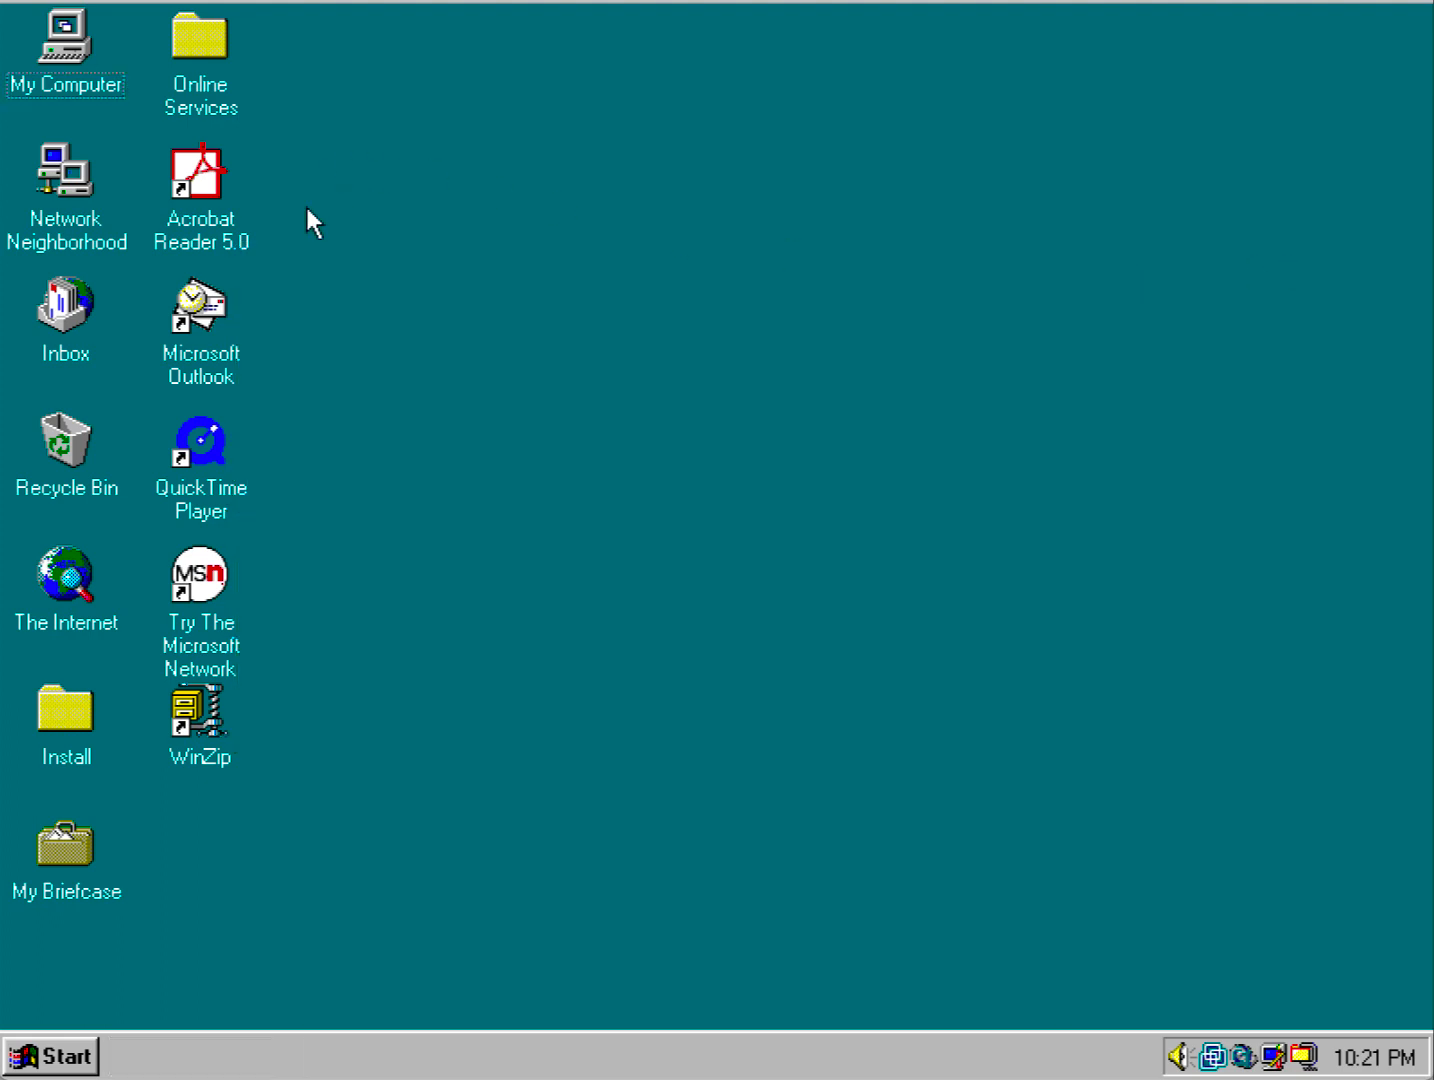
click(68, 38)
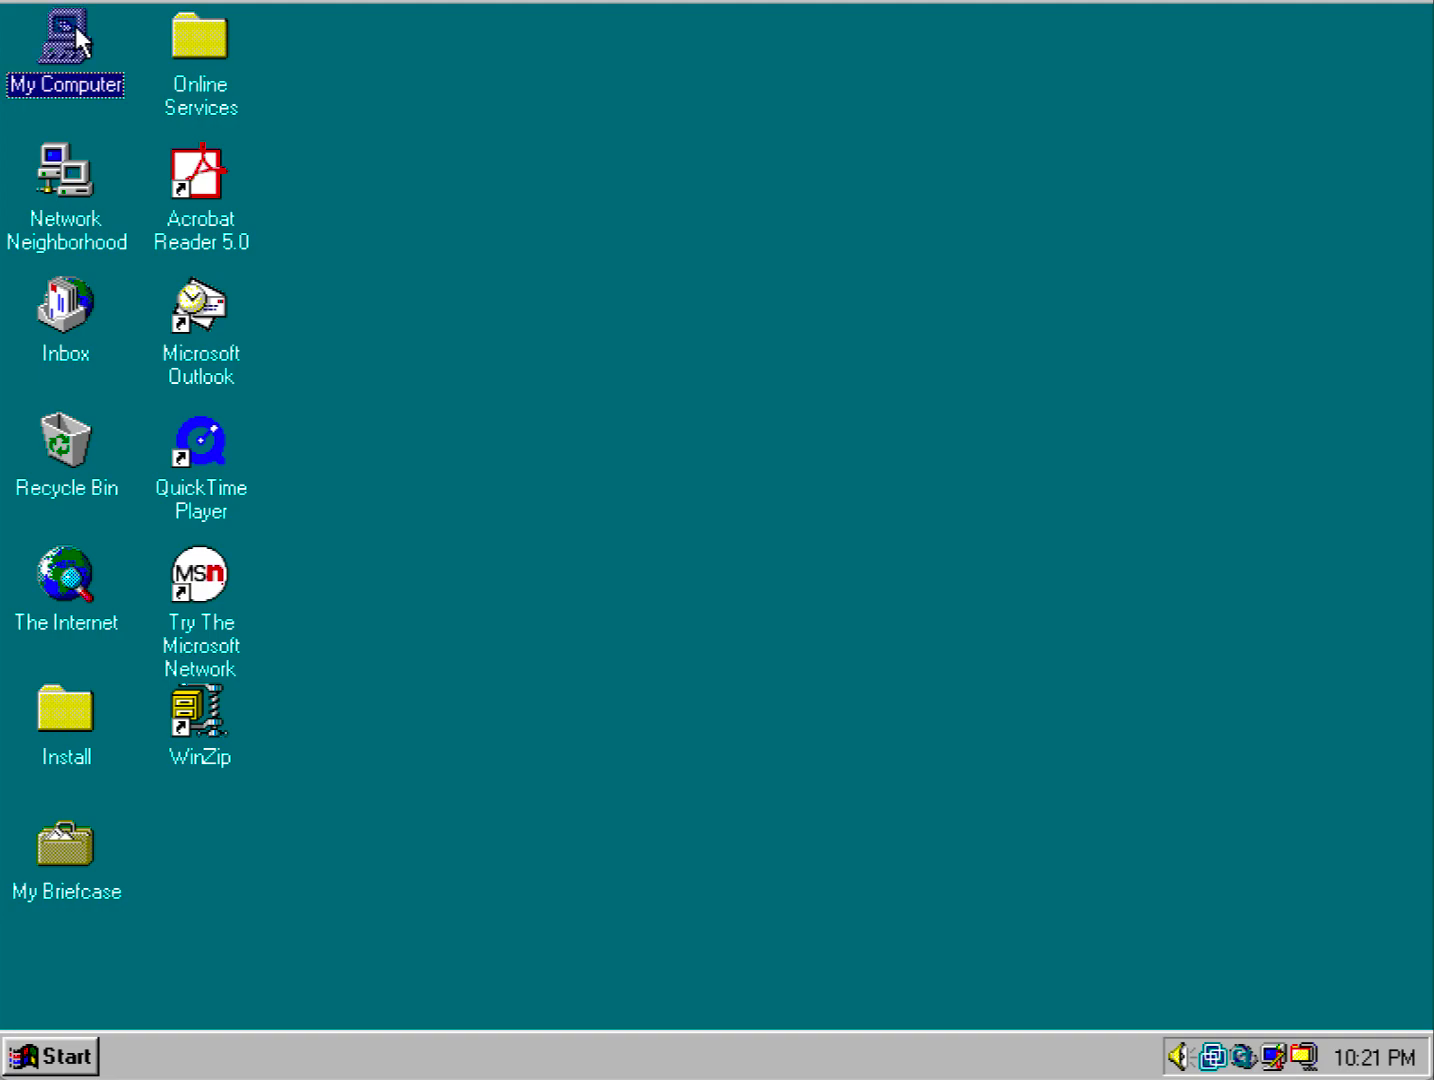
Launch Tweak UI via My Computer > Control Panel.
double_click(64, 40)
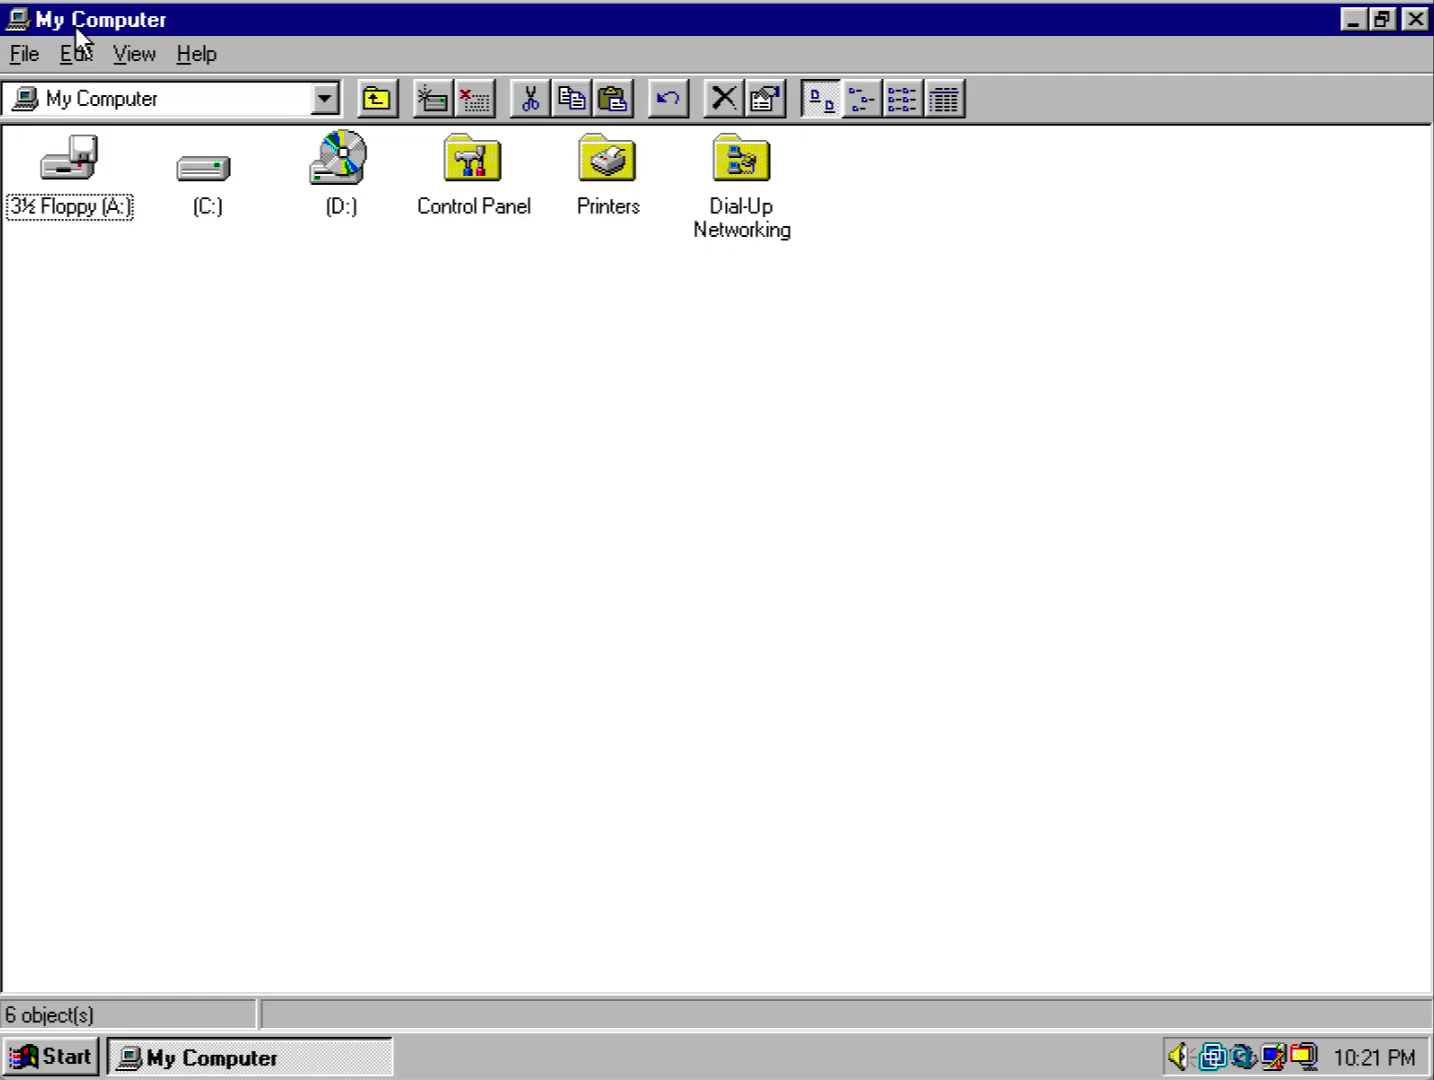
double_click(472, 160)
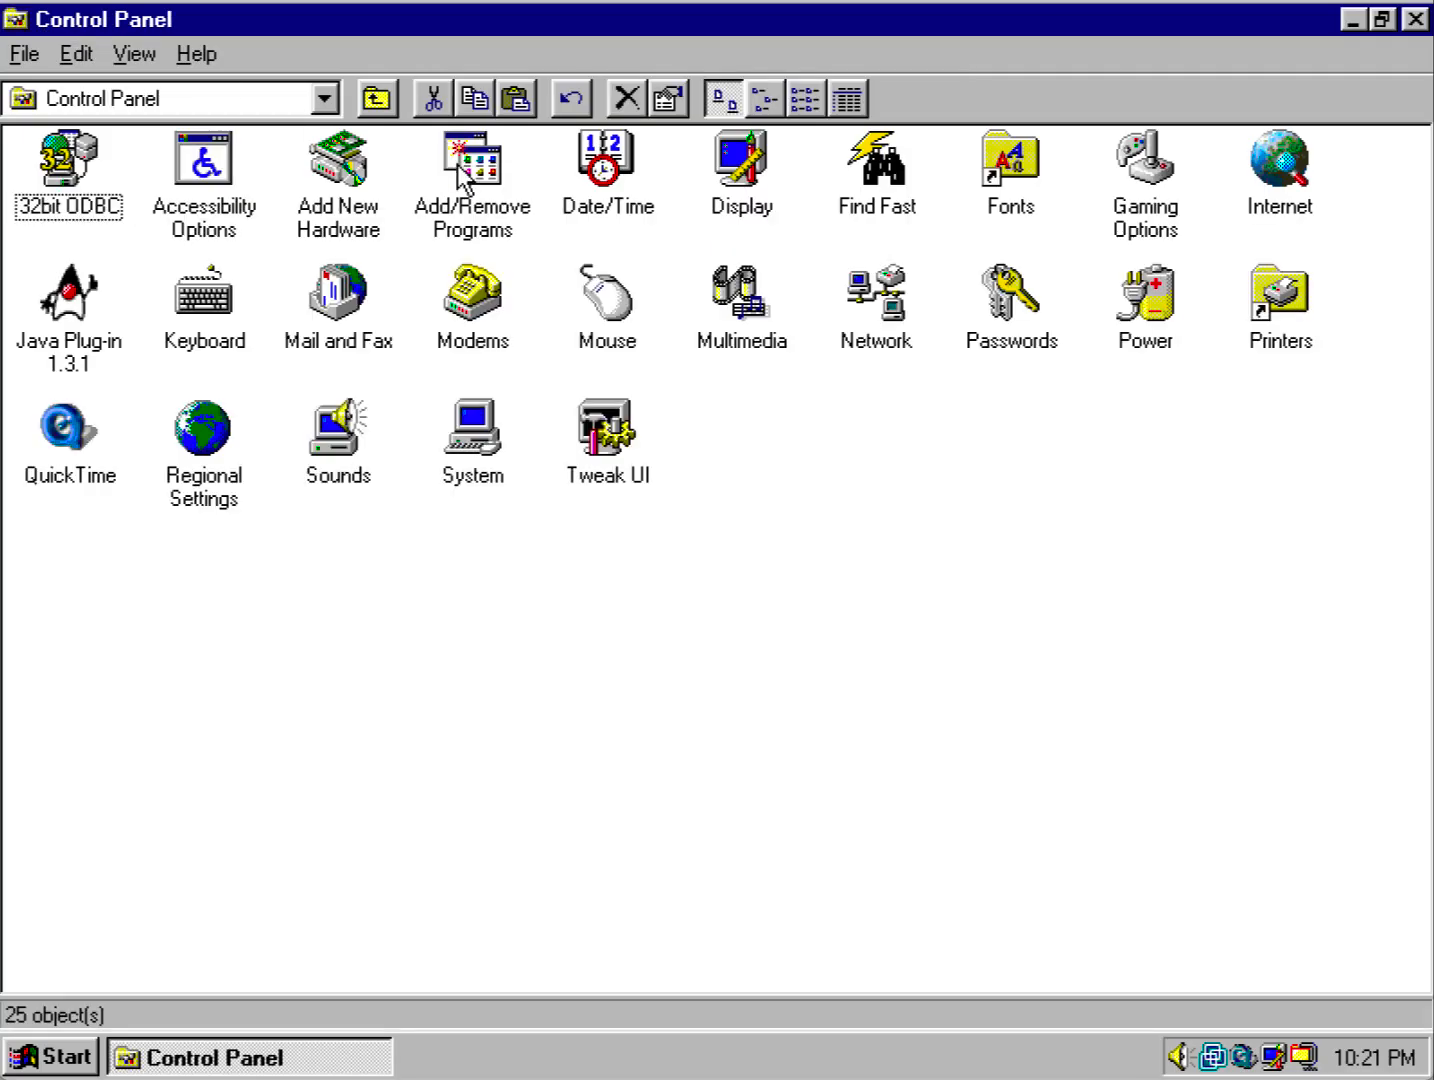
double_click(606, 426)
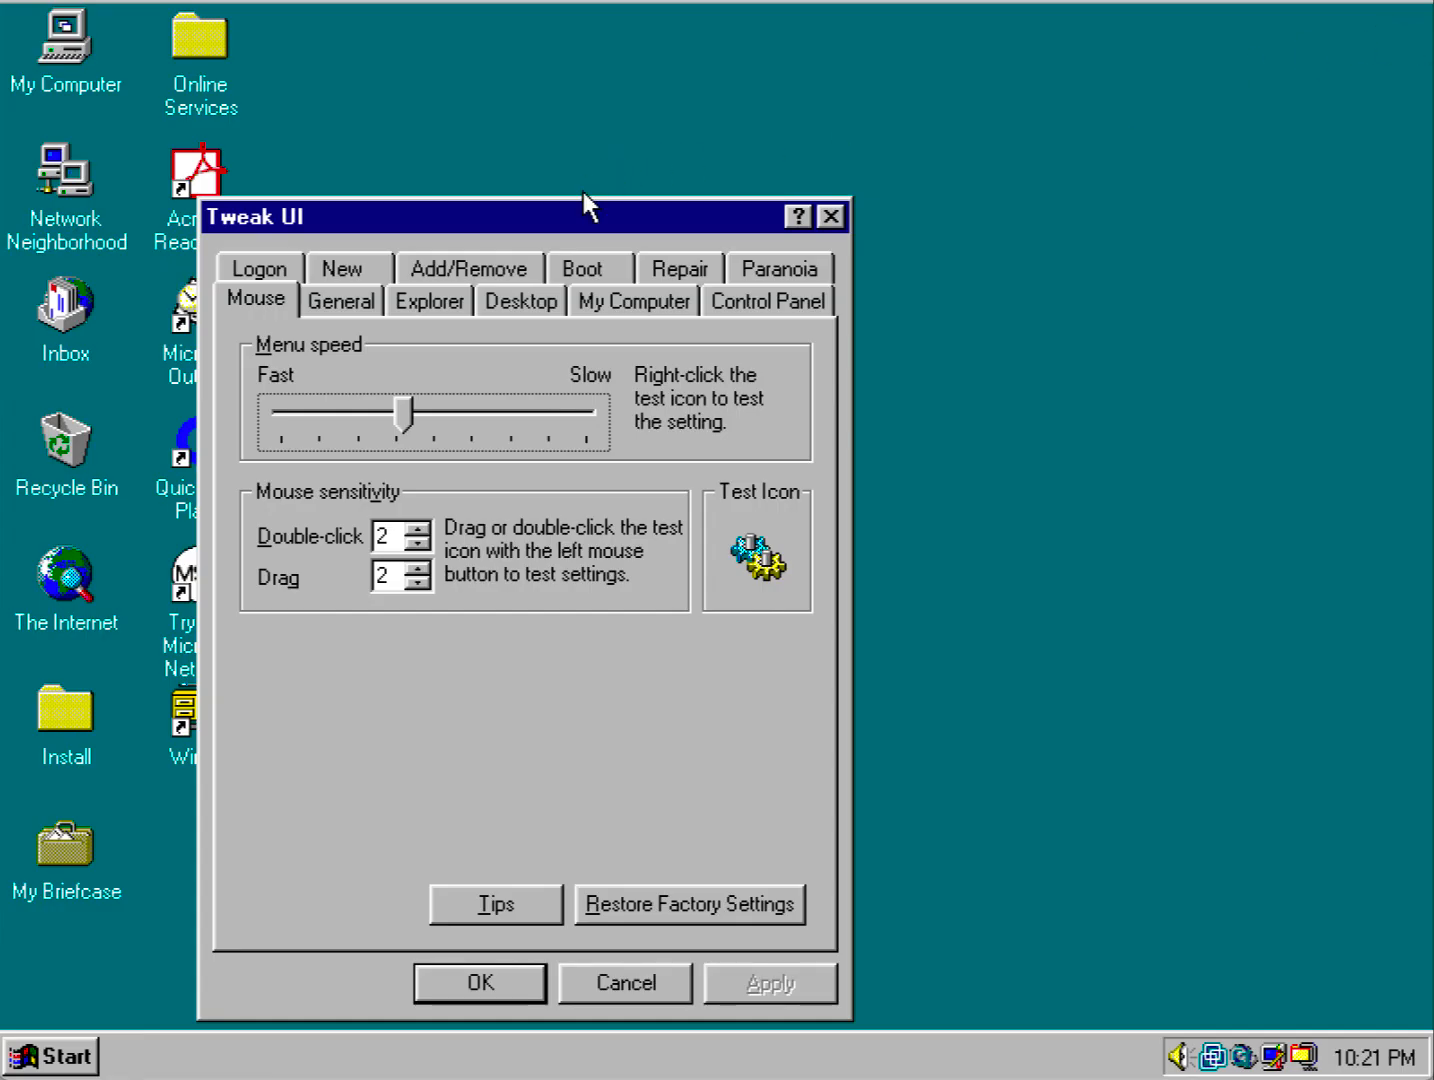
Run the Rebuild Icons repair on the Repair page, then close Tweak UI.
click(678, 268)
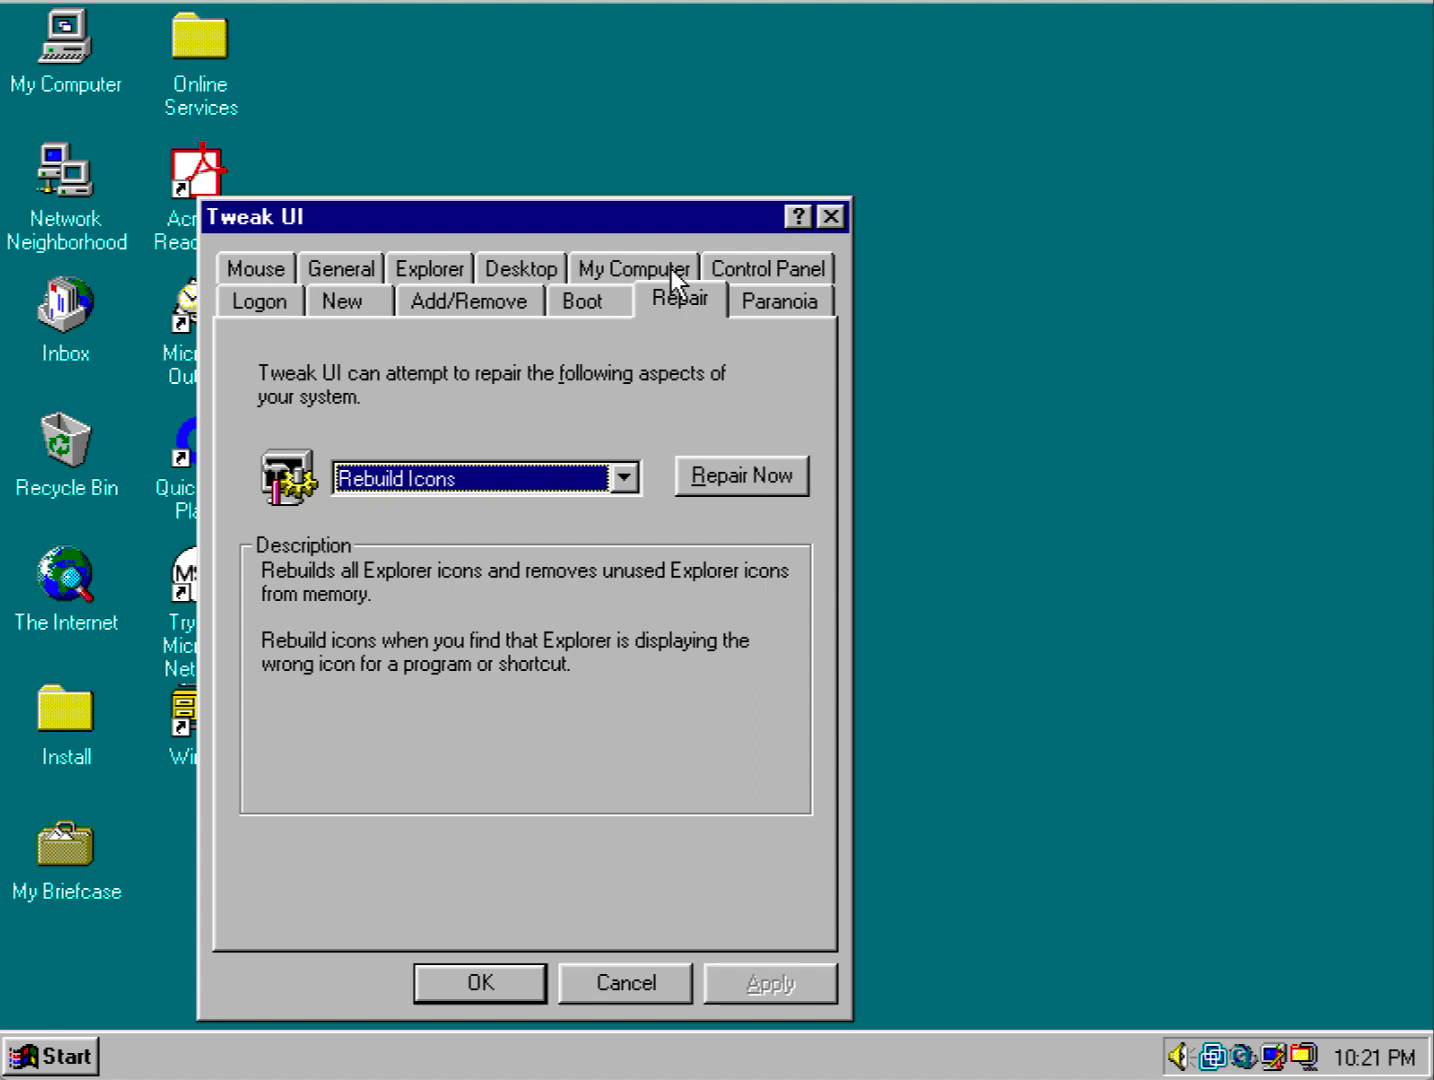
mouse_move(544, 238)
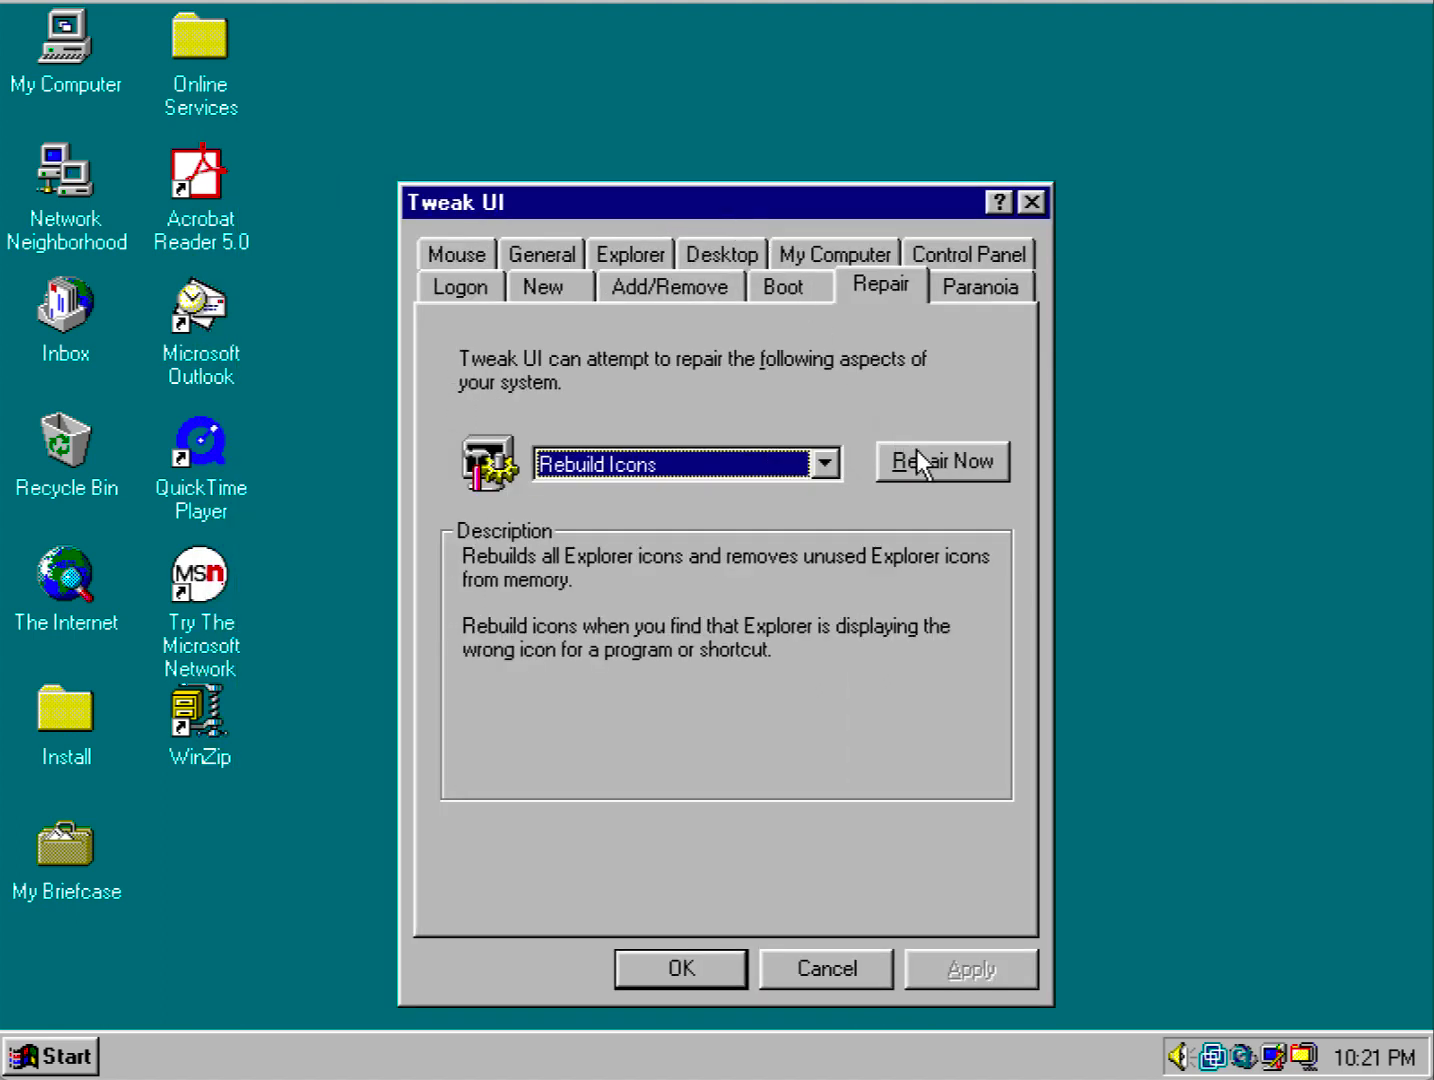
click(940, 460)
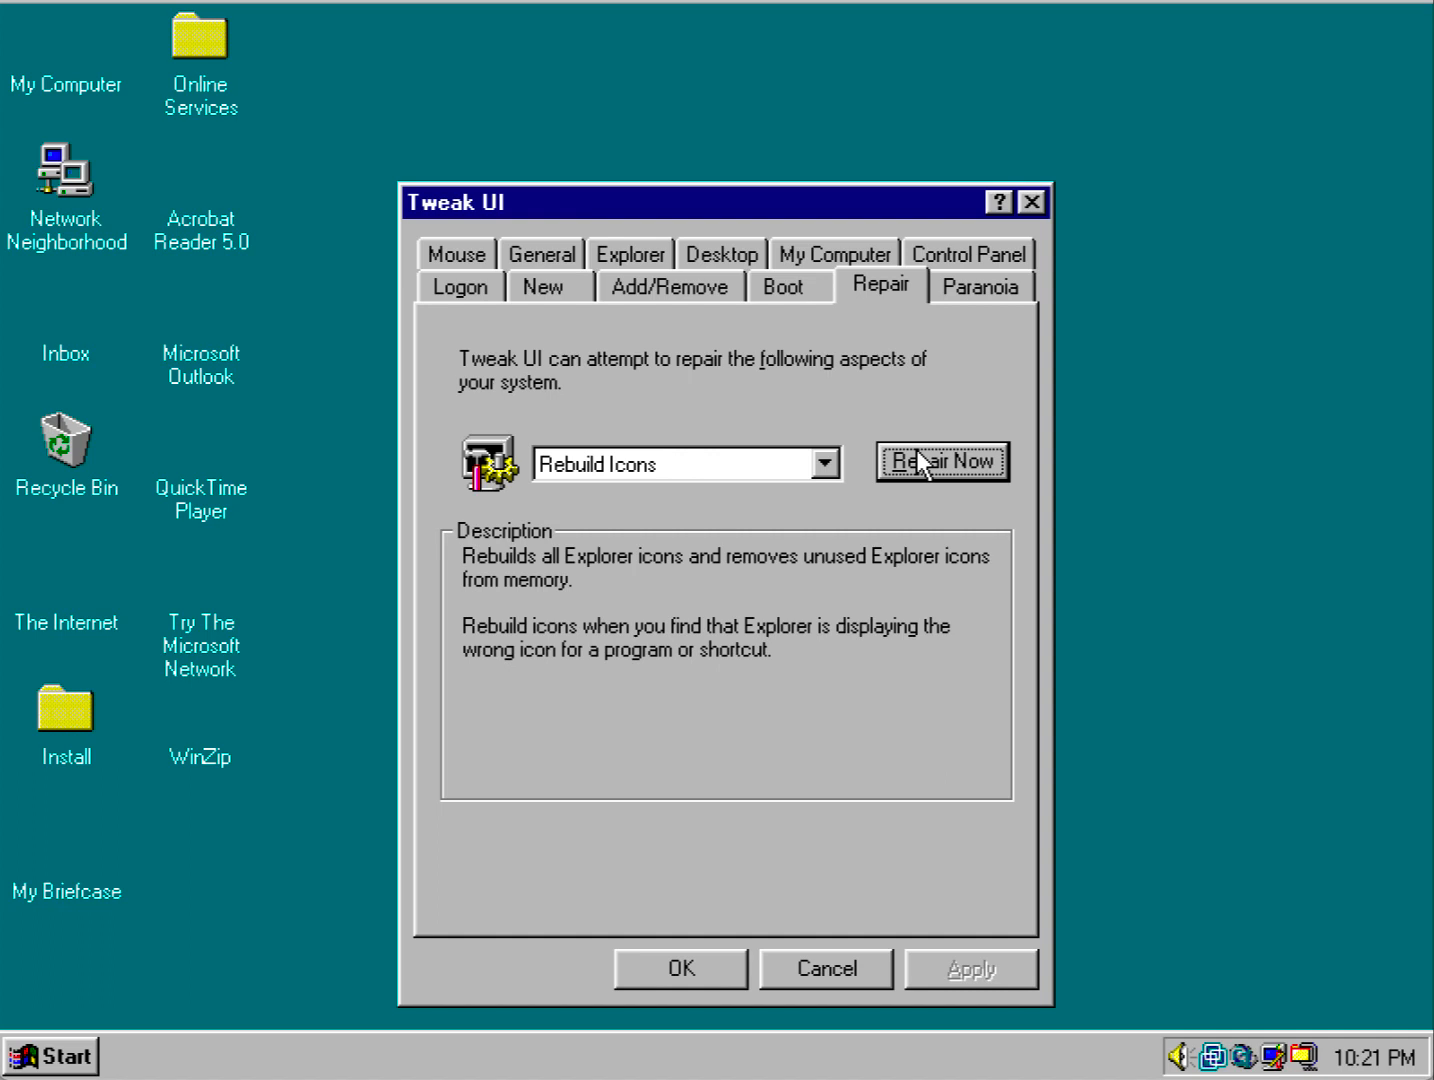
click(942, 462)
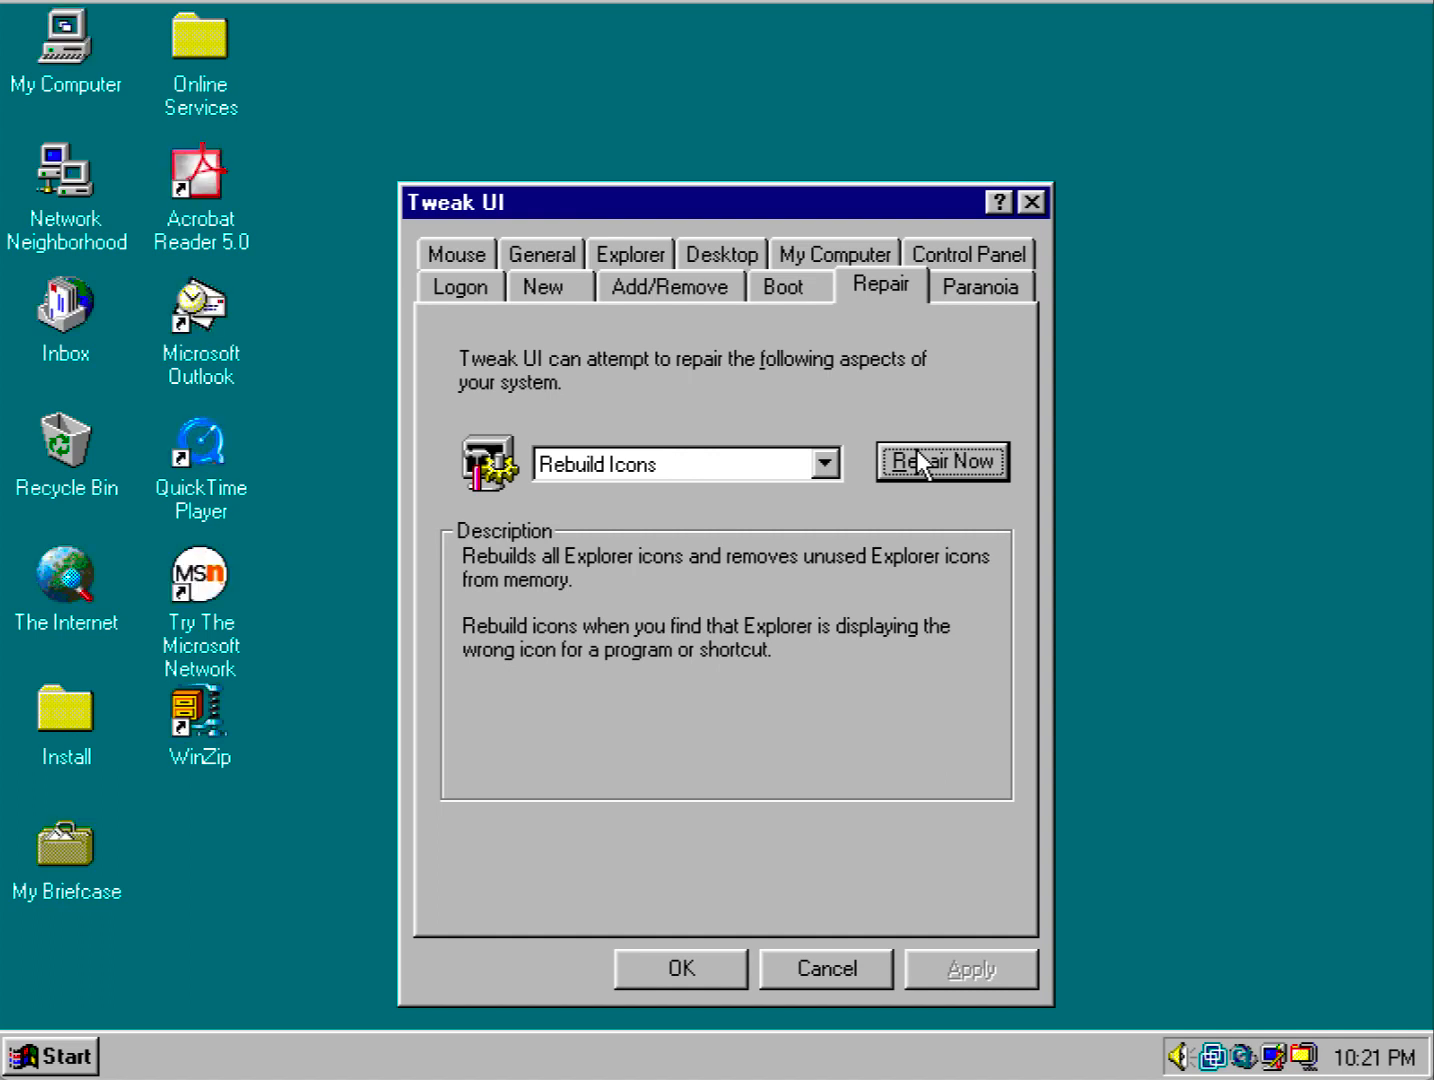
mouse_move(1068, 232)
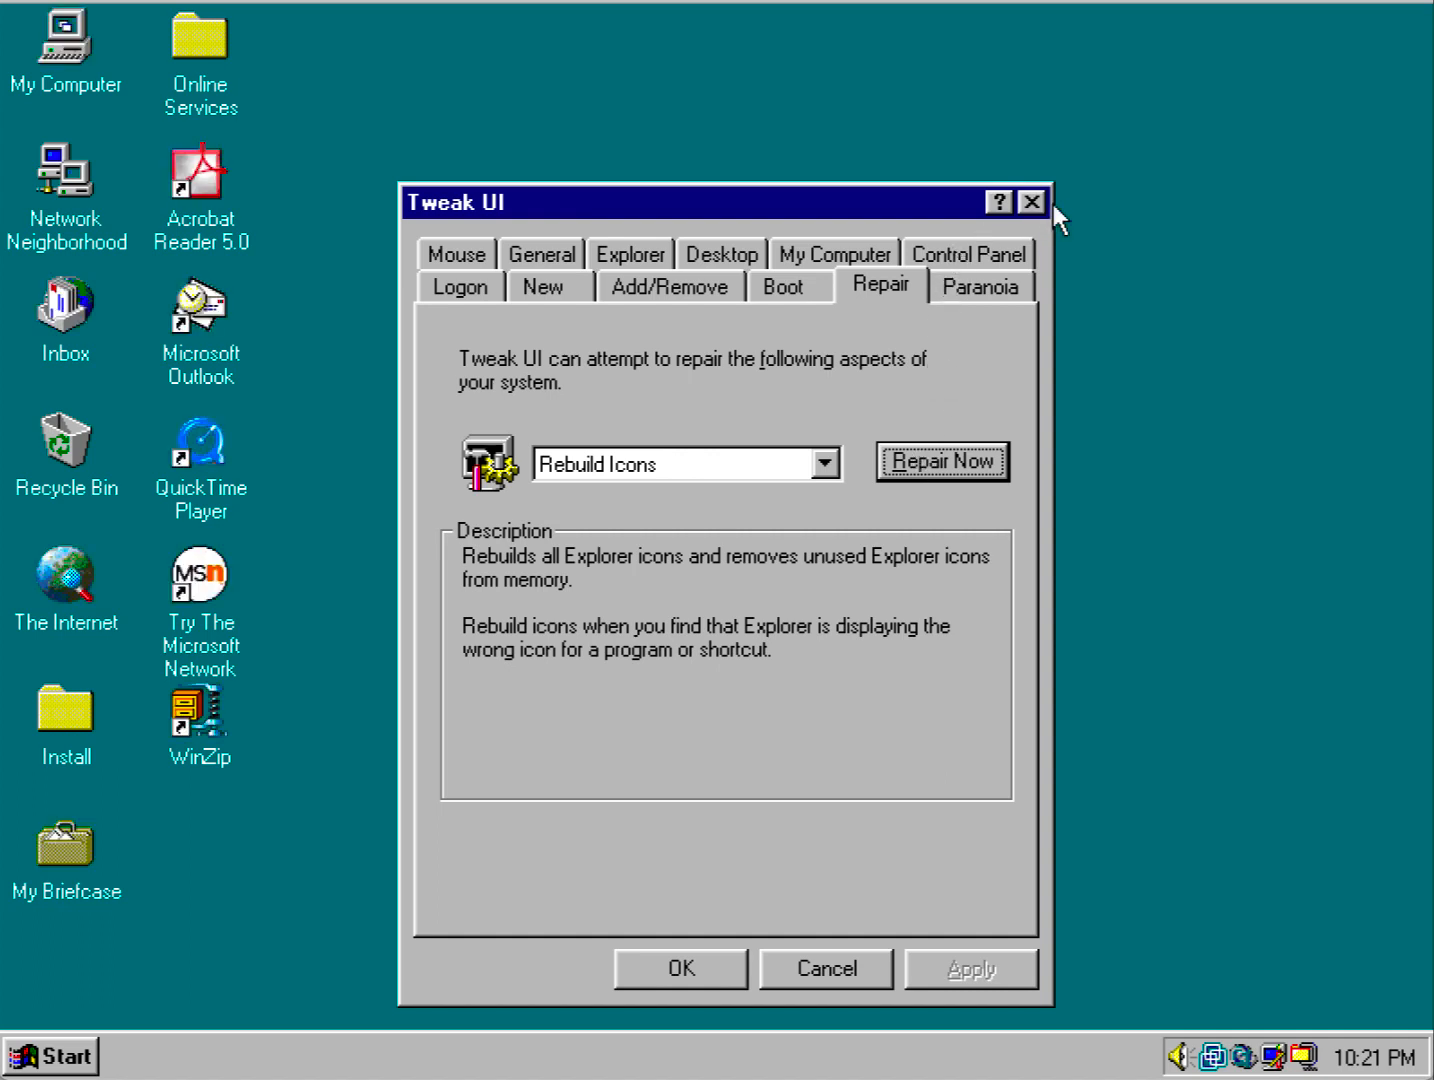
click(1032, 200)
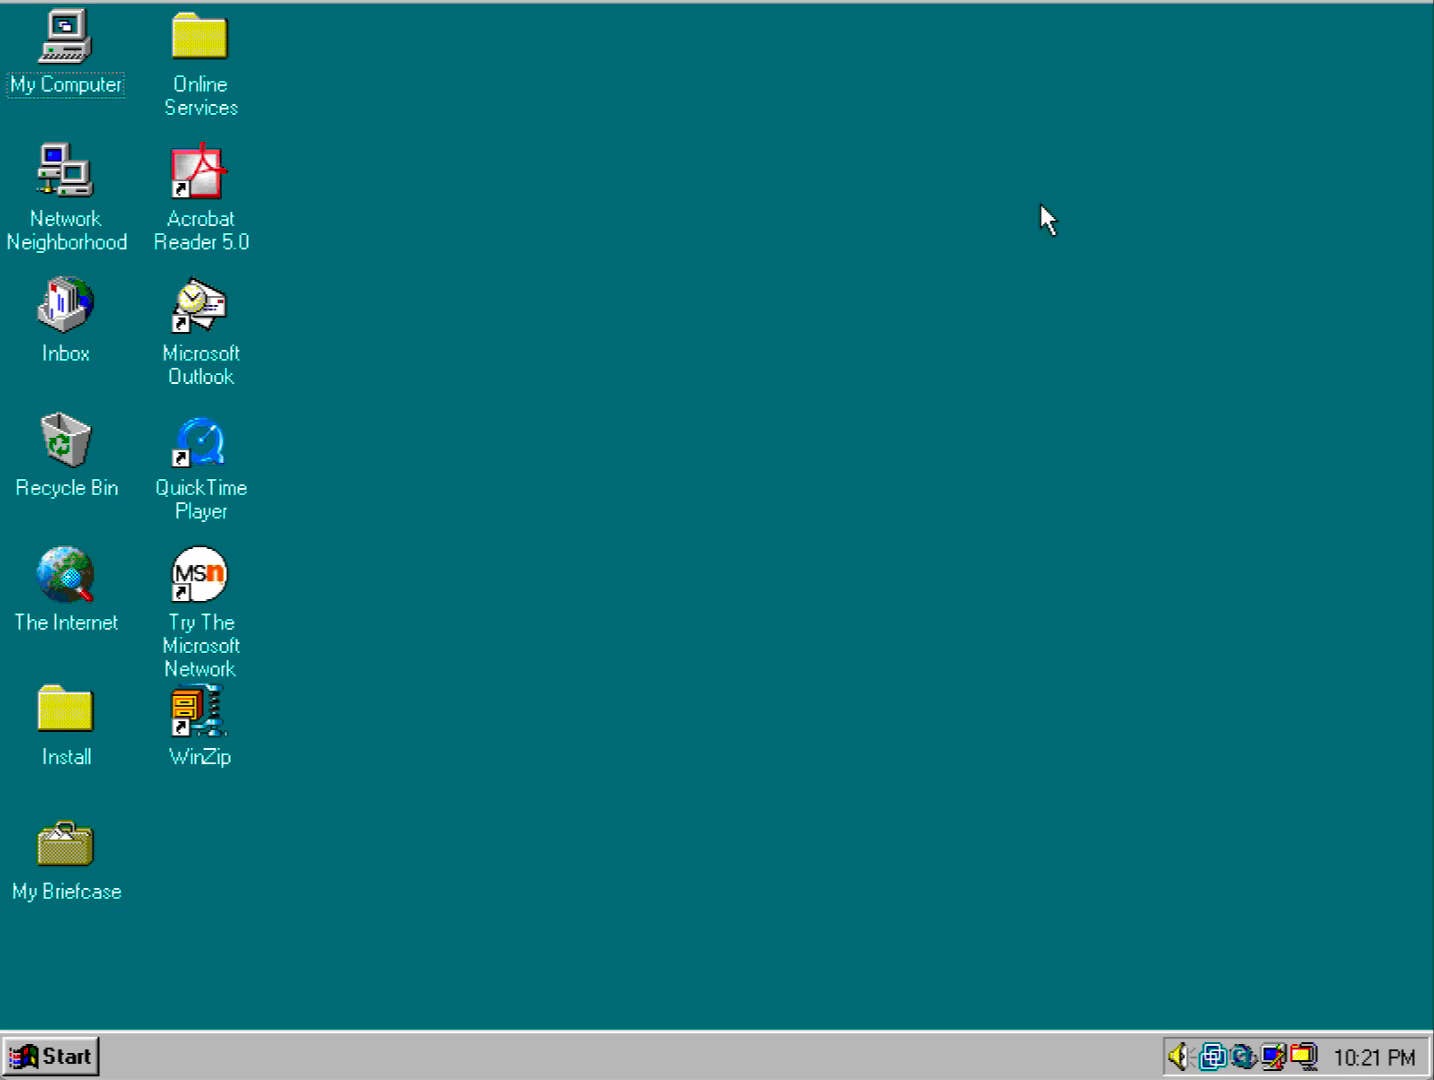
mouse_move(514, 494)
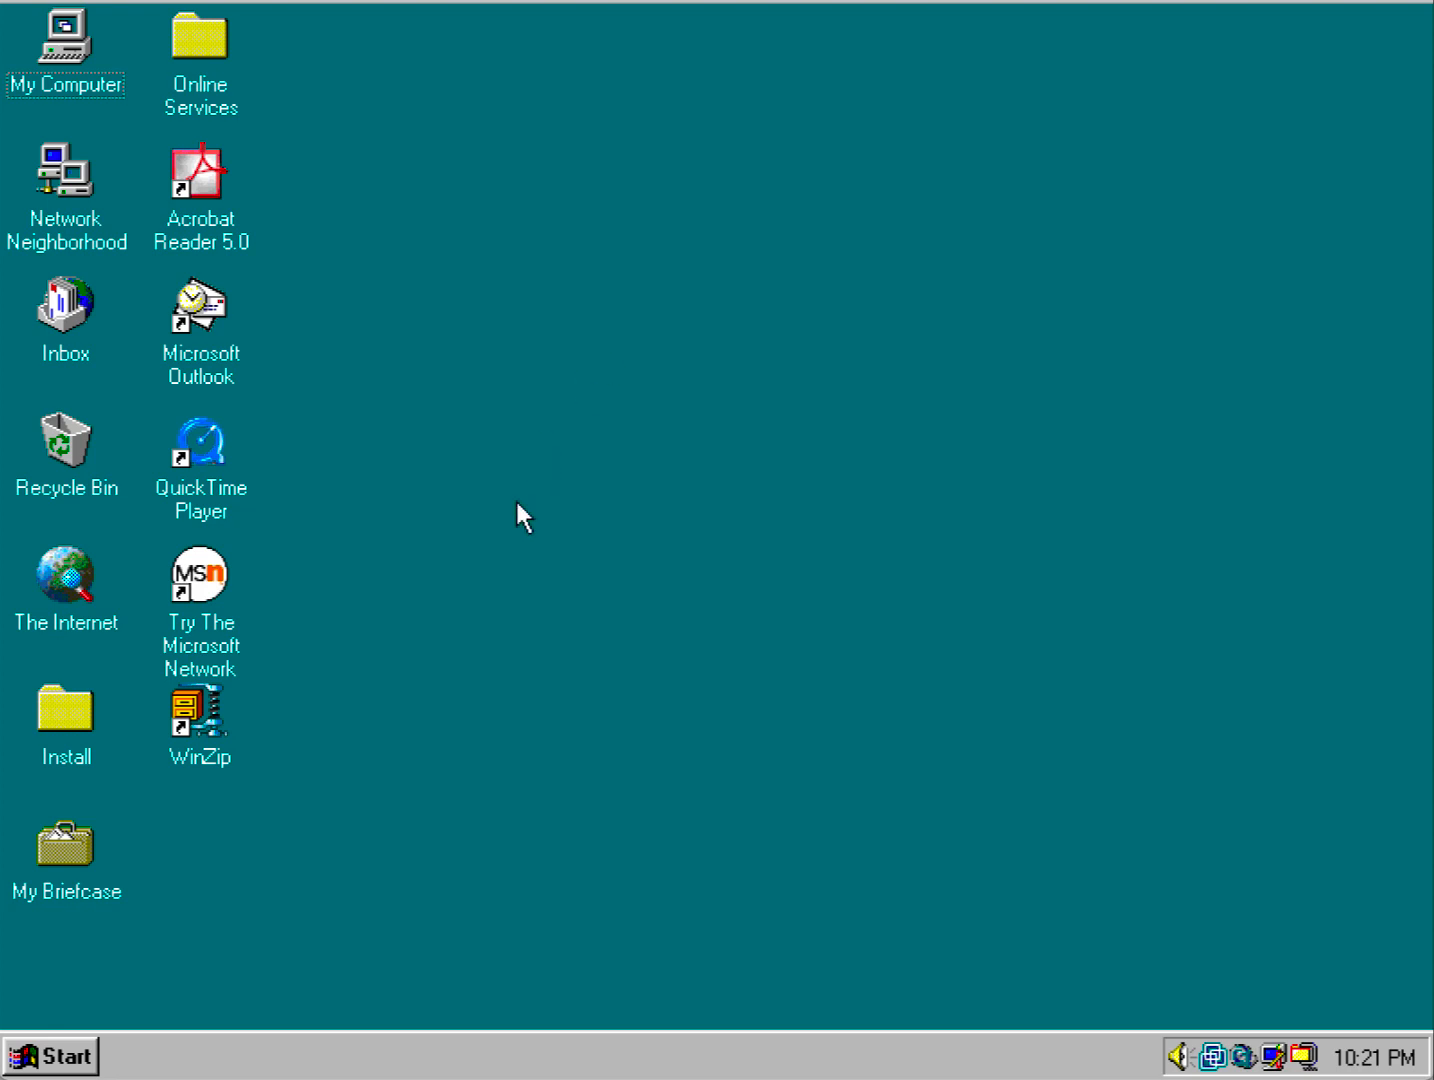